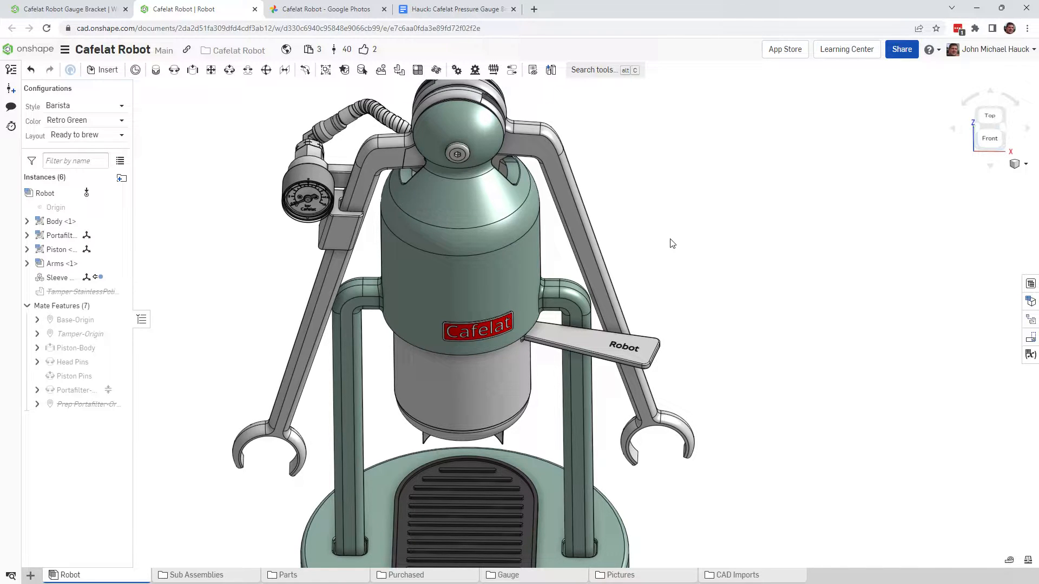
click(455, 9)
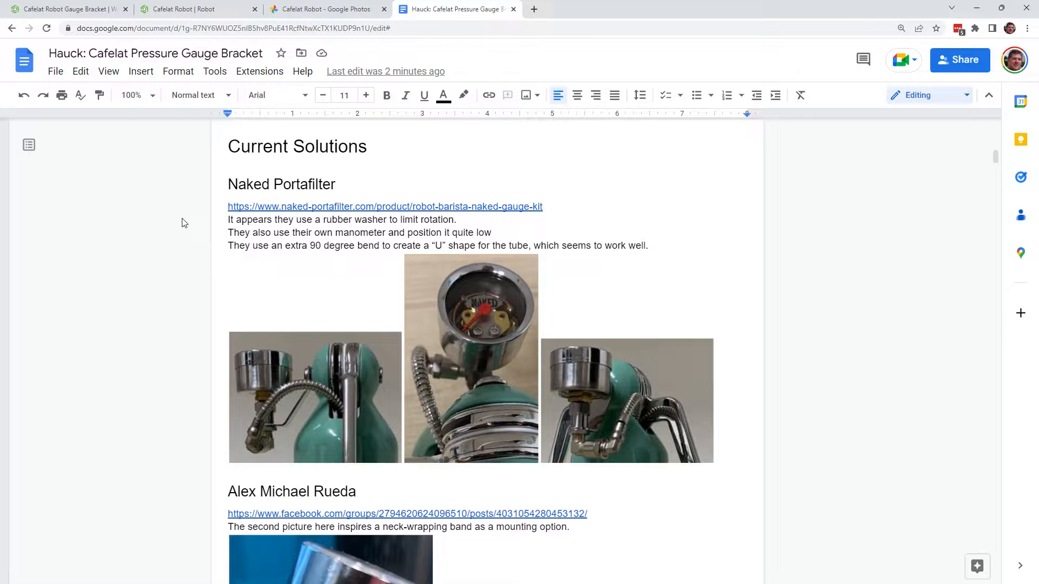
mouse_move(173, 240)
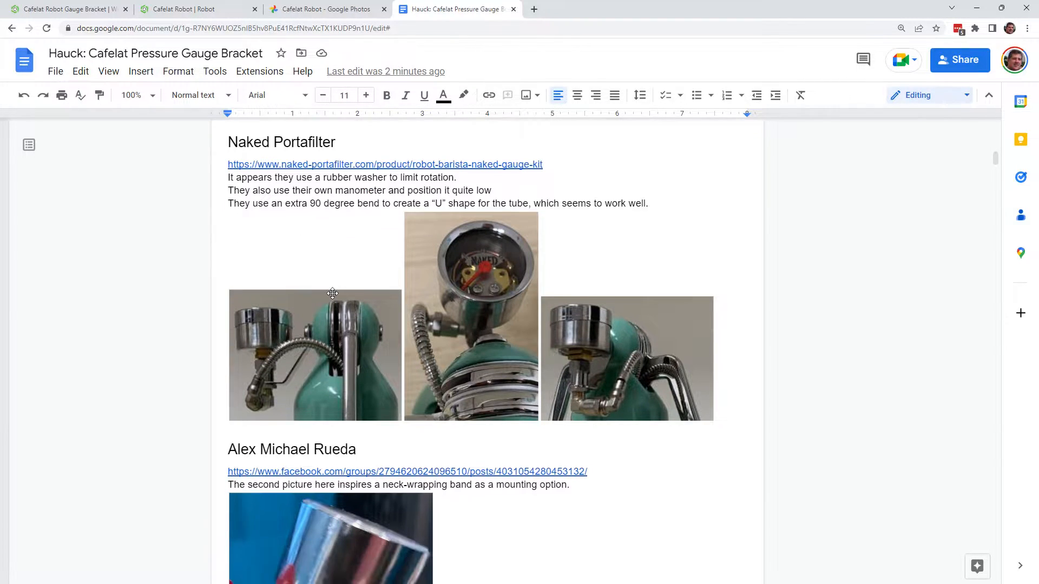
scroll(down, 3)
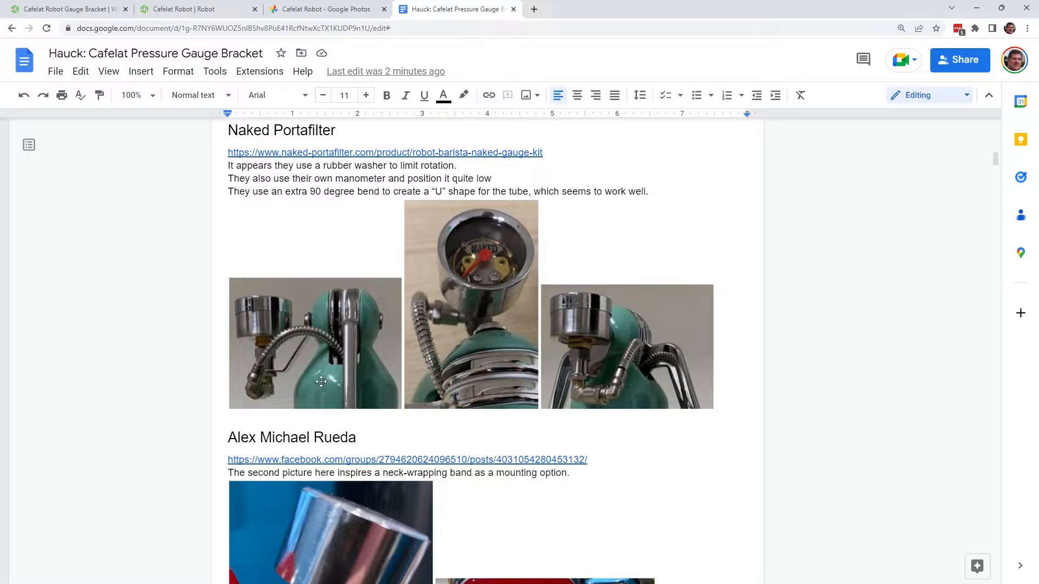
mouse_move(598, 334)
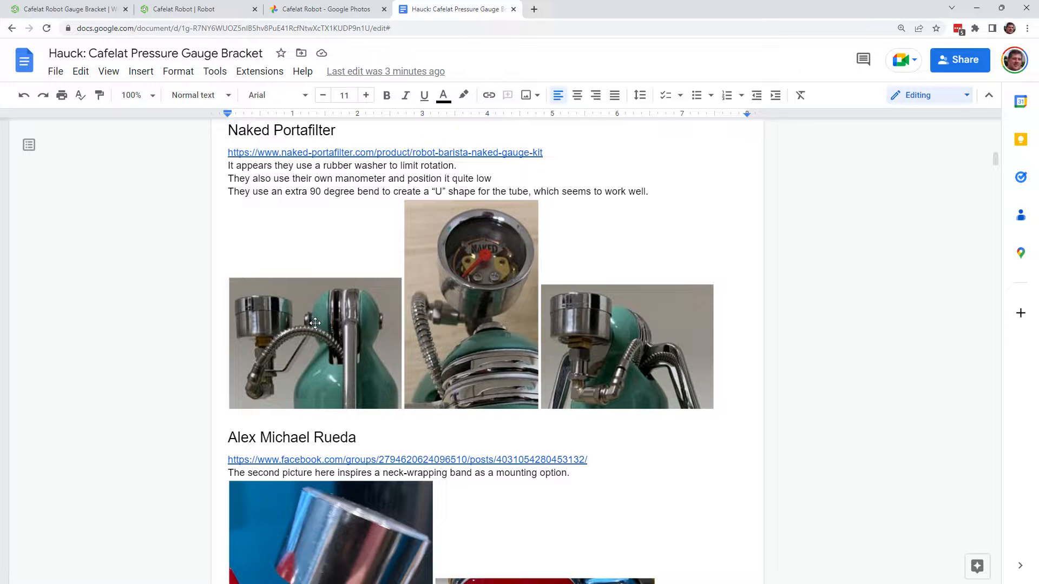
scroll(down, 3)
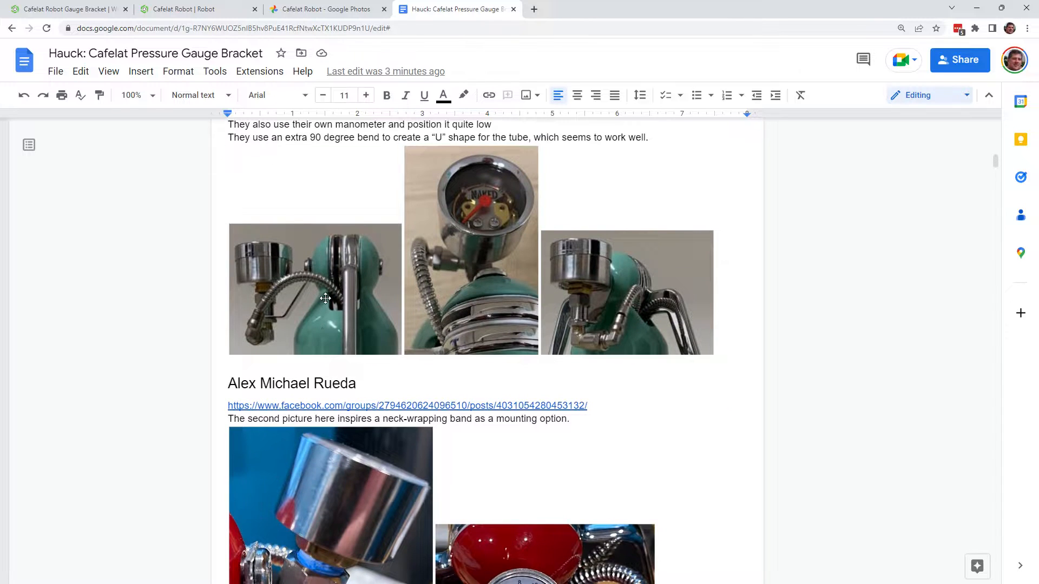
mouse_move(275, 331)
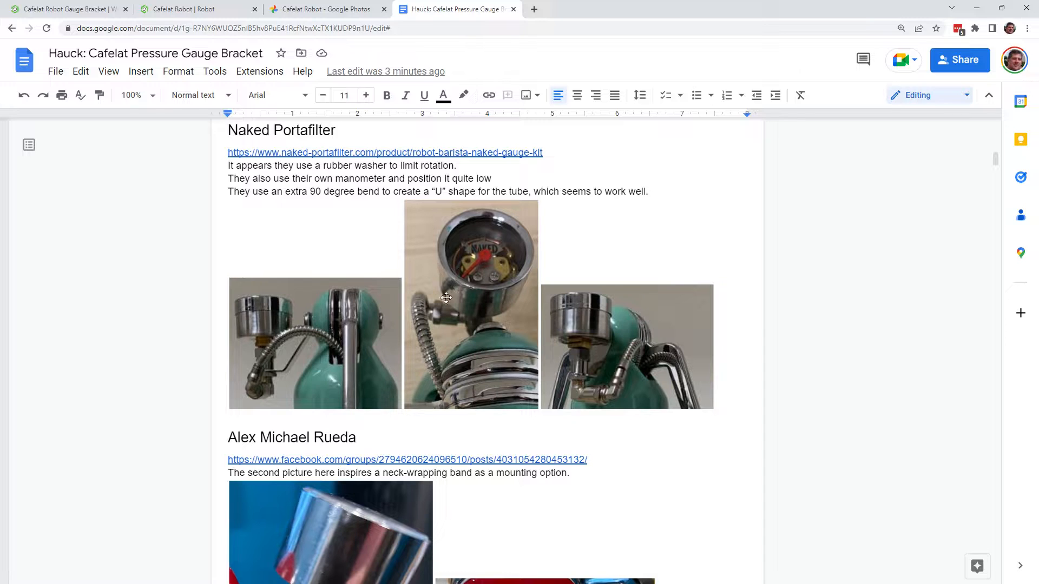
mouse_move(264, 395)
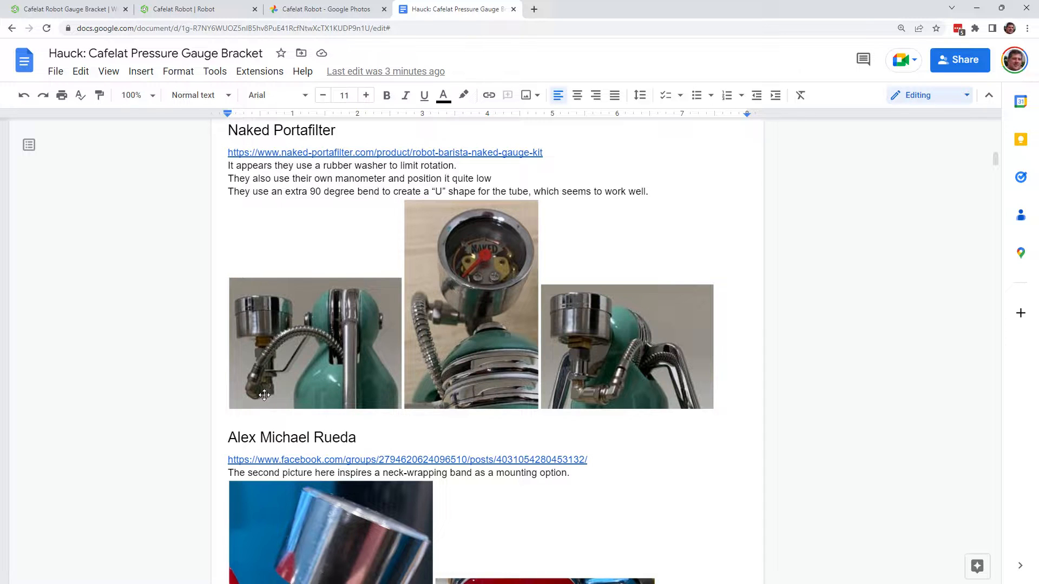
scroll(down, 3)
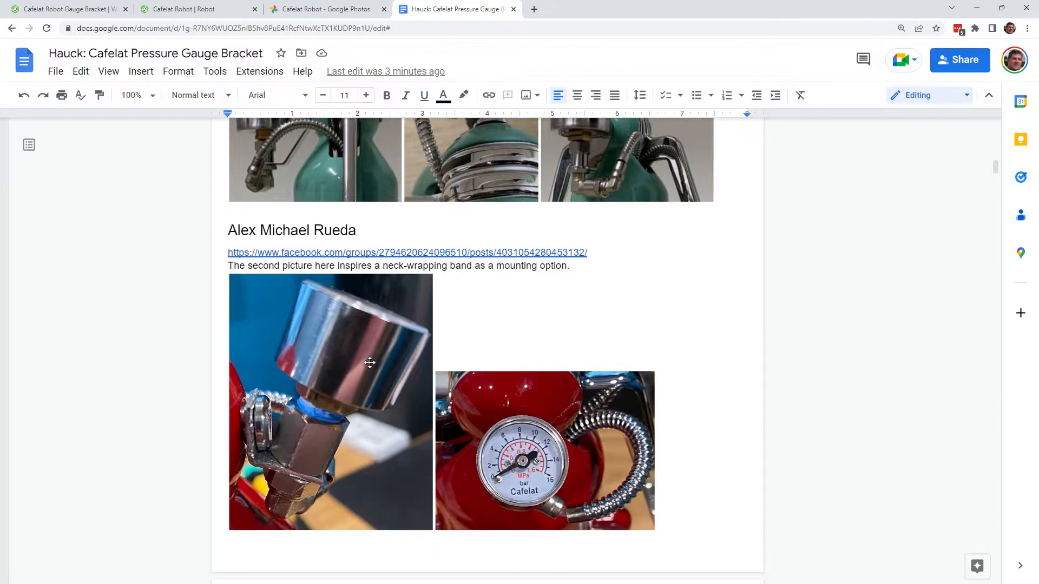
scroll(down, 3)
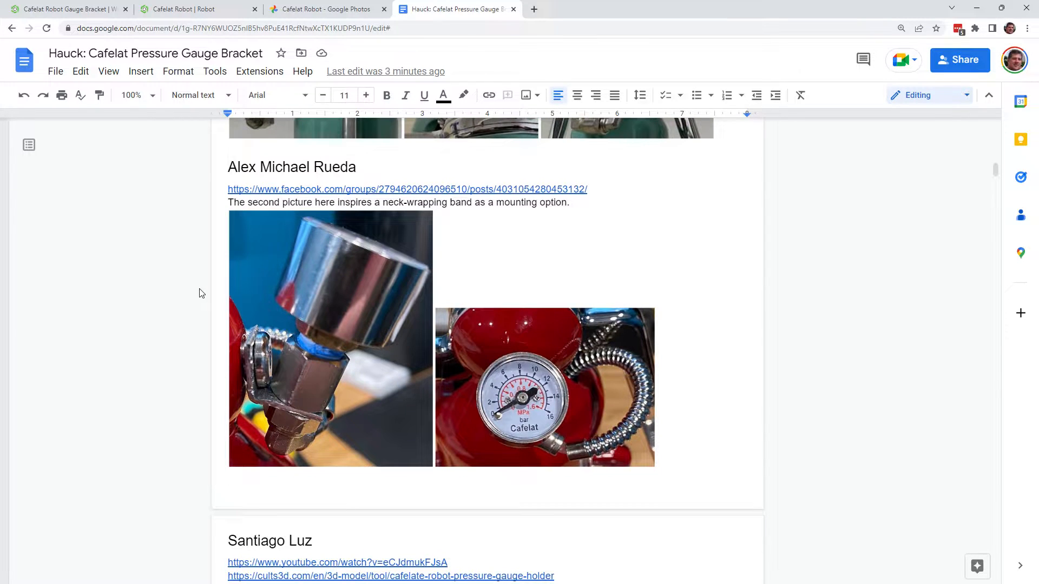
mouse_move(451, 271)
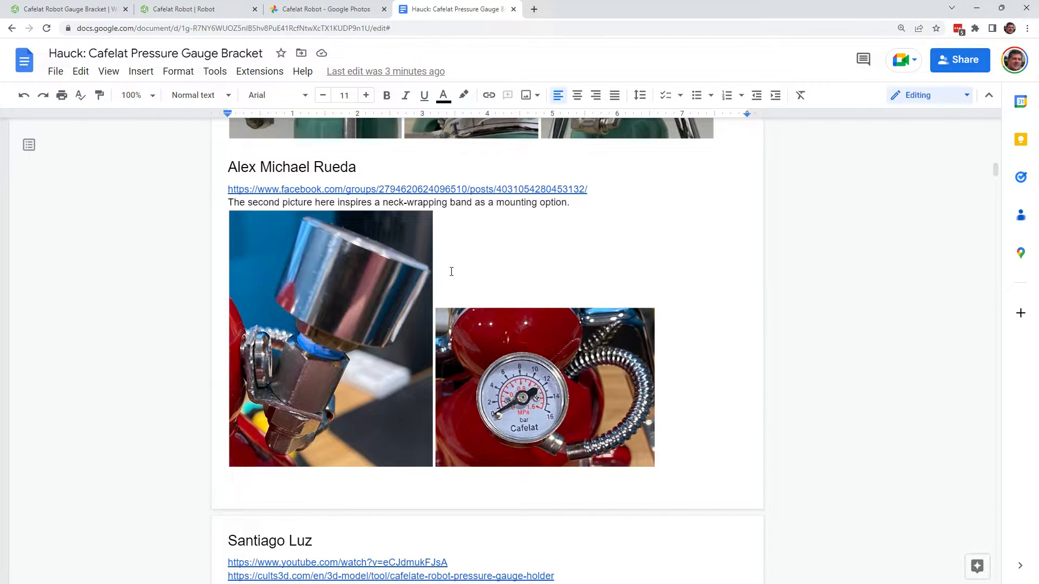
mouse_move(288, 407)
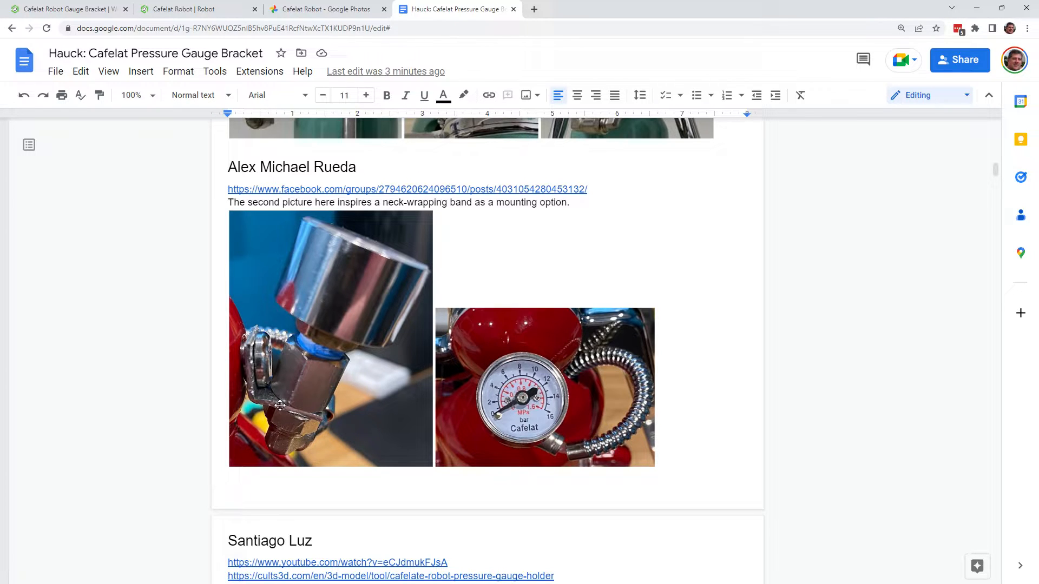
mouse_move(296, 409)
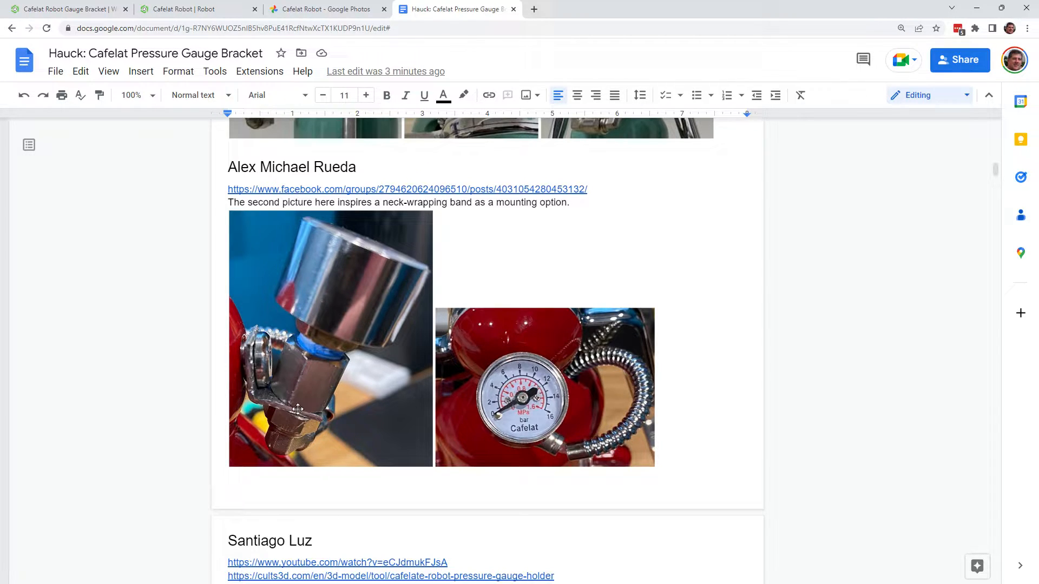
mouse_move(528, 411)
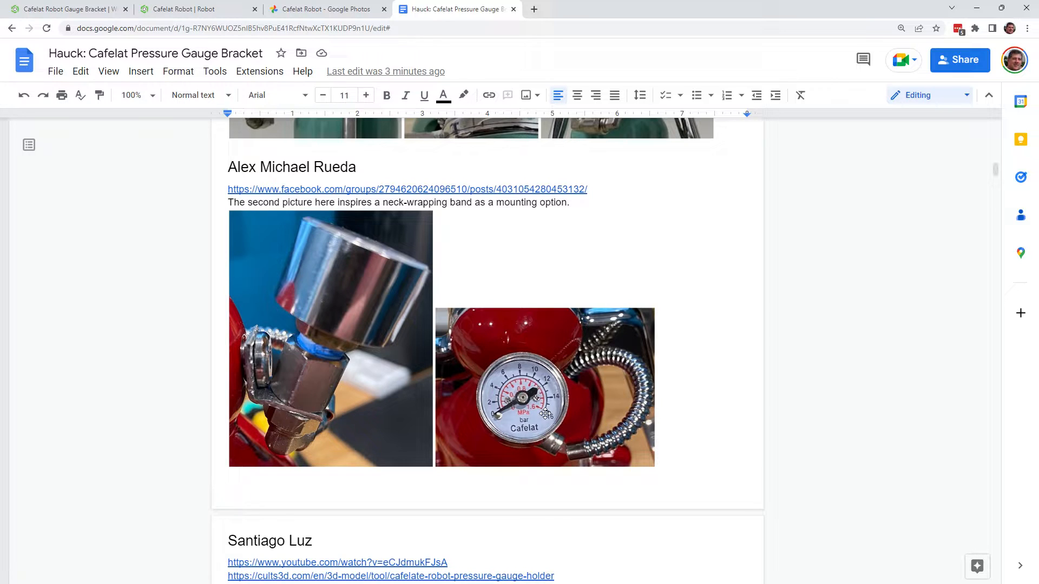
scroll(down, 3)
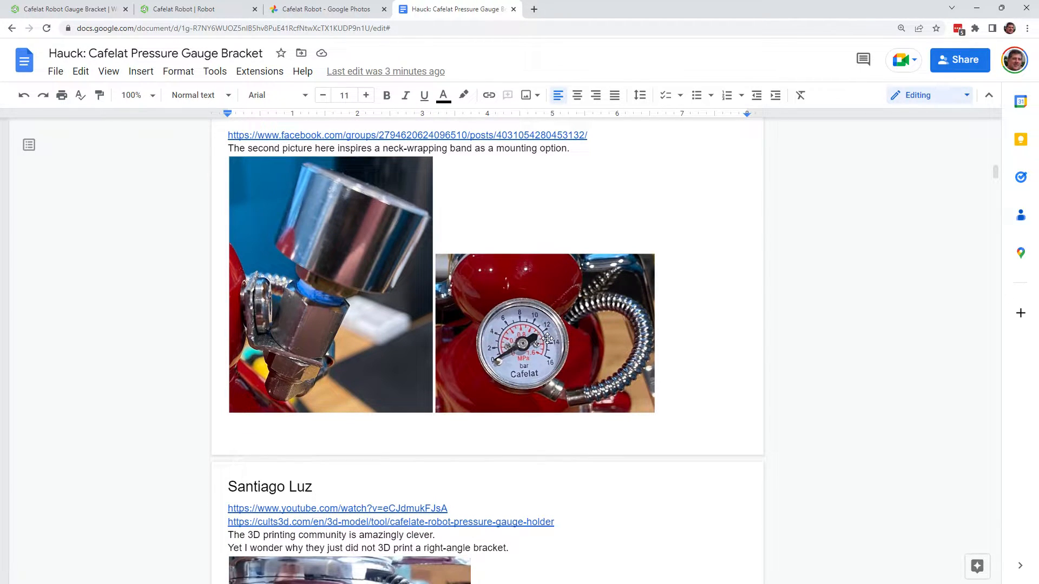
scroll(down, 3)
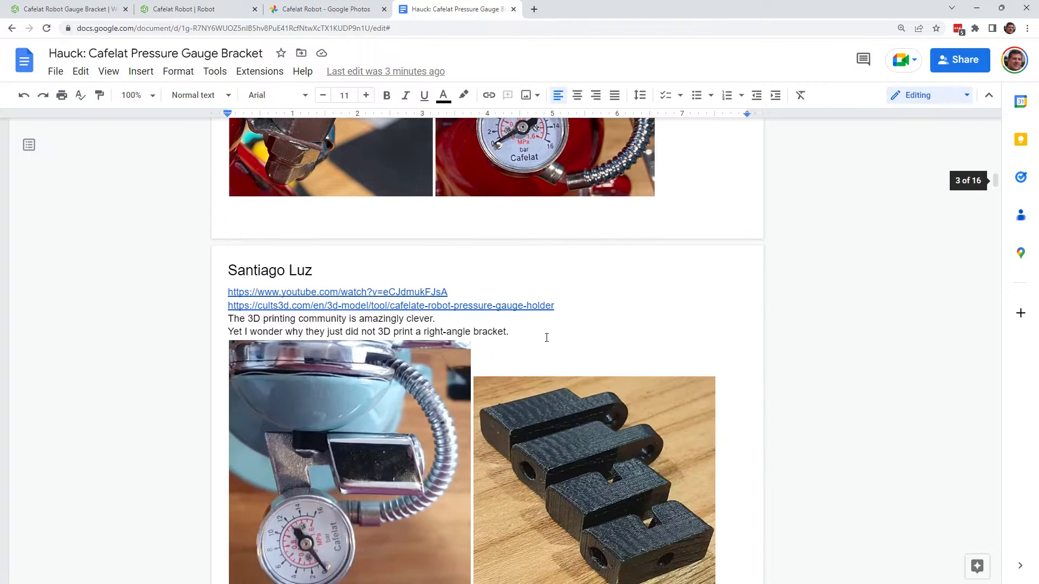
scroll(down, 3)
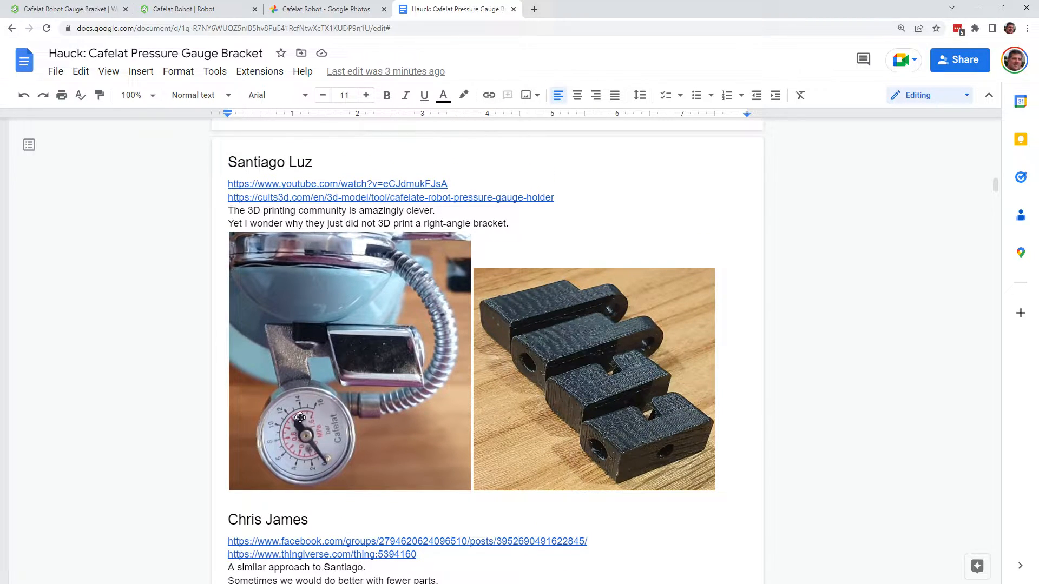
mouse_move(362, 381)
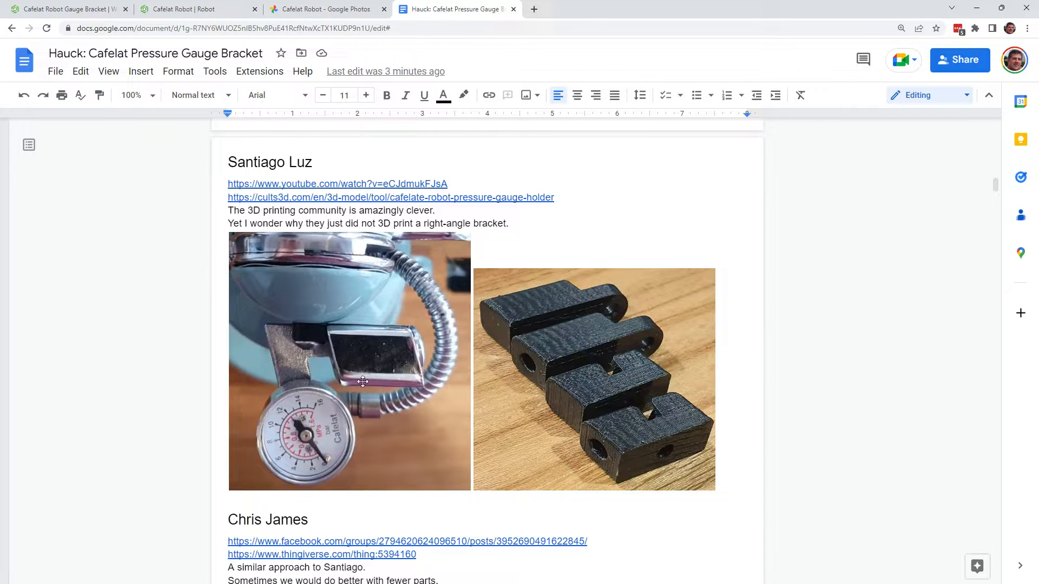
mouse_move(564, 411)
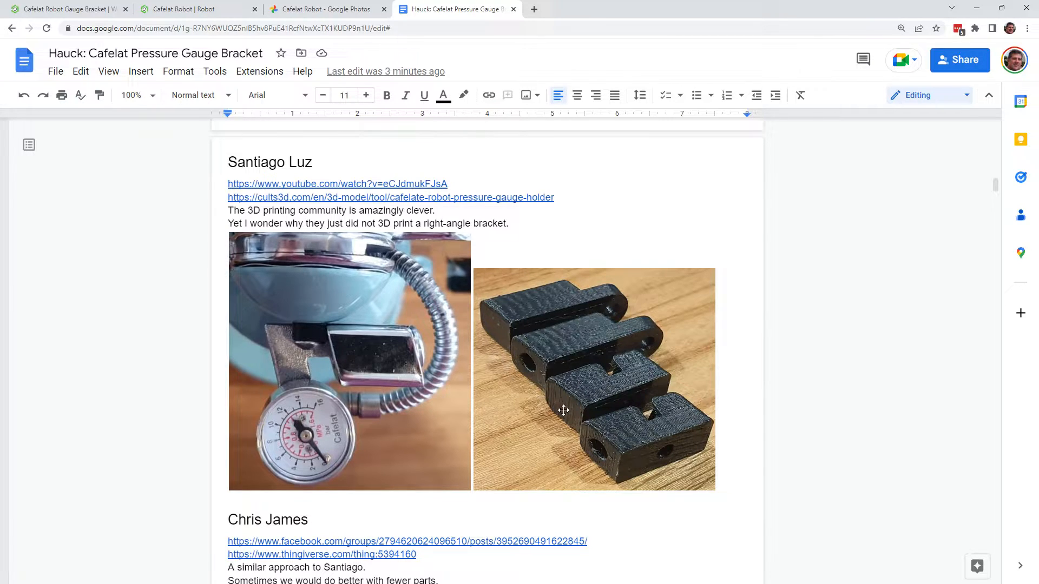
mouse_move(608, 398)
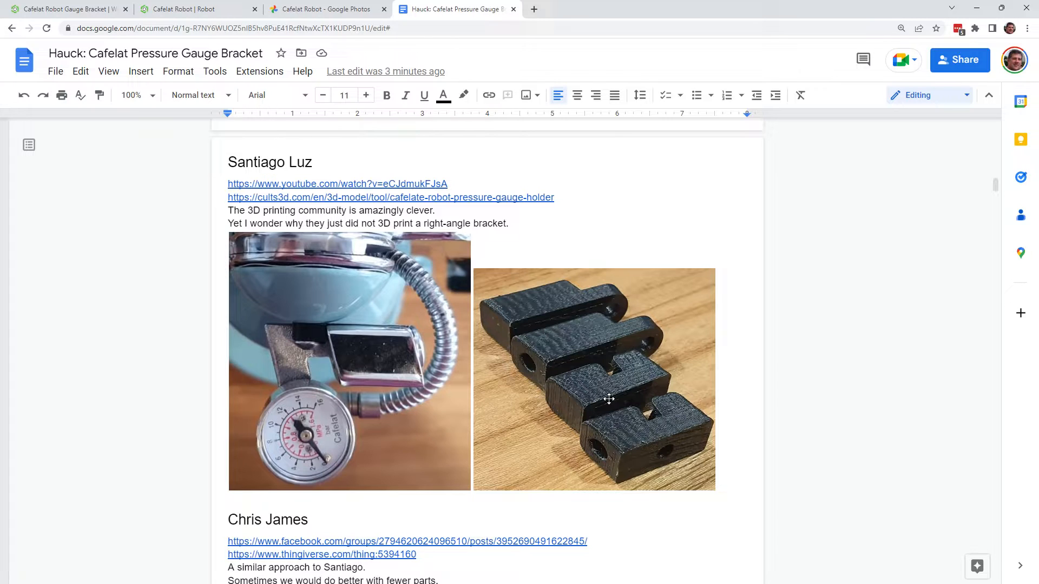
scroll(down, 3)
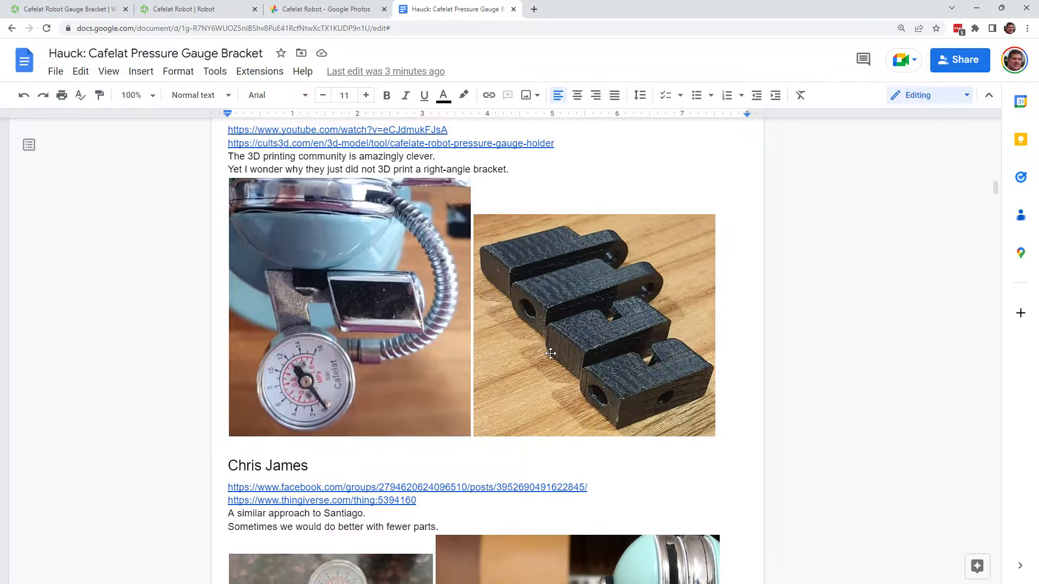
mouse_move(429, 228)
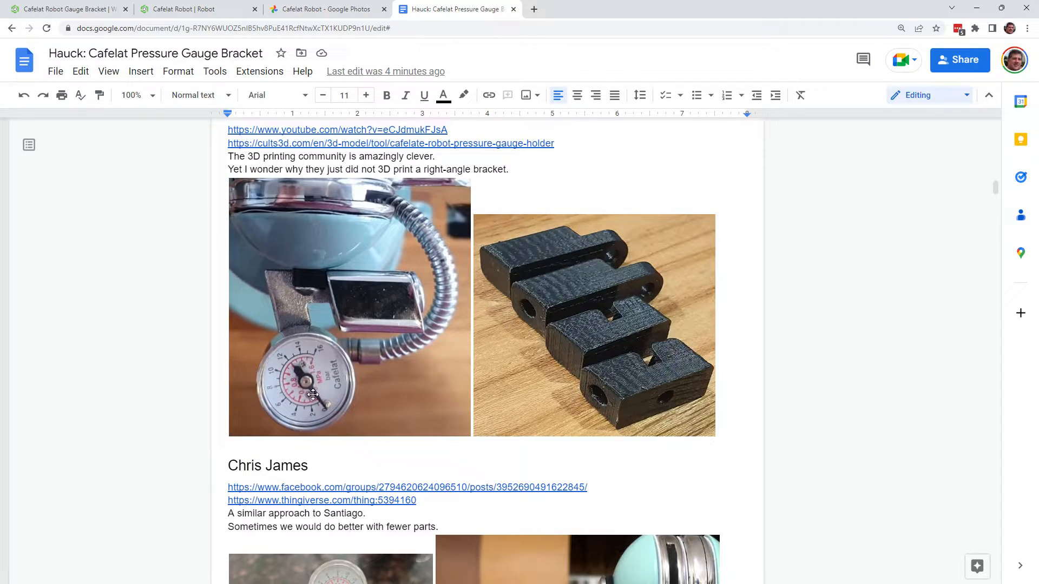
mouse_move(312, 298)
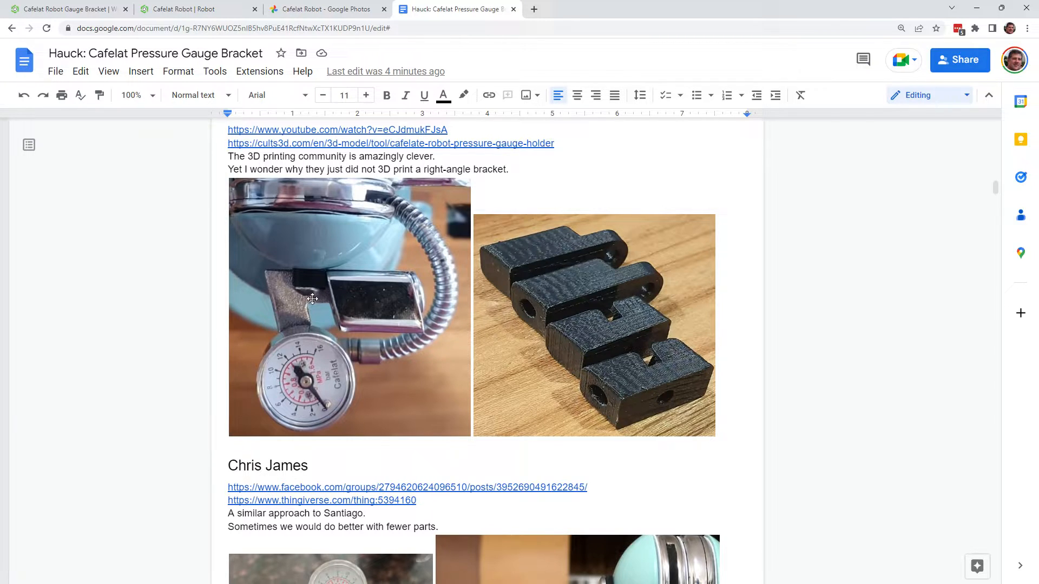
scroll(down, 3)
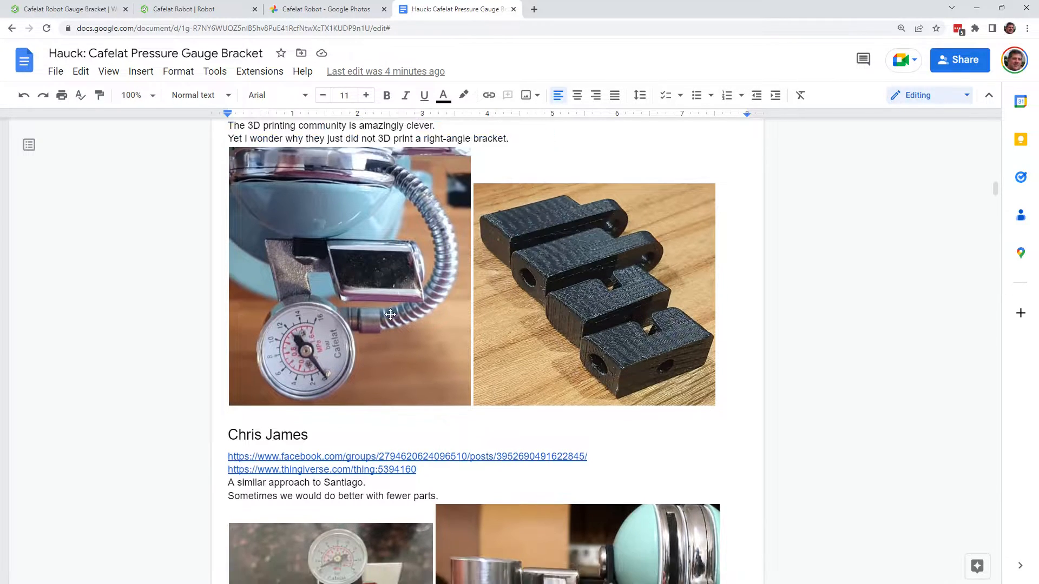
scroll(down, 3)
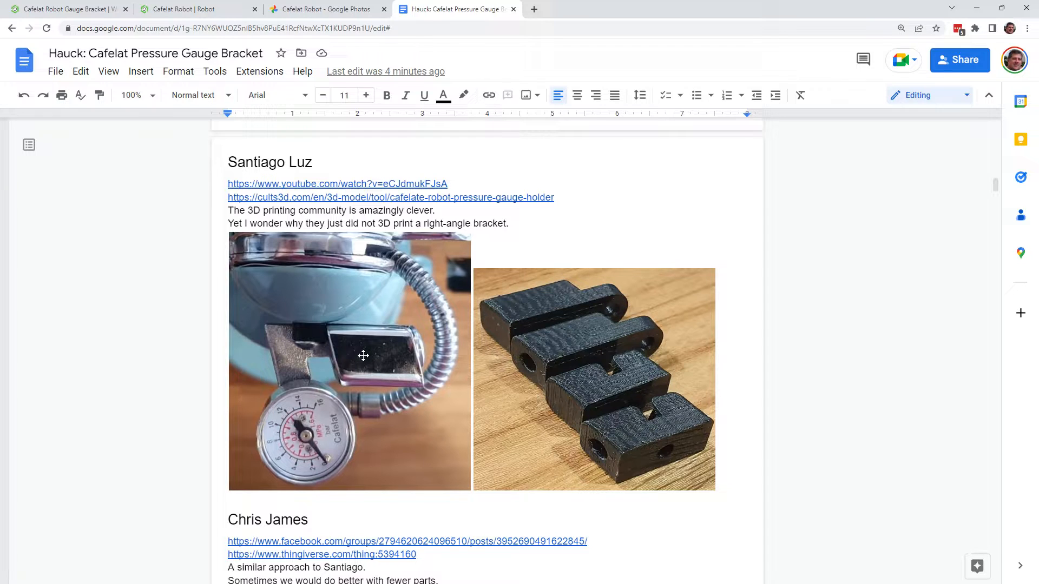
scroll(down, 3)
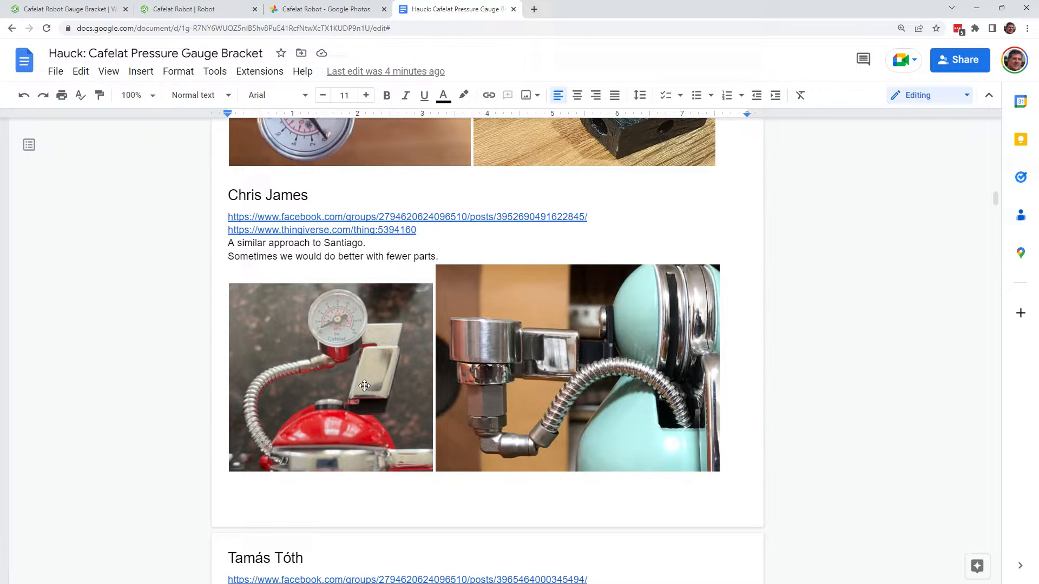
scroll(down, 3)
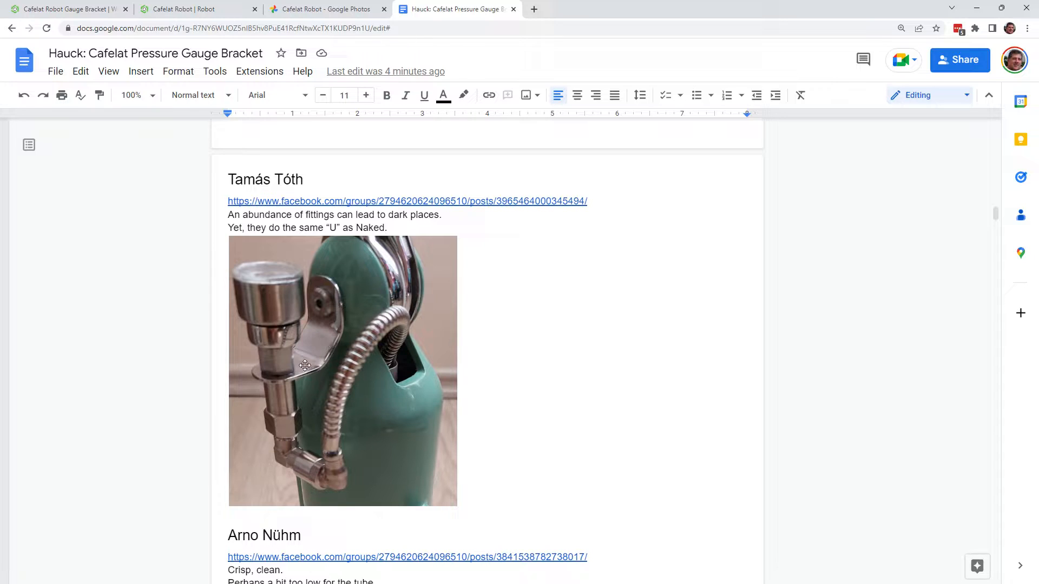
mouse_move(296, 425)
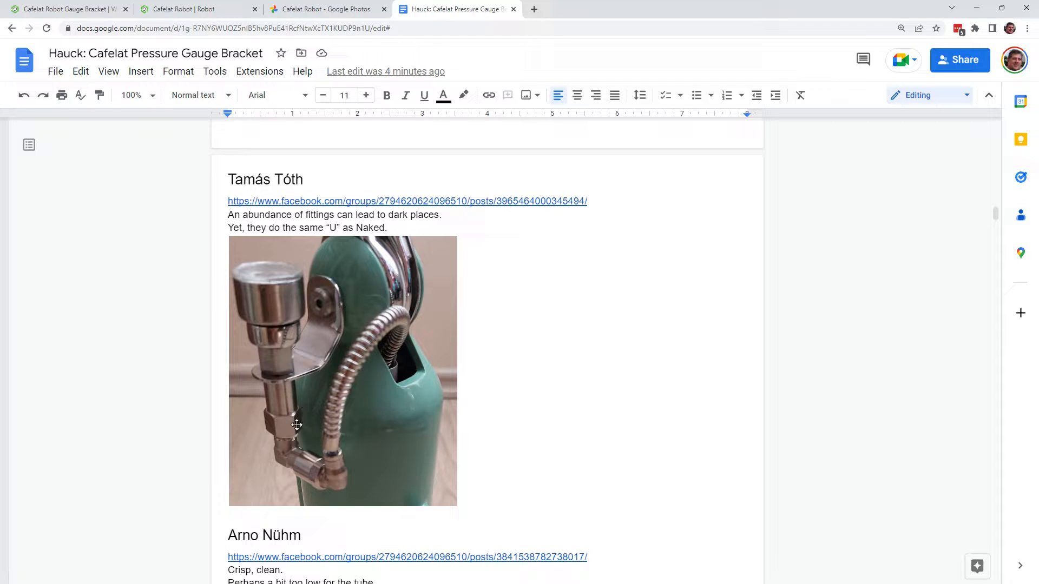
scroll(down, 3)
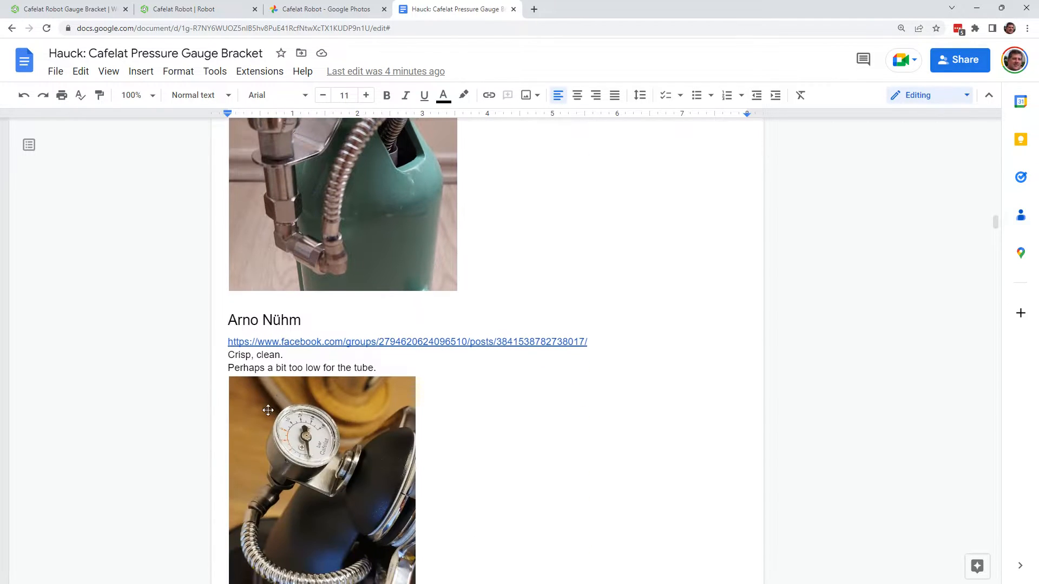
scroll(down, 3)
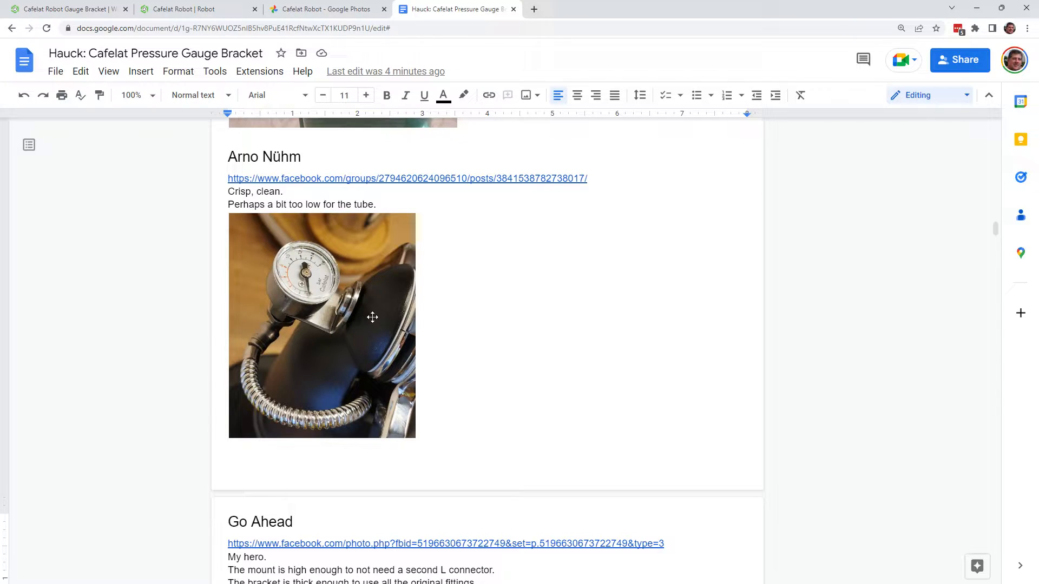
mouse_move(305, 333)
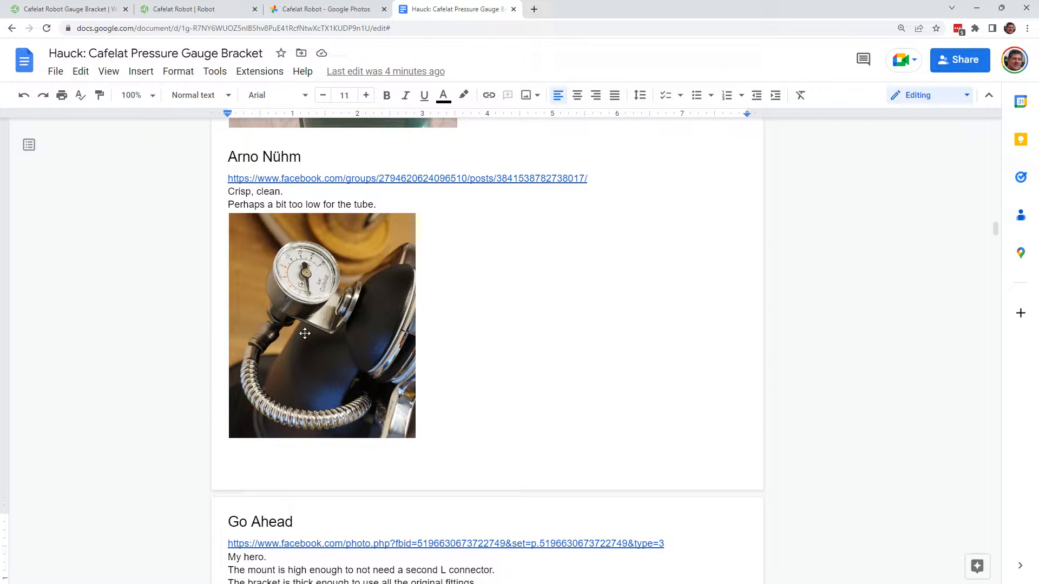
mouse_move(328, 337)
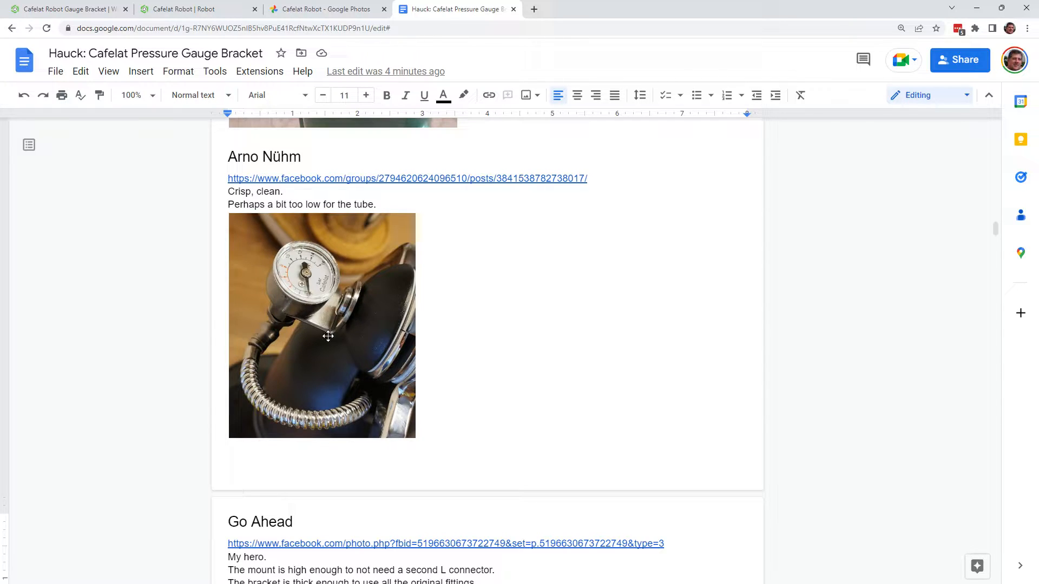
scroll(down, 3)
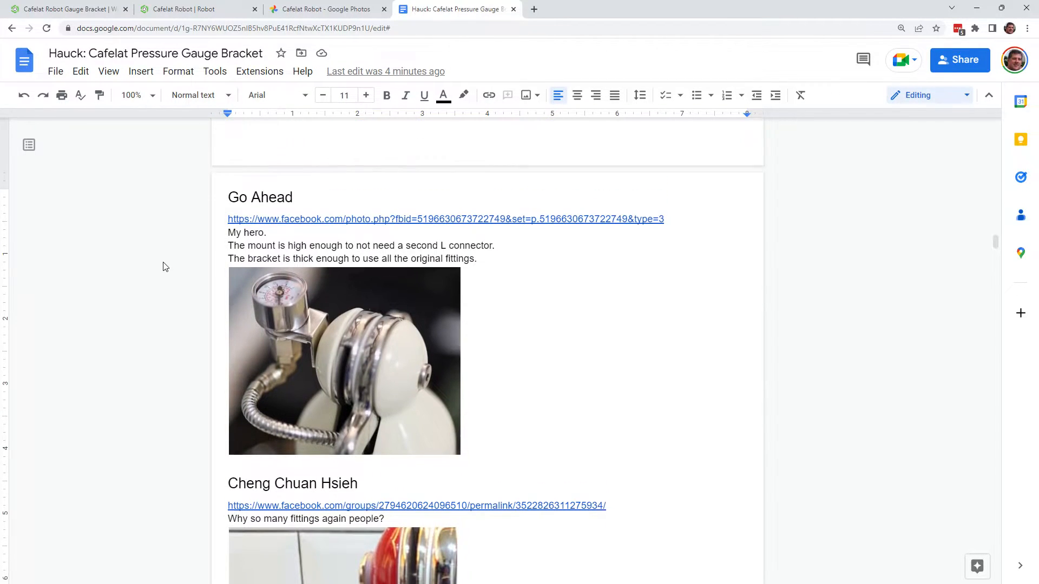
mouse_move(222, 355)
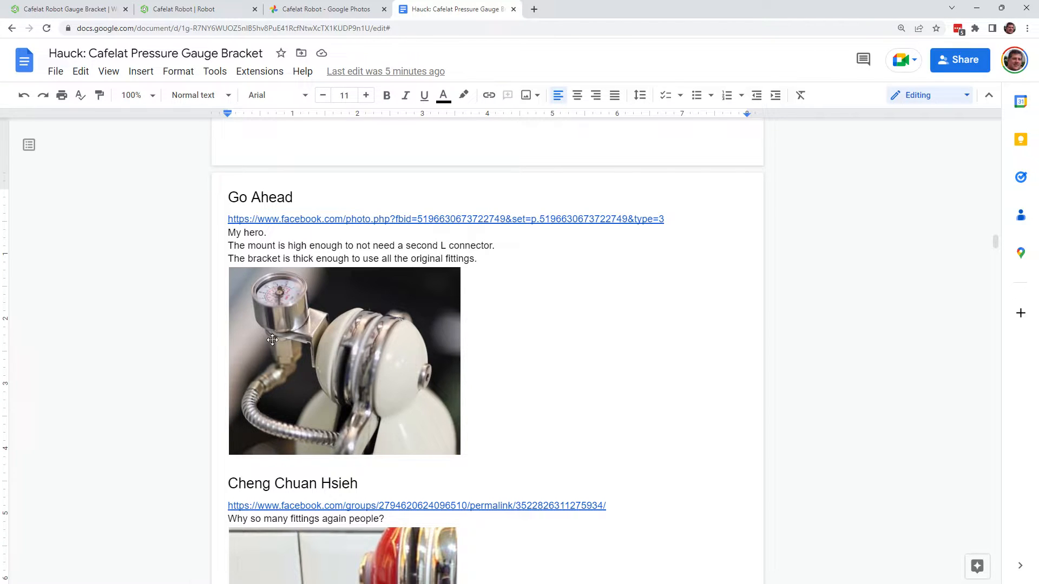
mouse_move(293, 362)
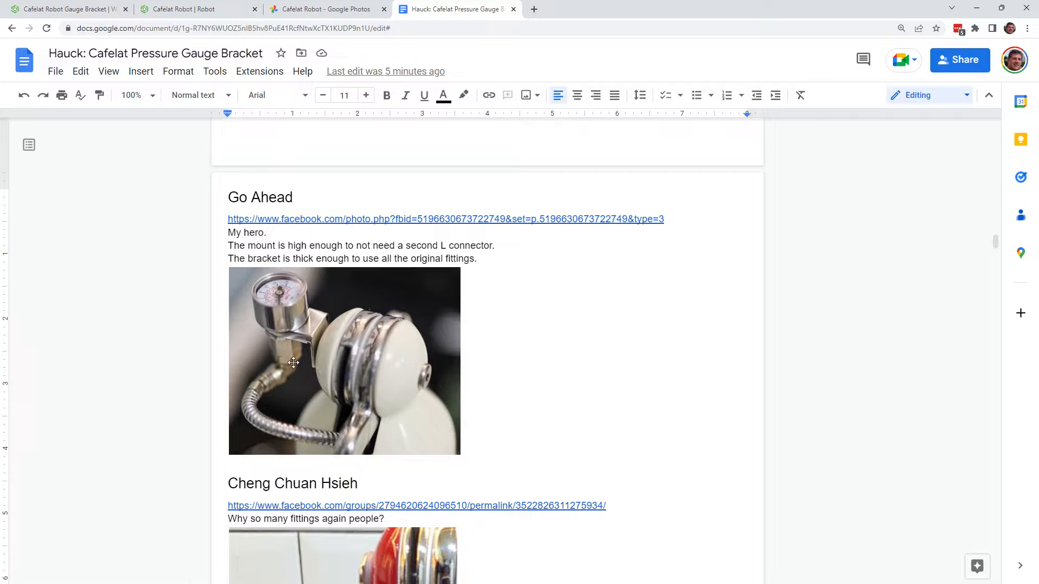
scroll(down, 3)
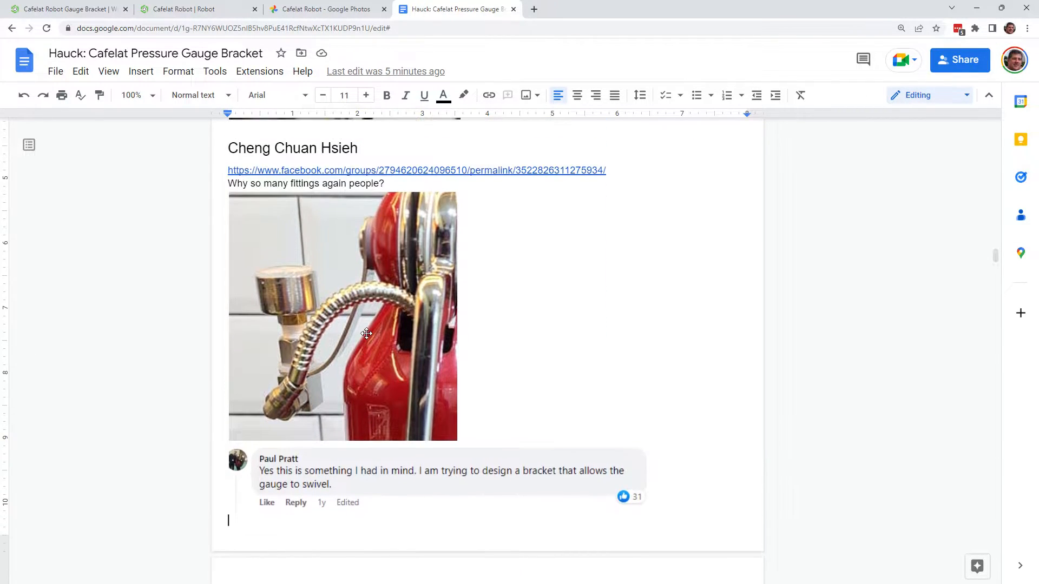
scroll(down, 3)
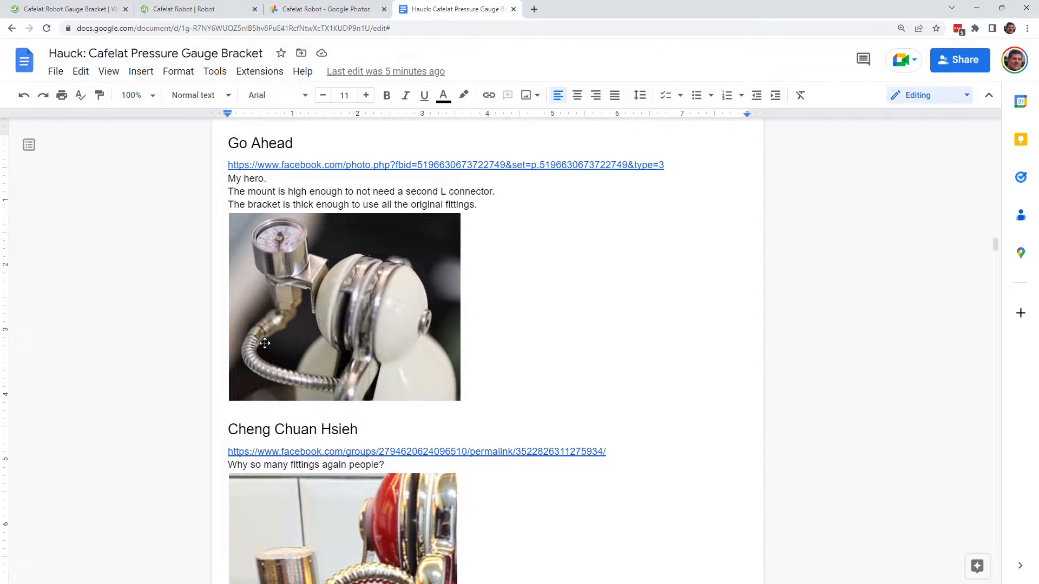
mouse_move(286, 277)
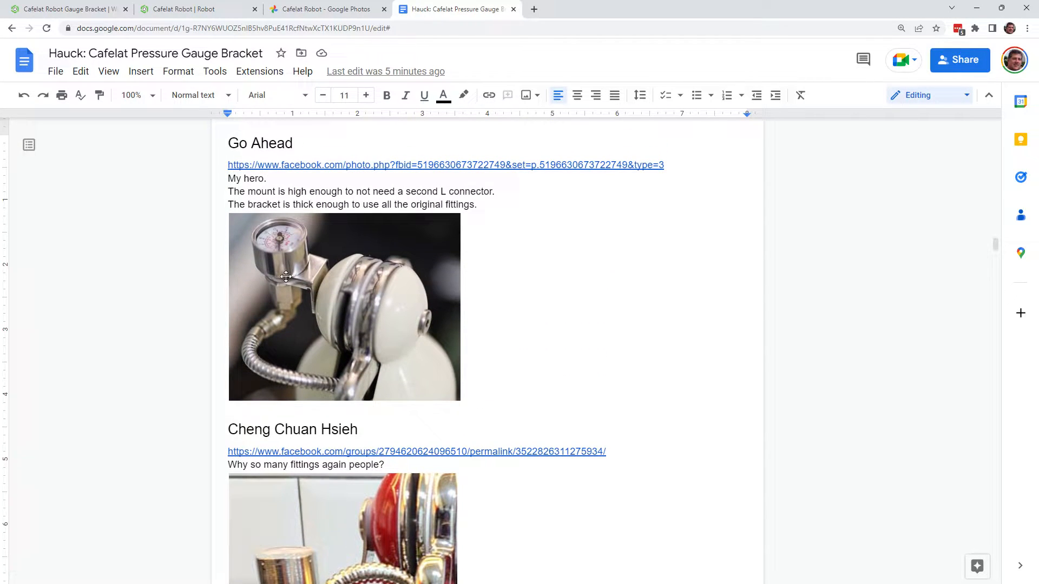
mouse_move(339, 342)
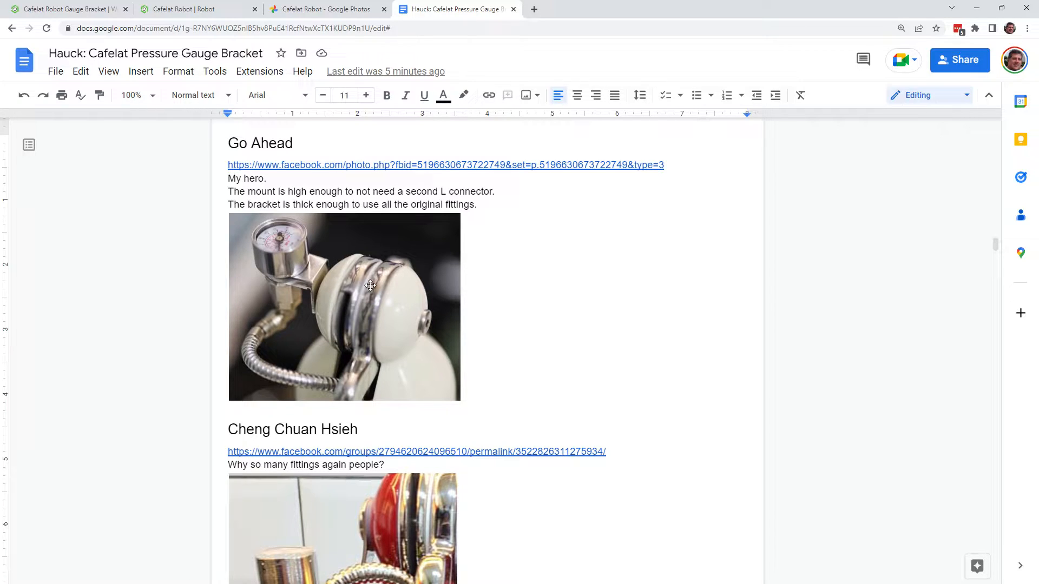
mouse_move(302, 299)
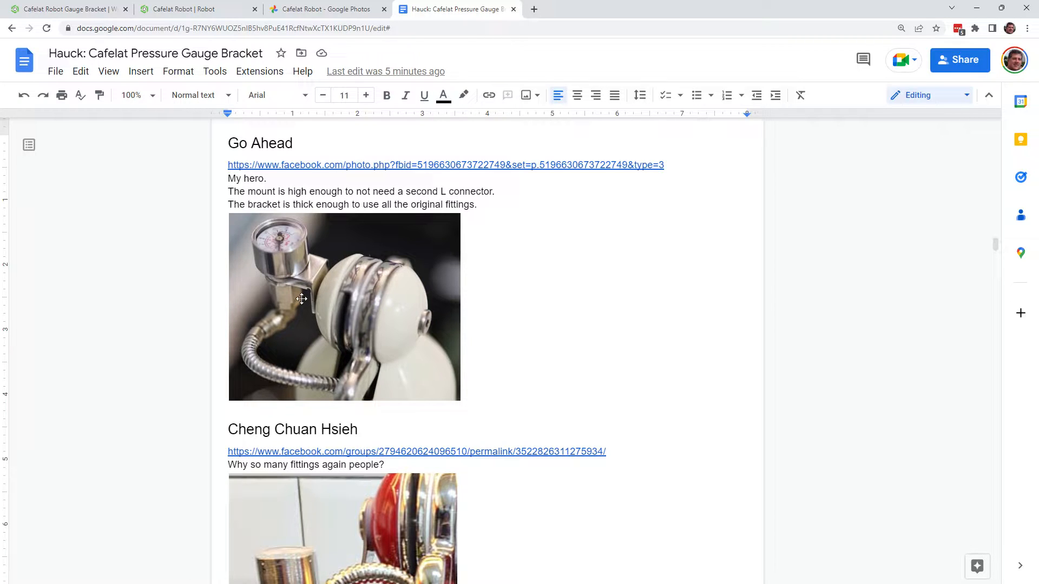
mouse_move(325, 290)
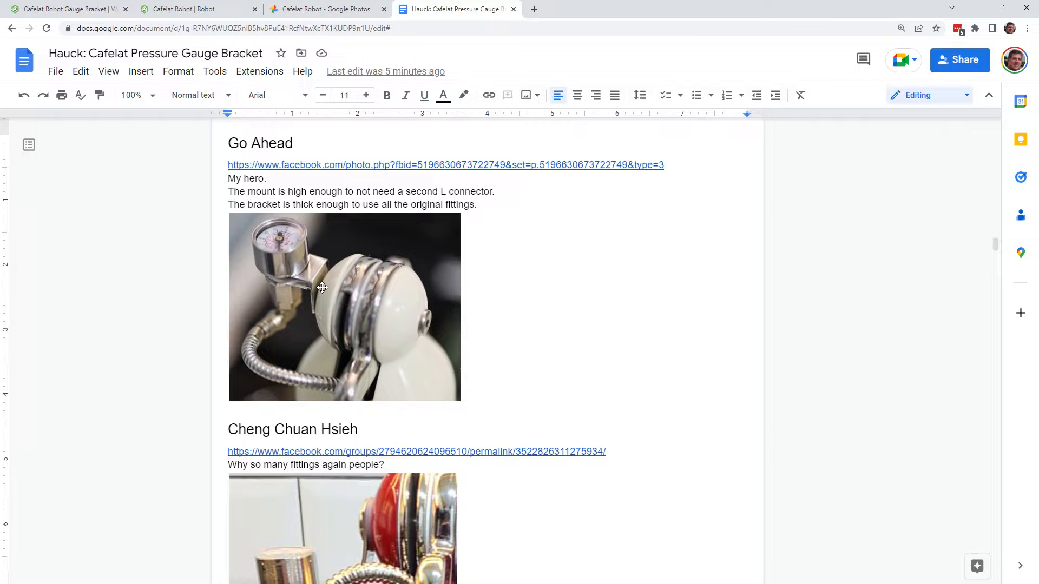
mouse_move(317, 277)
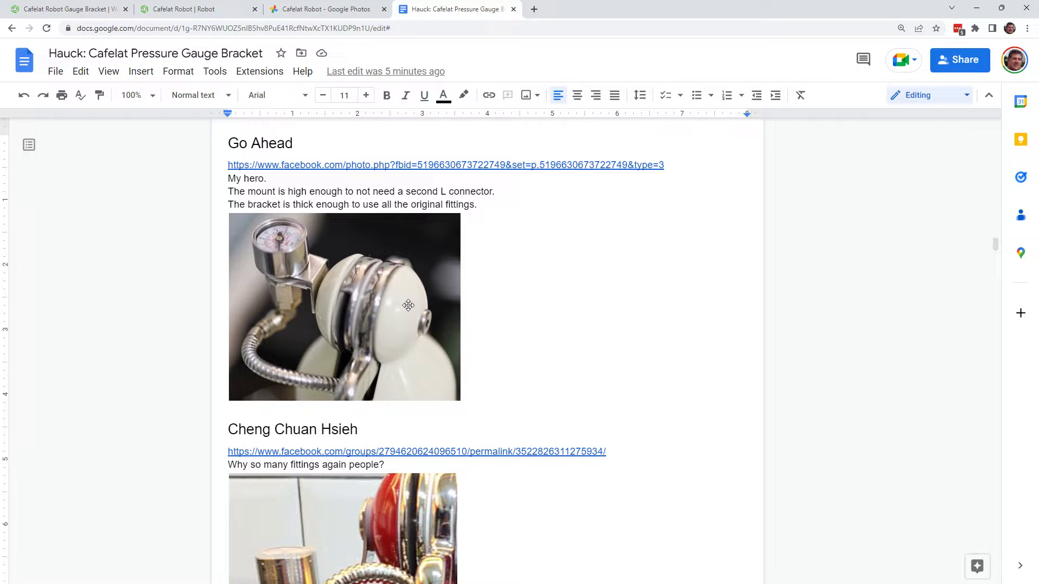
mouse_move(308, 275)
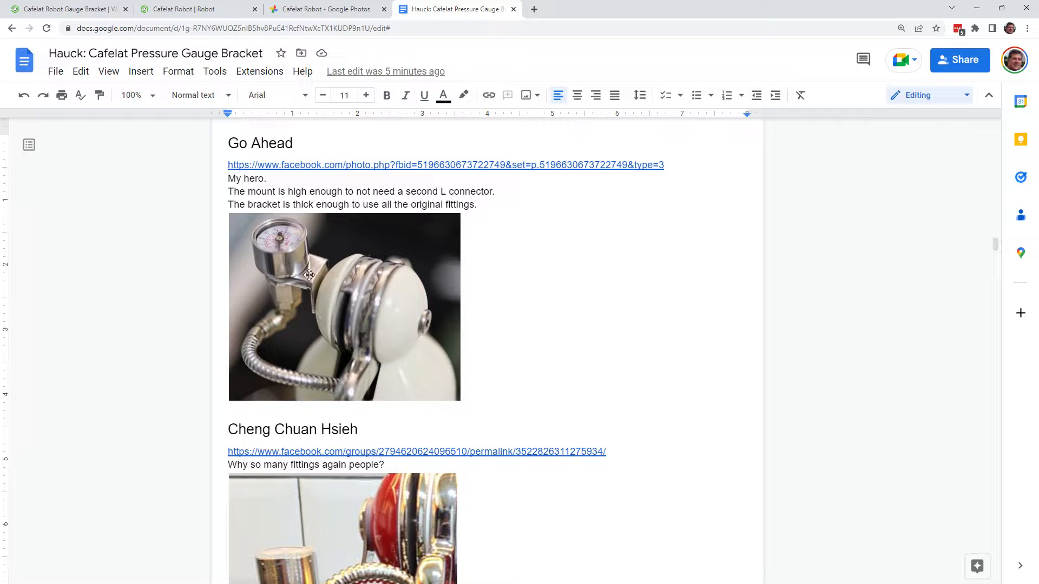
Open the first Cafelat Robot album photo, the gauge on its white L-shaped bracket, full size.
click(326, 9)
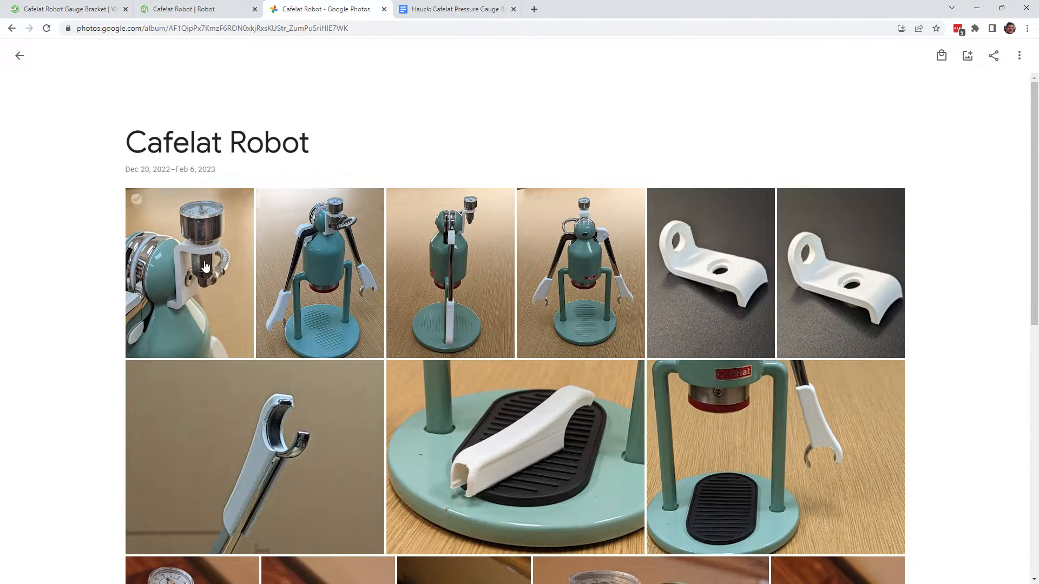
click(189, 272)
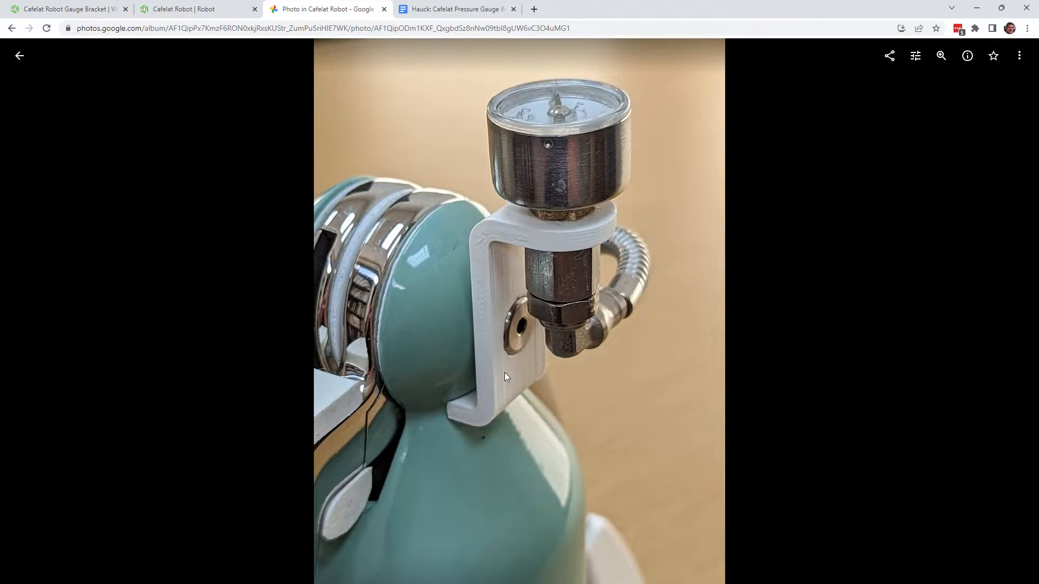
mouse_move(449, 412)
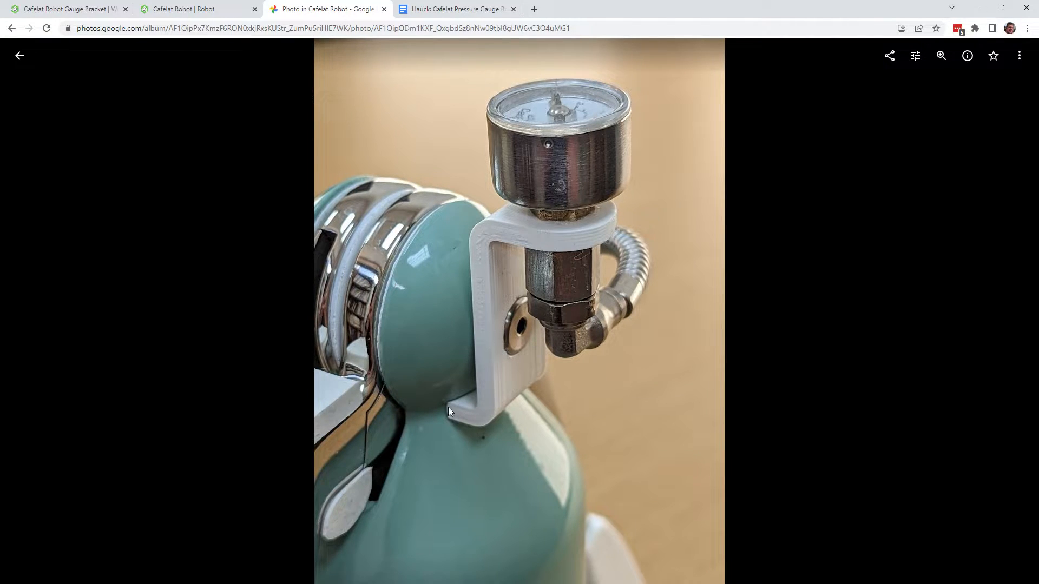
mouse_move(438, 419)
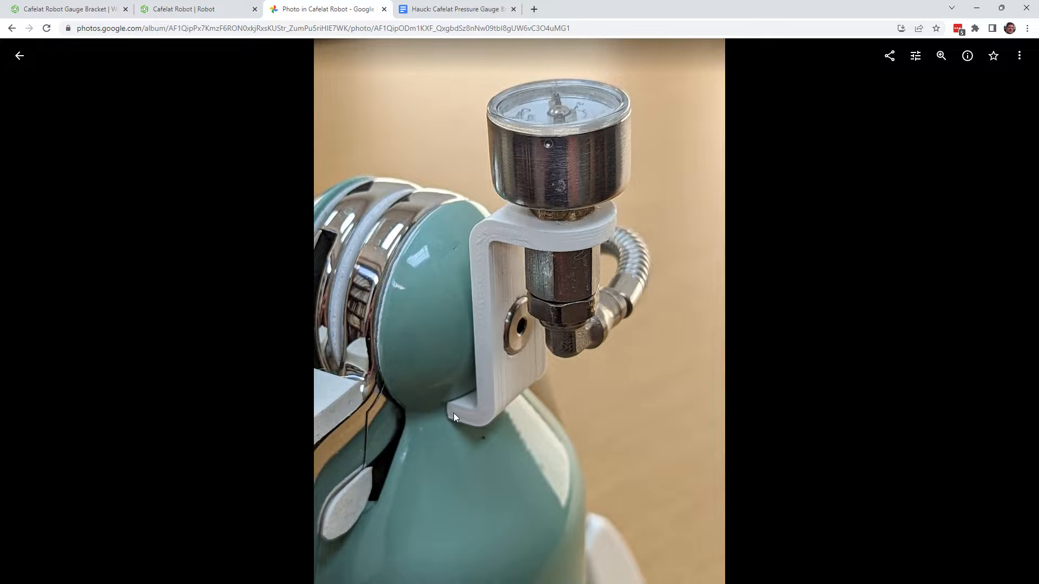
mouse_move(548, 337)
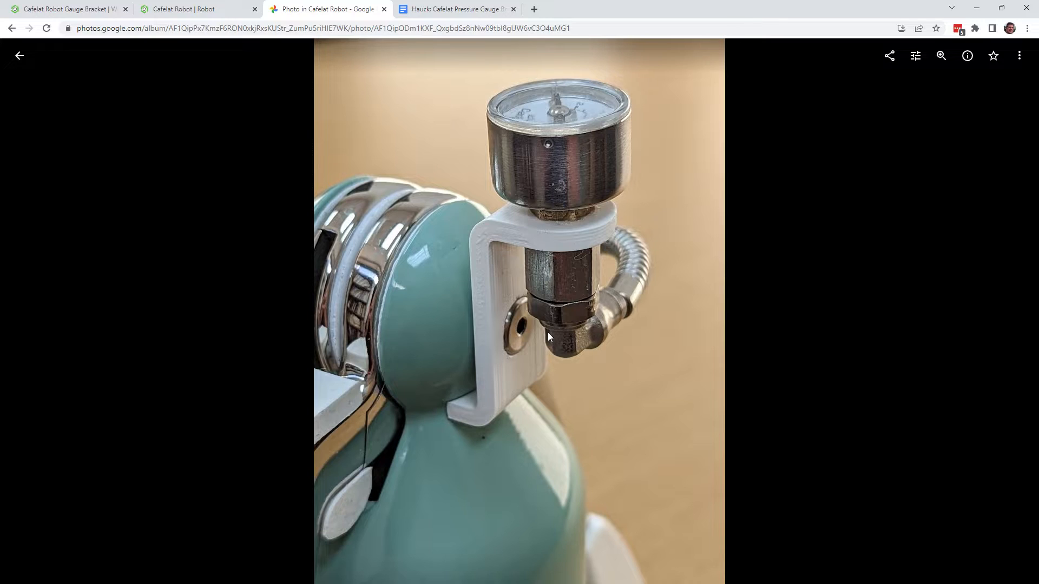
mouse_move(633, 307)
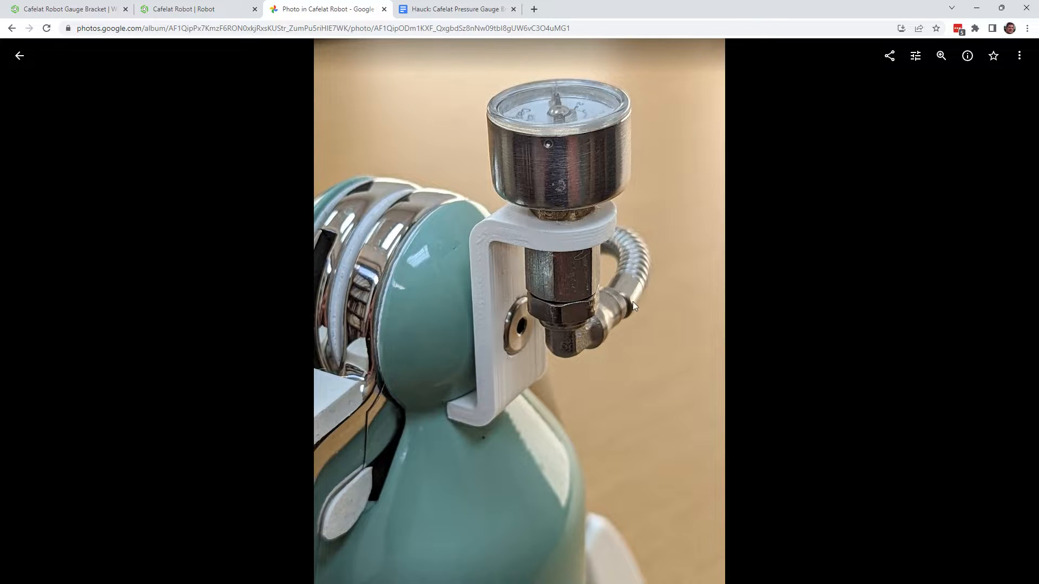
mouse_move(635, 293)
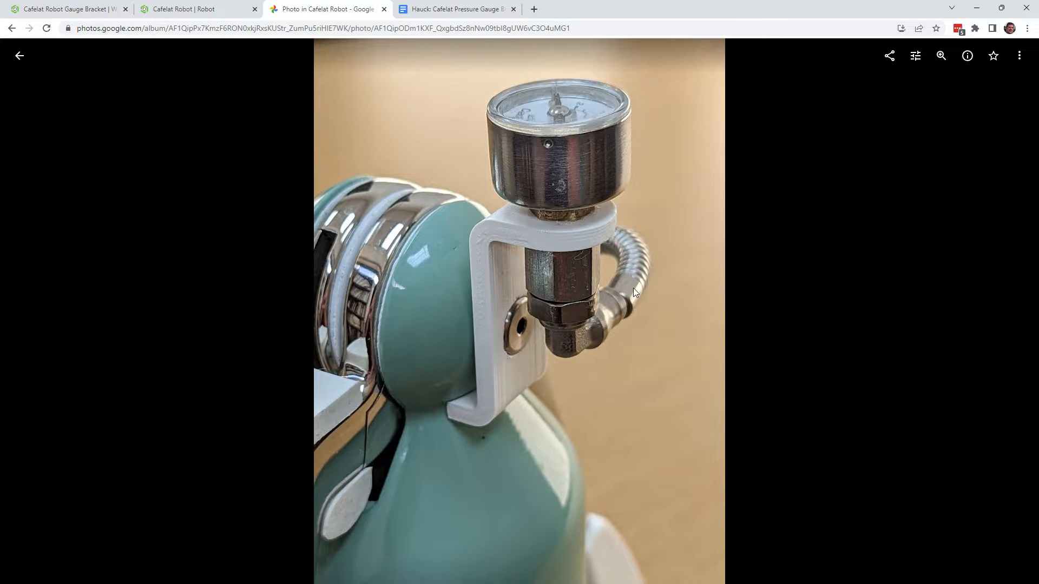
mouse_move(642, 281)
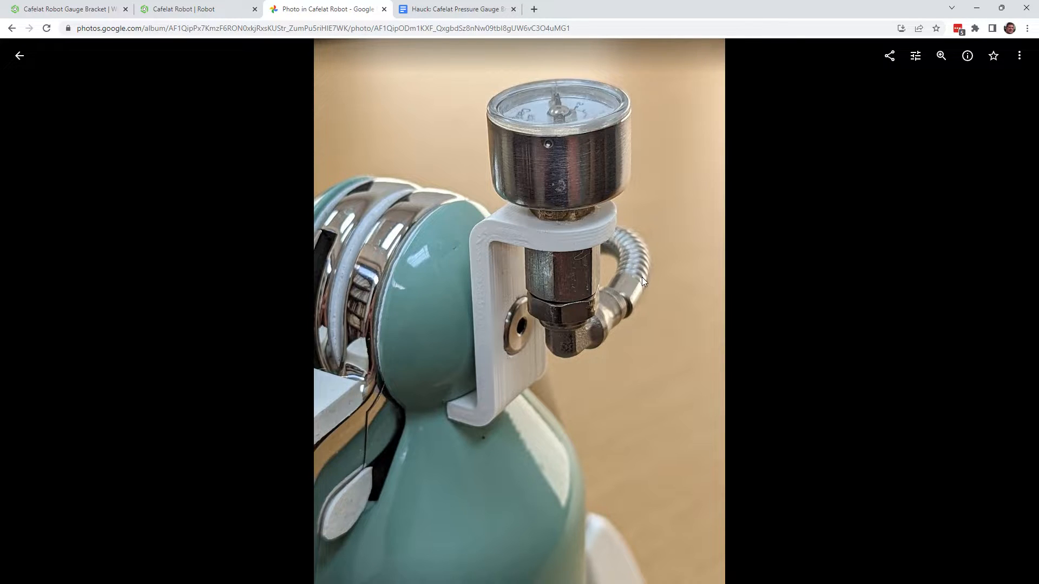
mouse_move(622, 301)
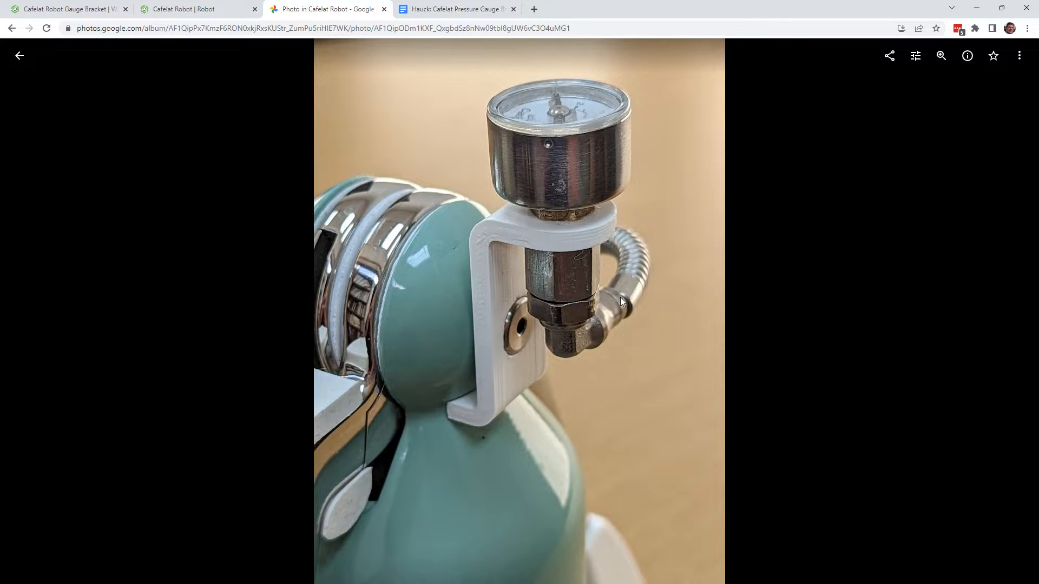
mouse_move(283, 243)
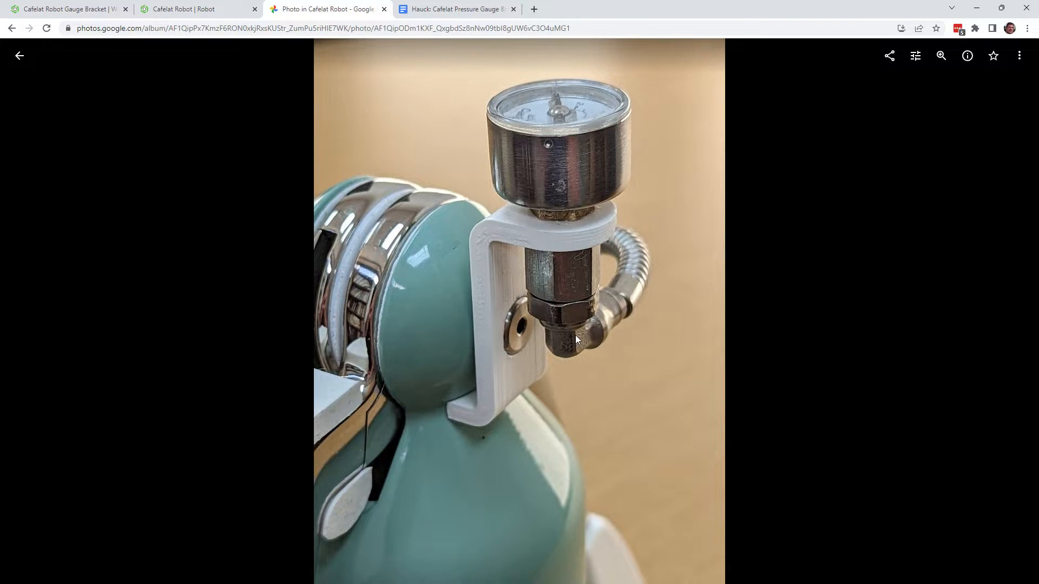
mouse_move(574, 324)
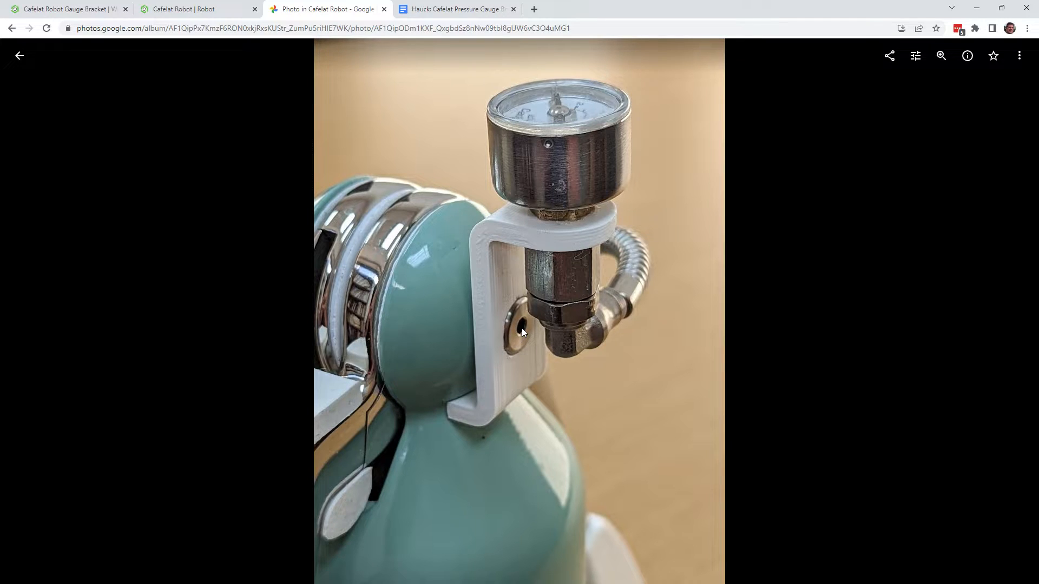
mouse_move(523, 322)
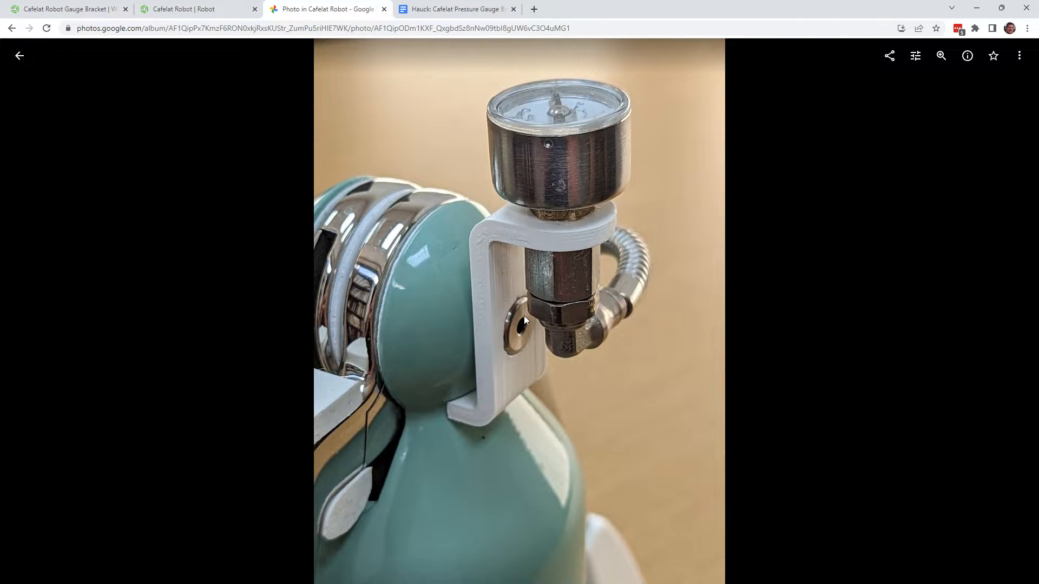
mouse_move(632, 290)
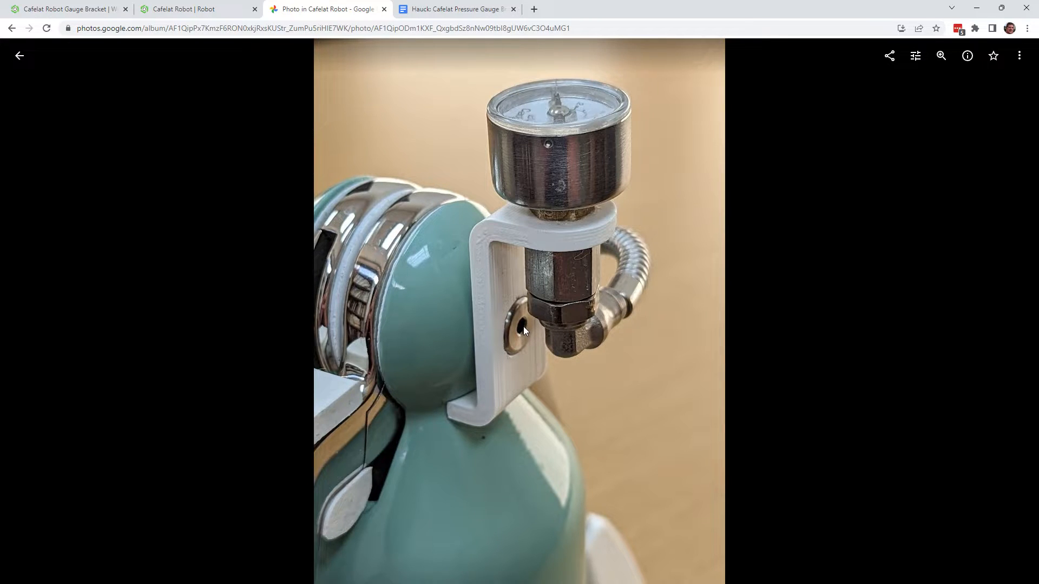
click(455, 9)
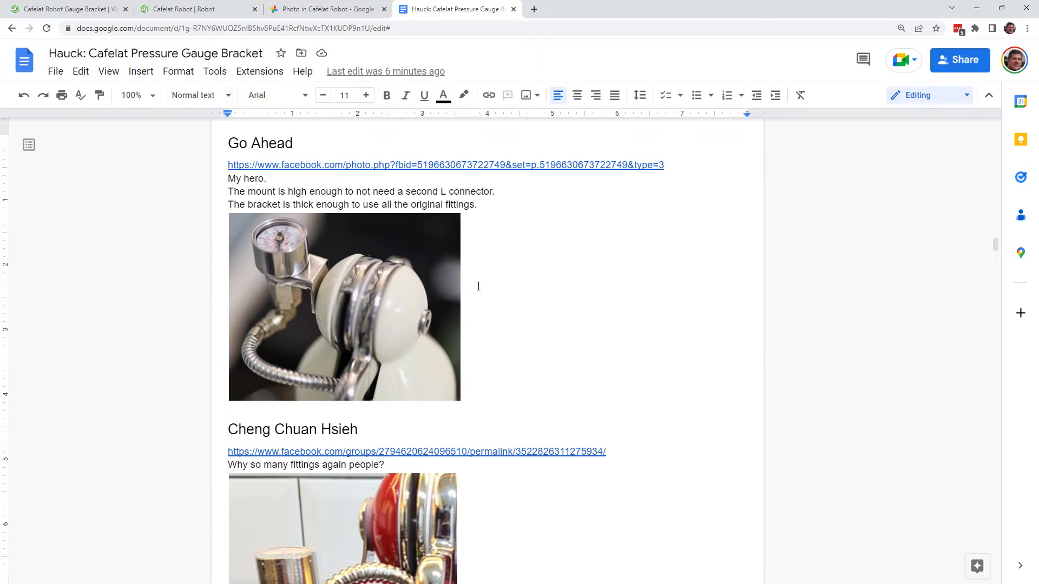
scroll(down, 3)
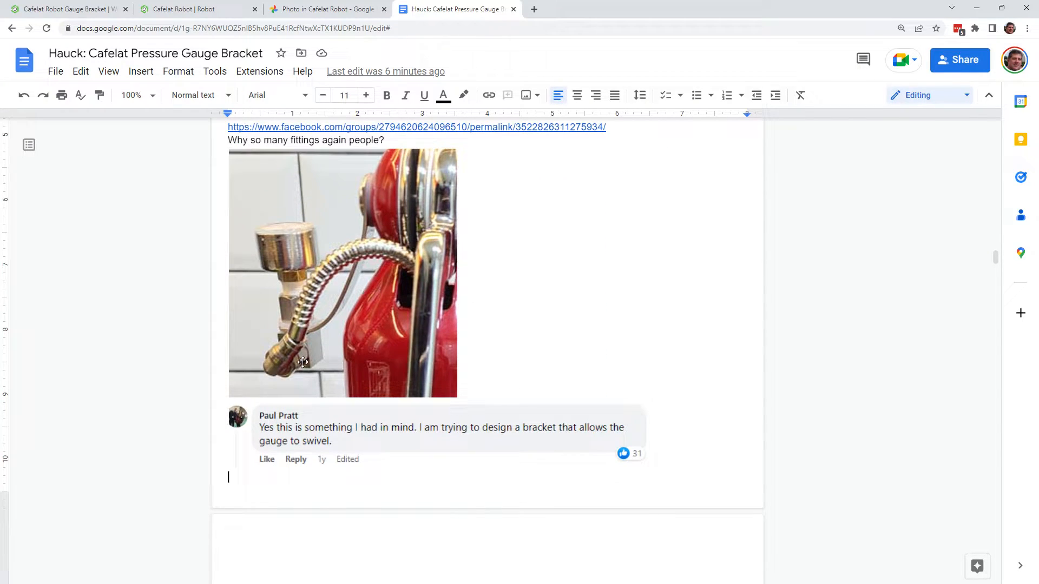
mouse_move(334, 349)
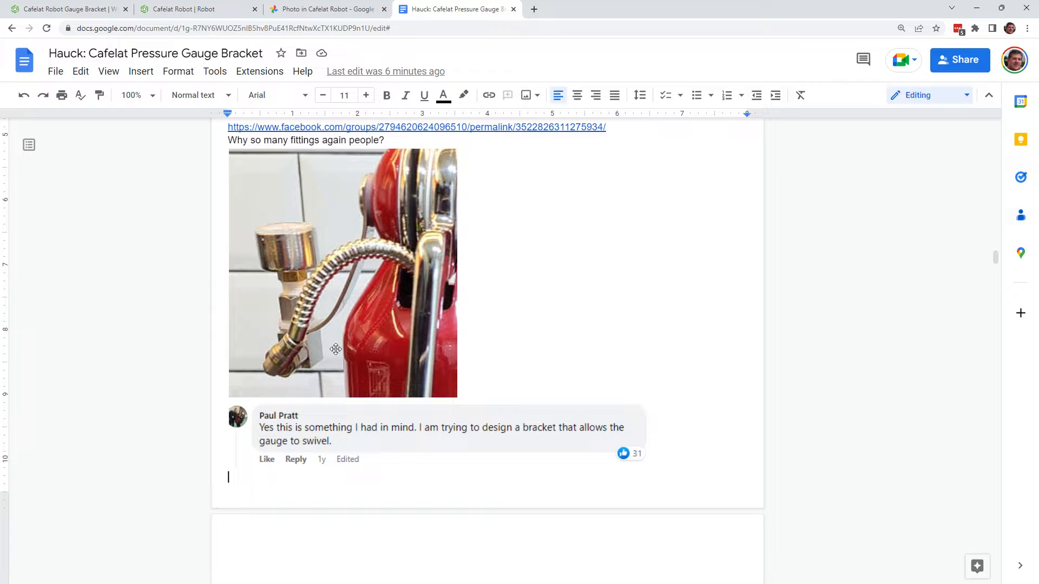
scroll(down, 3)
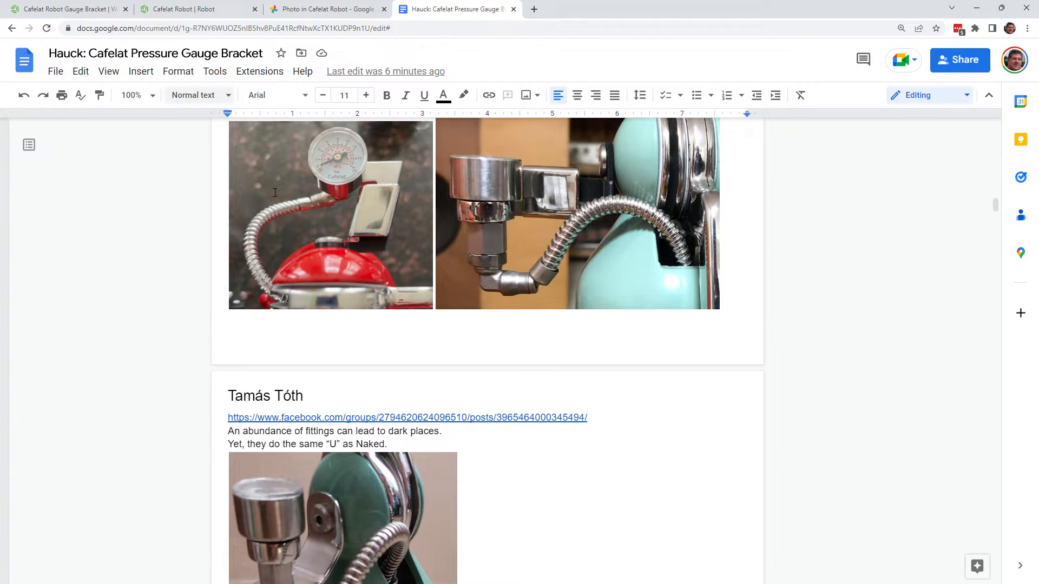
Go back to the Cafelat Robot album grid and scroll through its gauge photos.
click(325, 8)
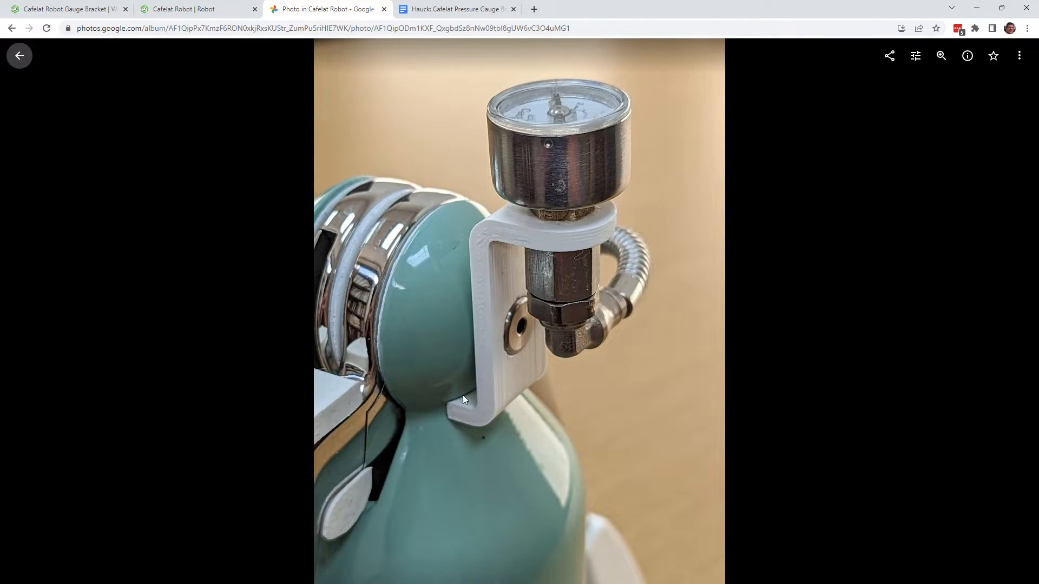
mouse_move(518, 234)
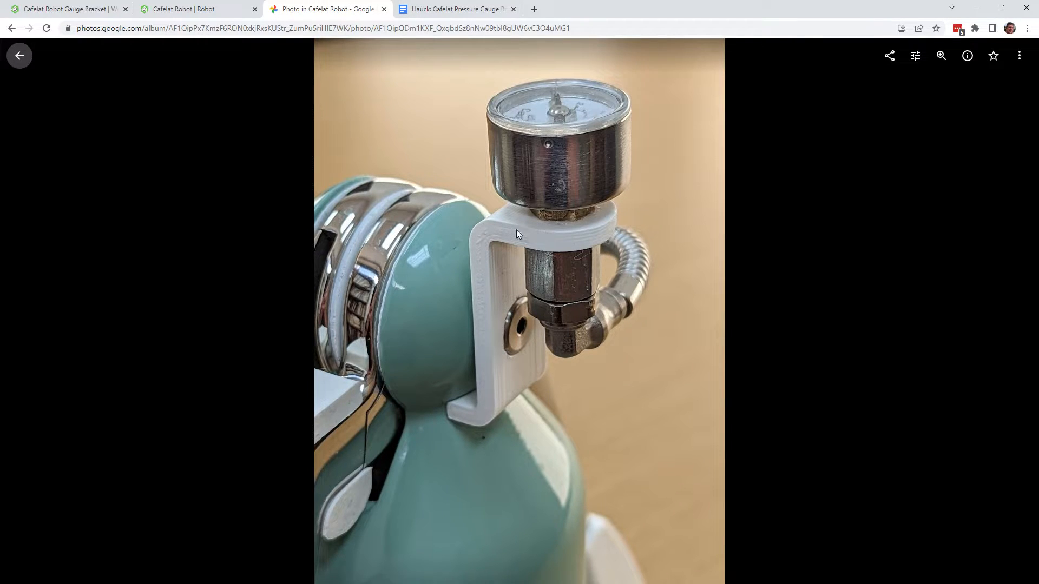
mouse_move(586, 304)
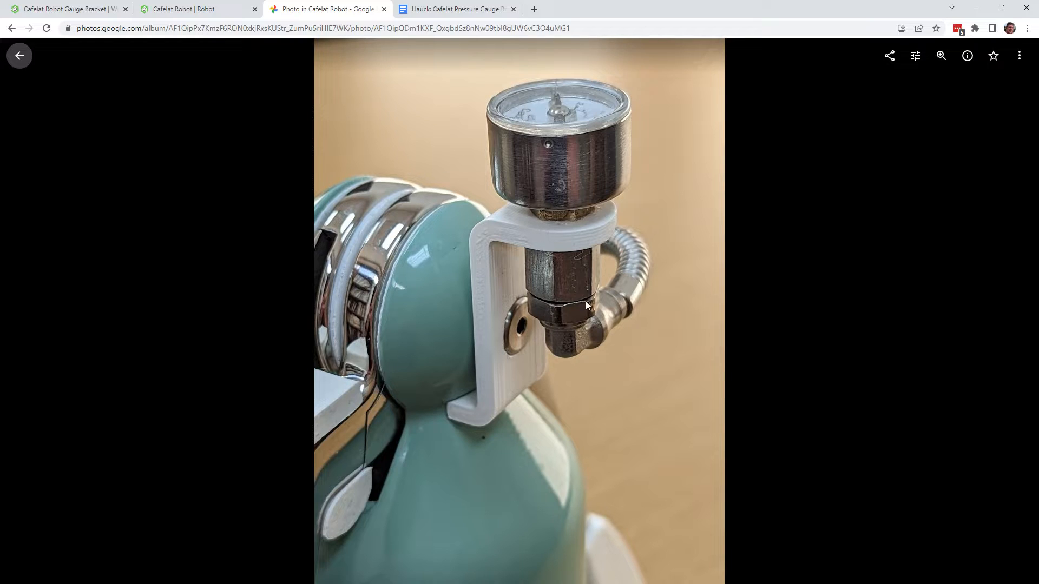
mouse_move(535, 344)
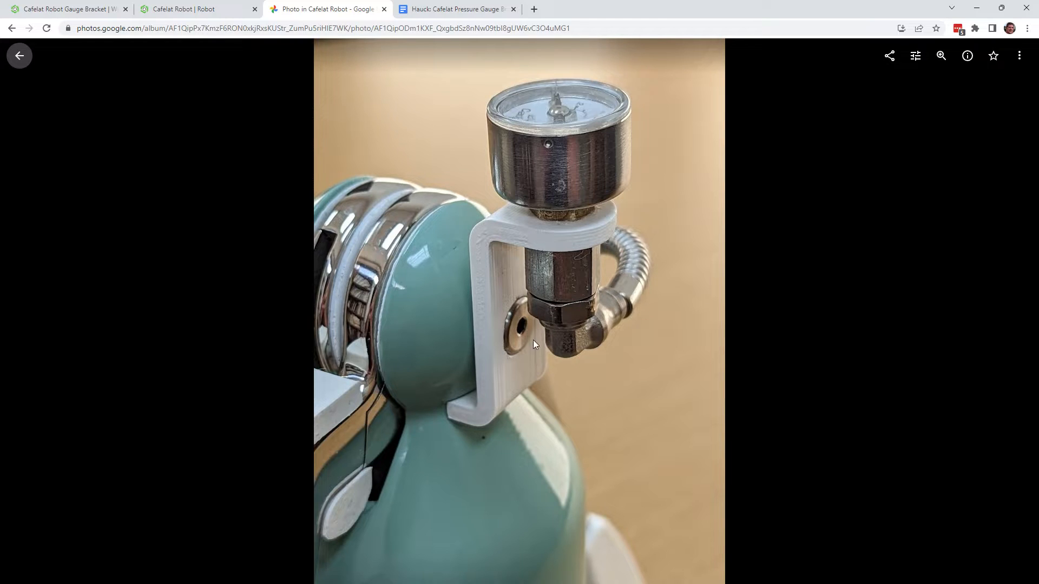
click(20, 55)
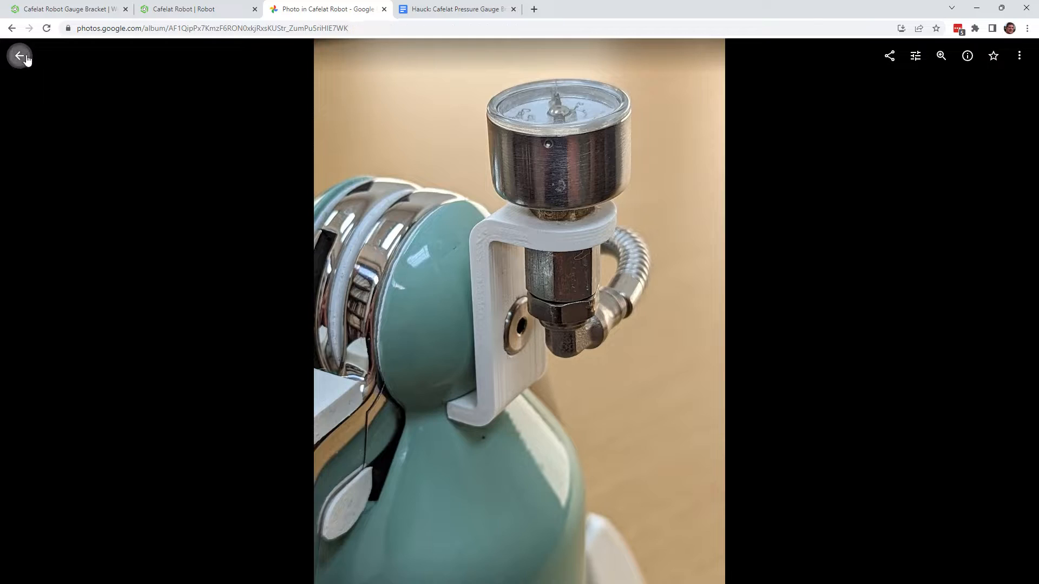
click(20, 55)
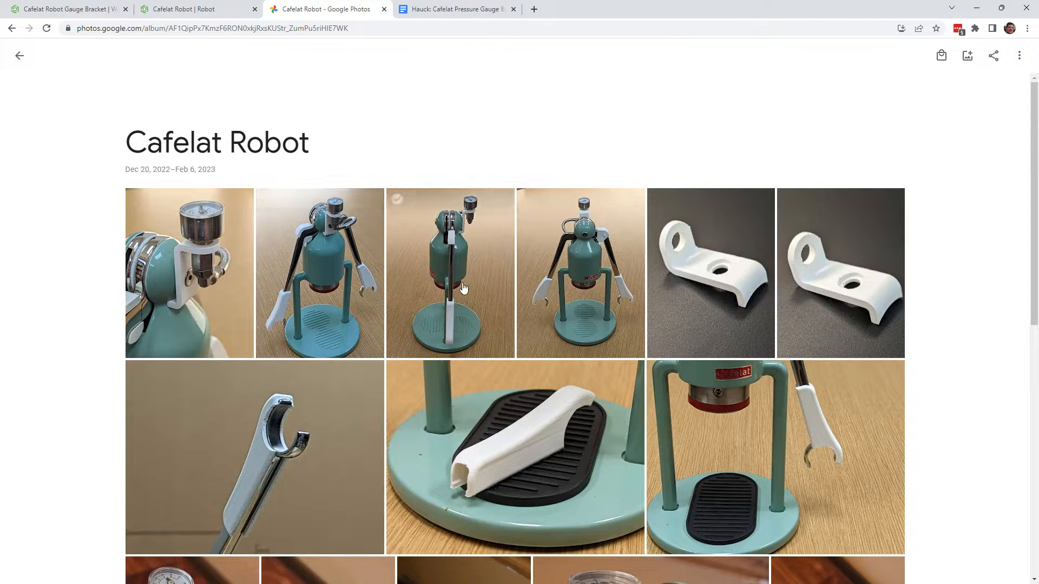
scroll(down, 3)
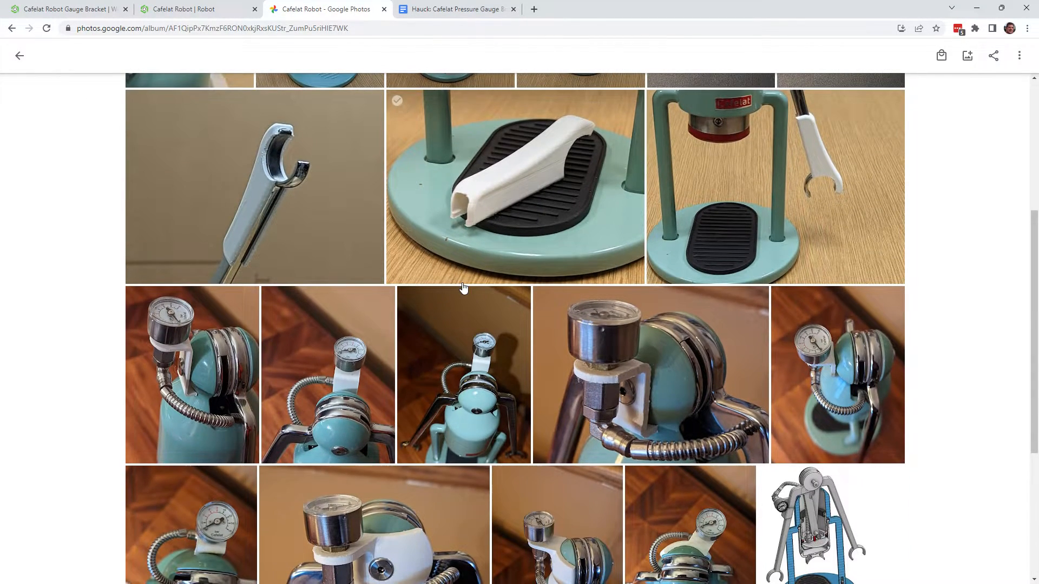
scroll(down, 3)
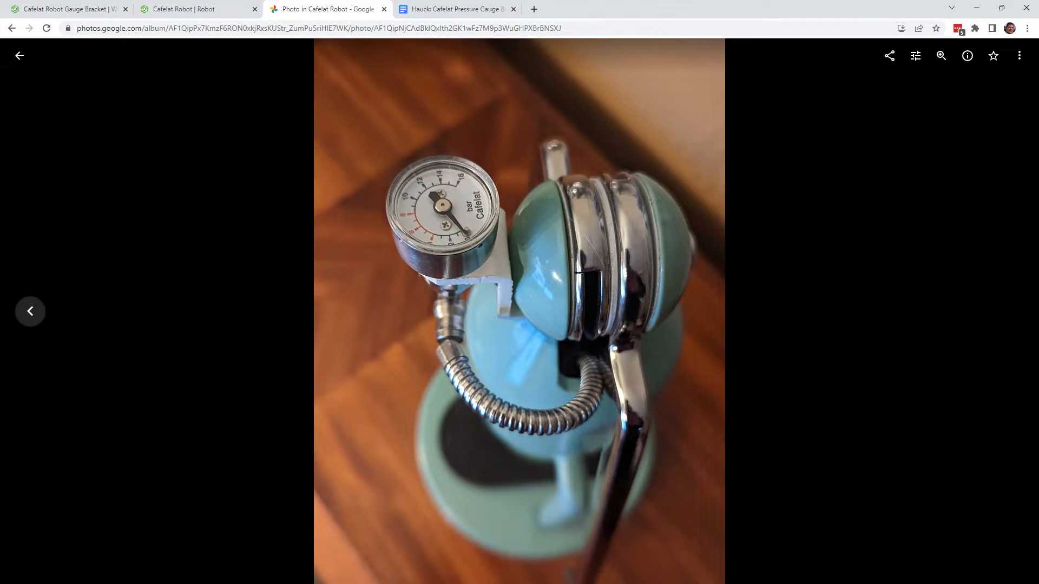
click(20, 56)
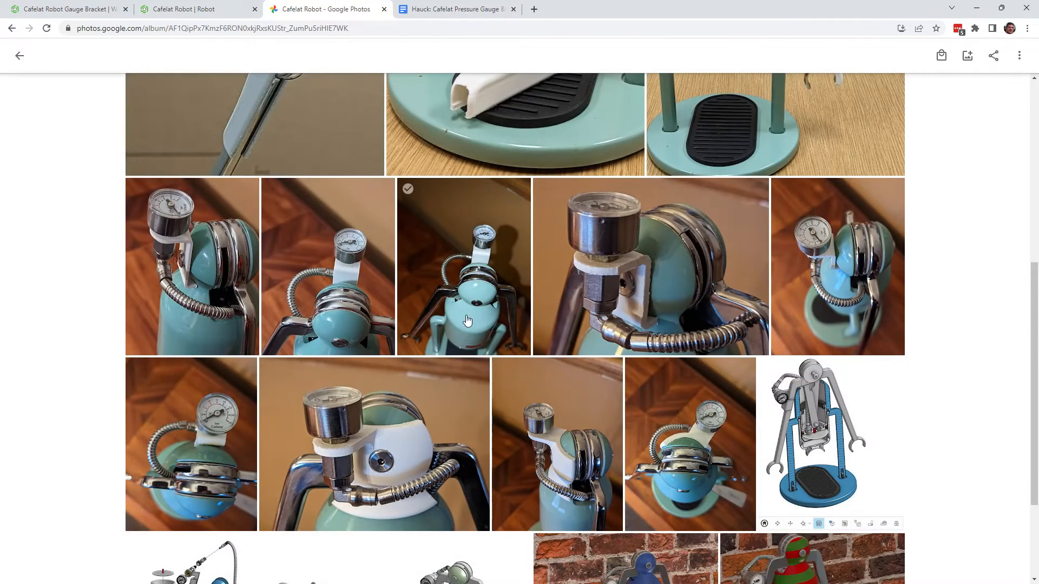
scroll(down, 3)
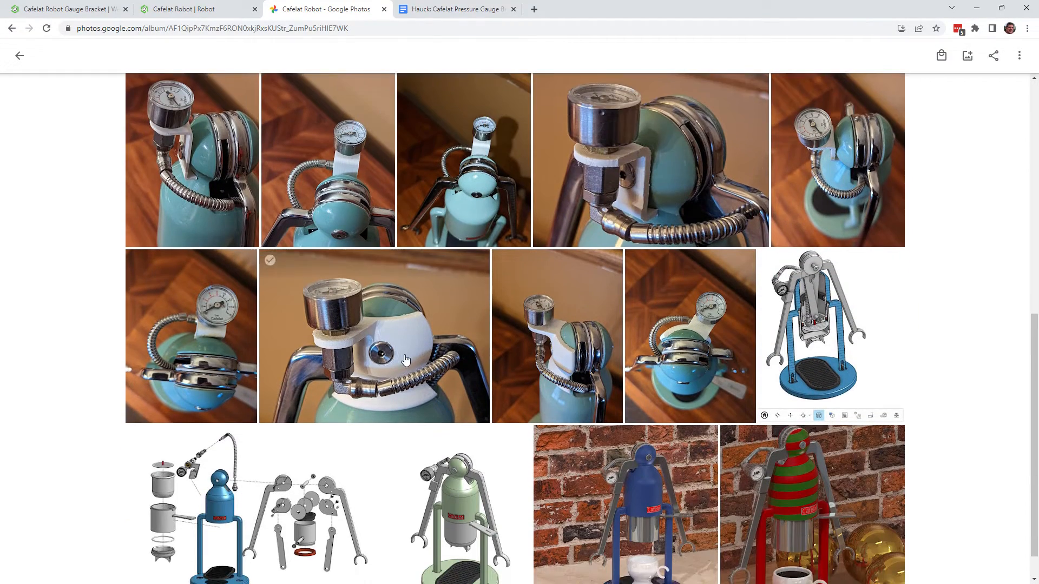
View the white head bracket close-up, then advance through the bracket photos to the front view.
click(374, 336)
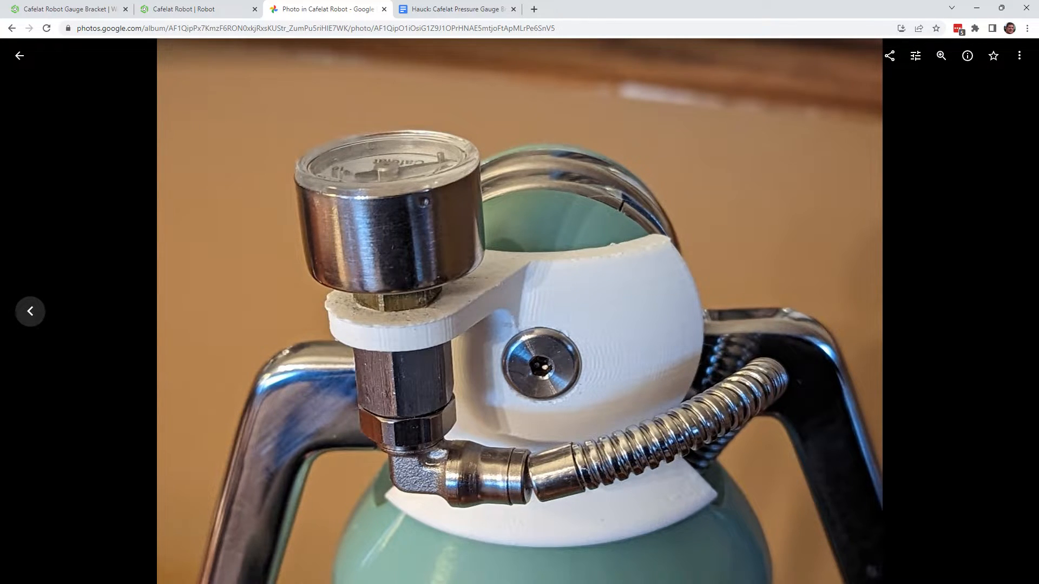
click(19, 56)
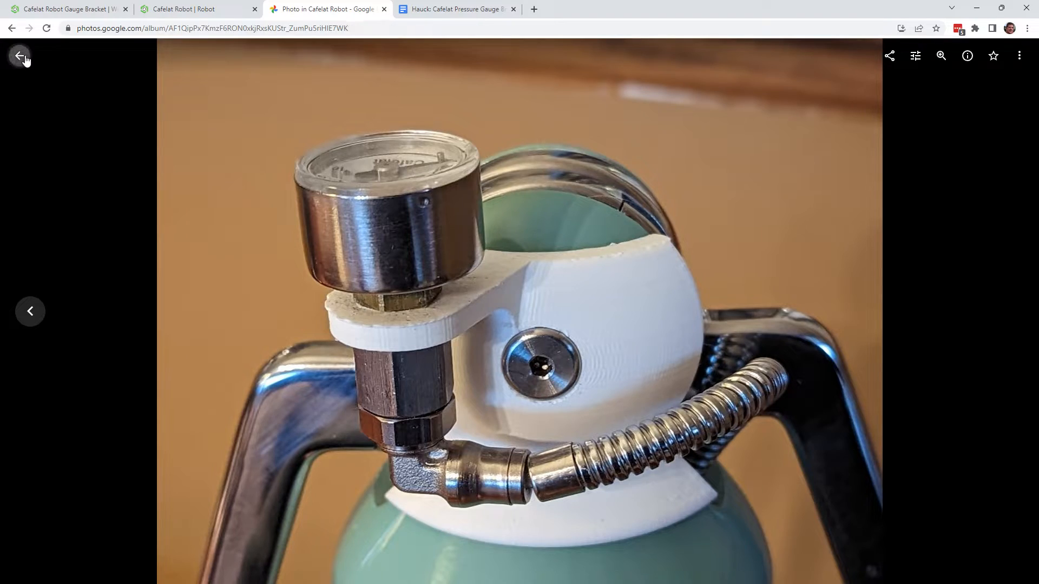
click(19, 56)
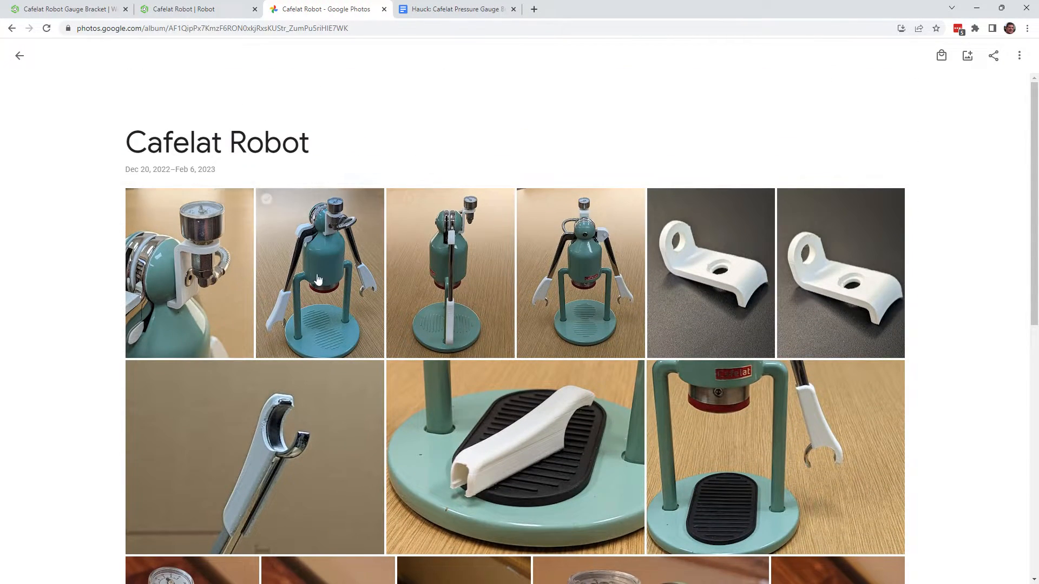
click(320, 273)
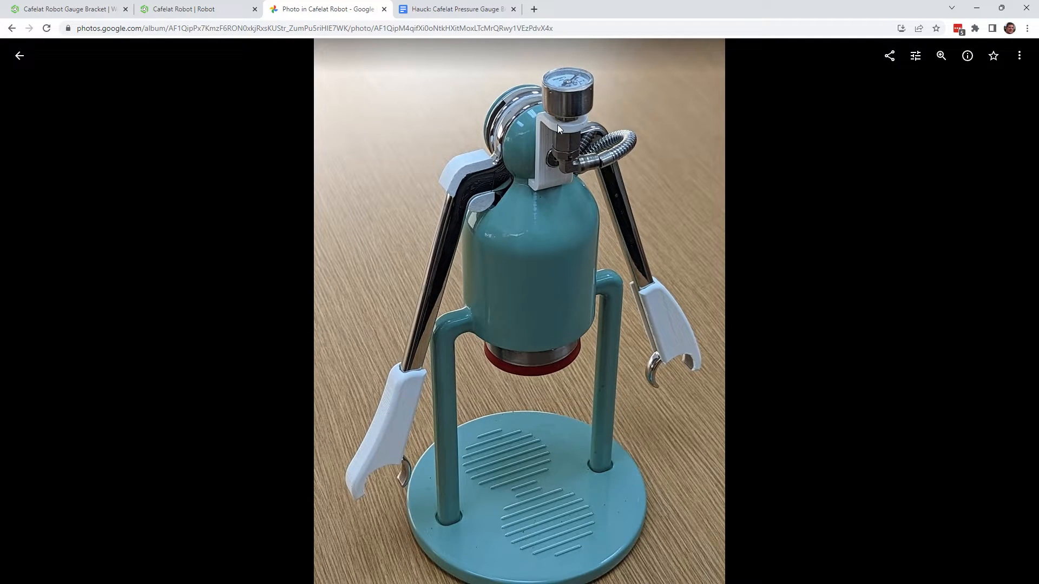
mouse_move(948, 337)
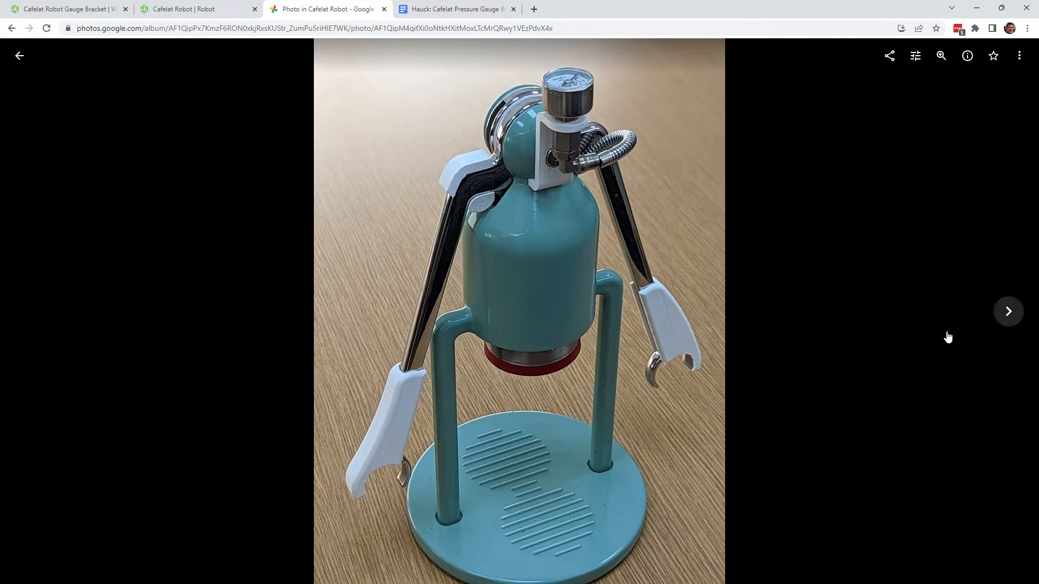
click(1008, 311)
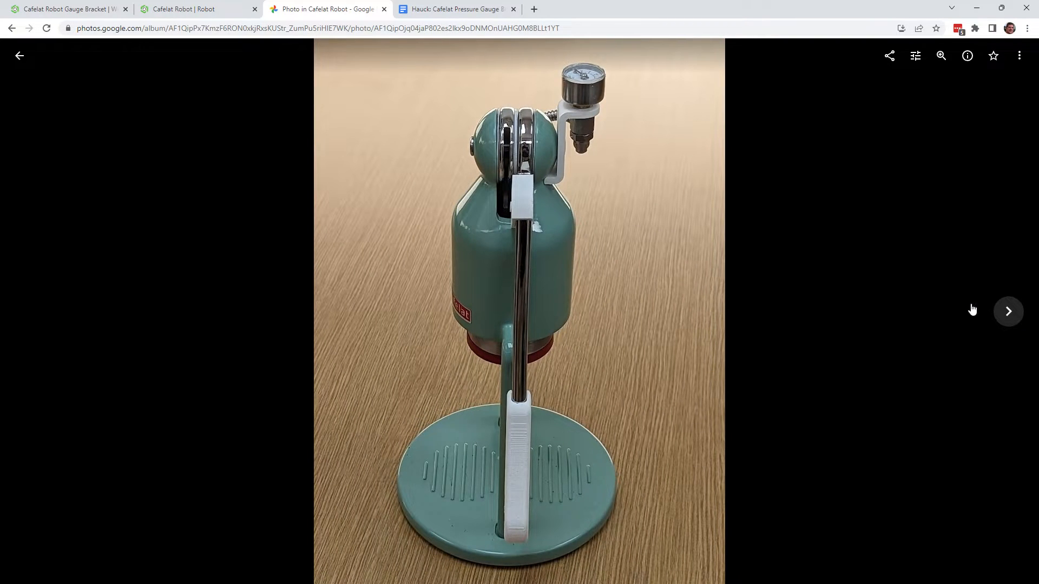
click(1008, 312)
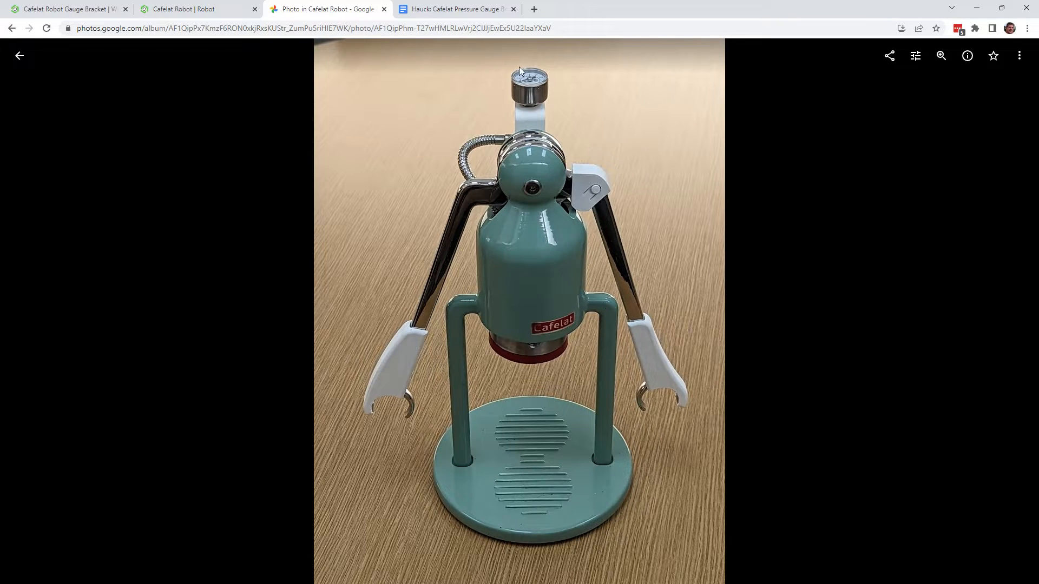
mouse_move(522, 98)
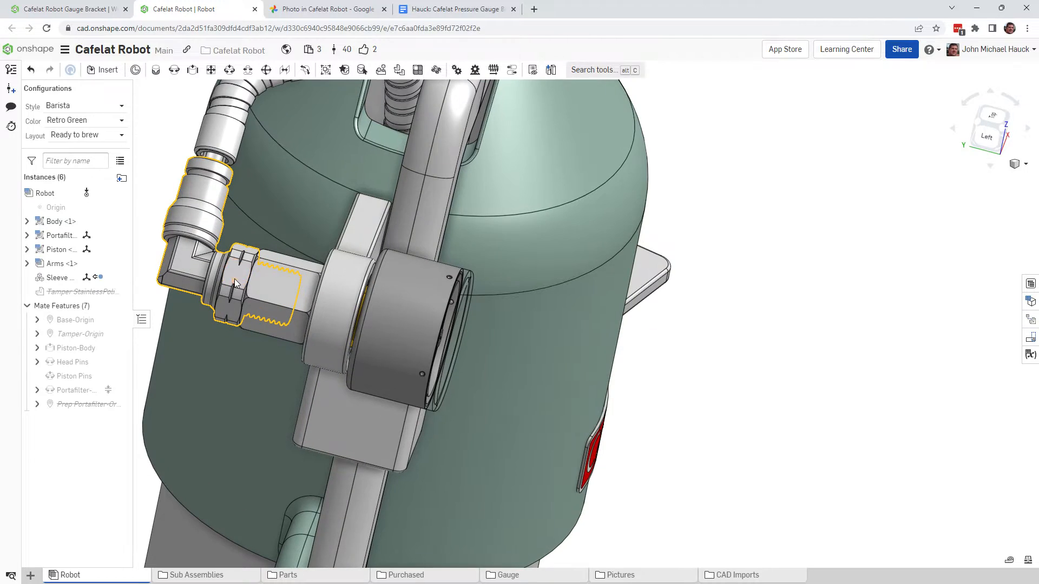
mouse_move(228, 277)
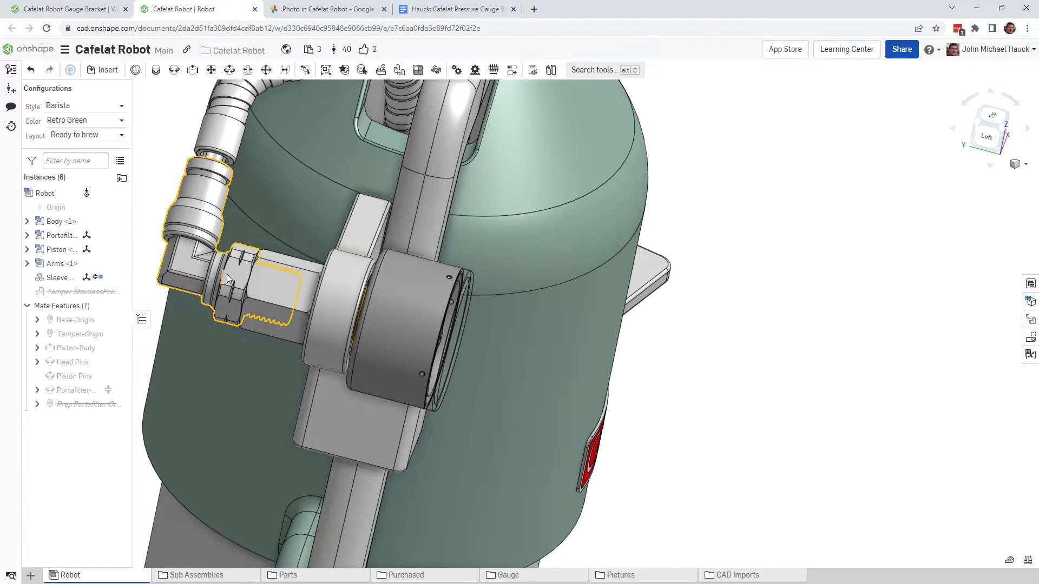
Select the stock pressure gauge with its hose and adapter fitting on the Robot assembly.
click(295, 289)
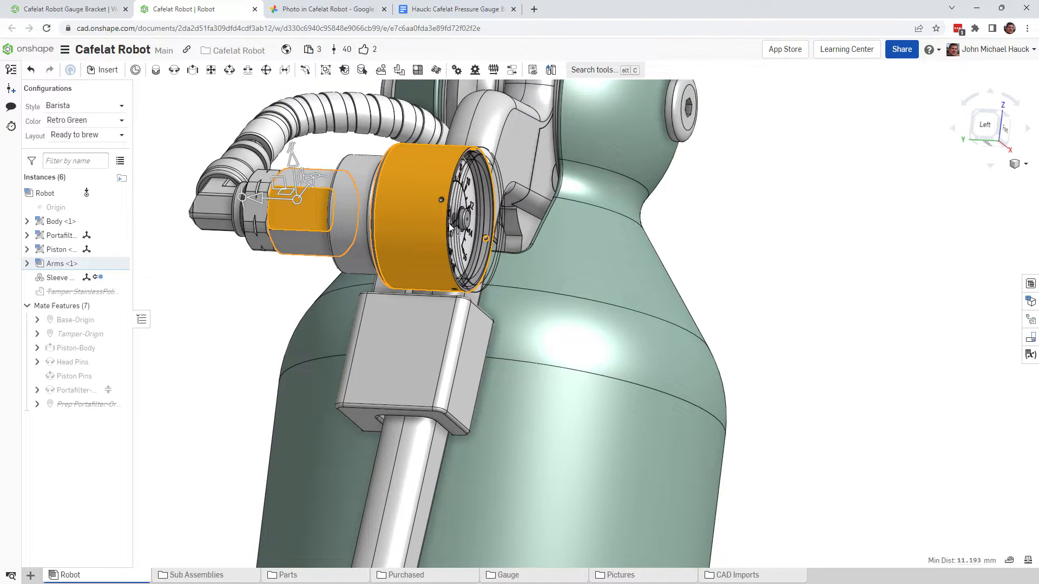
Hide the gauge's chrome outer case and the remaining stock gauge instance.
right_click(449, 227)
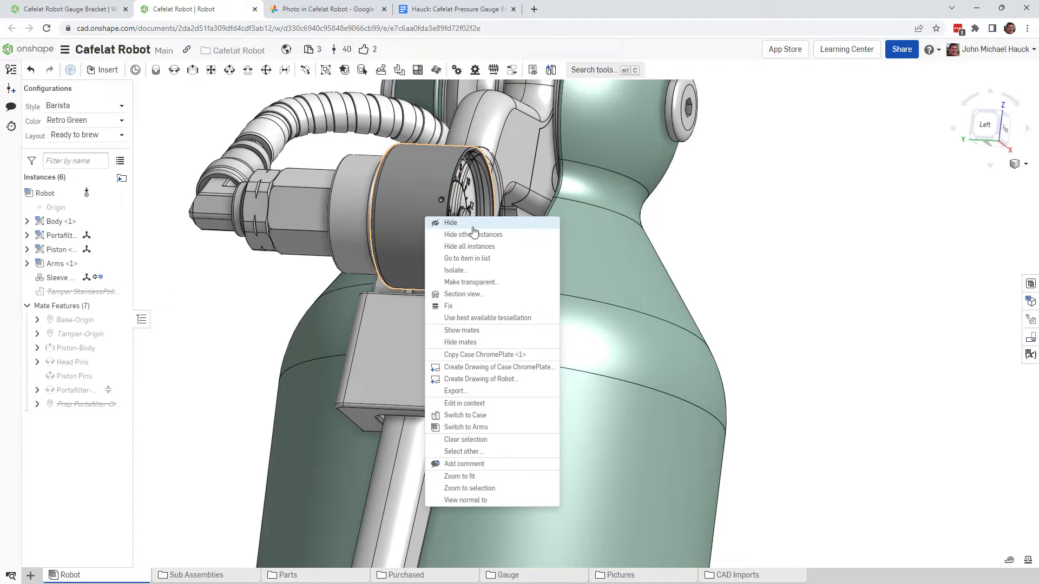
click(450, 222)
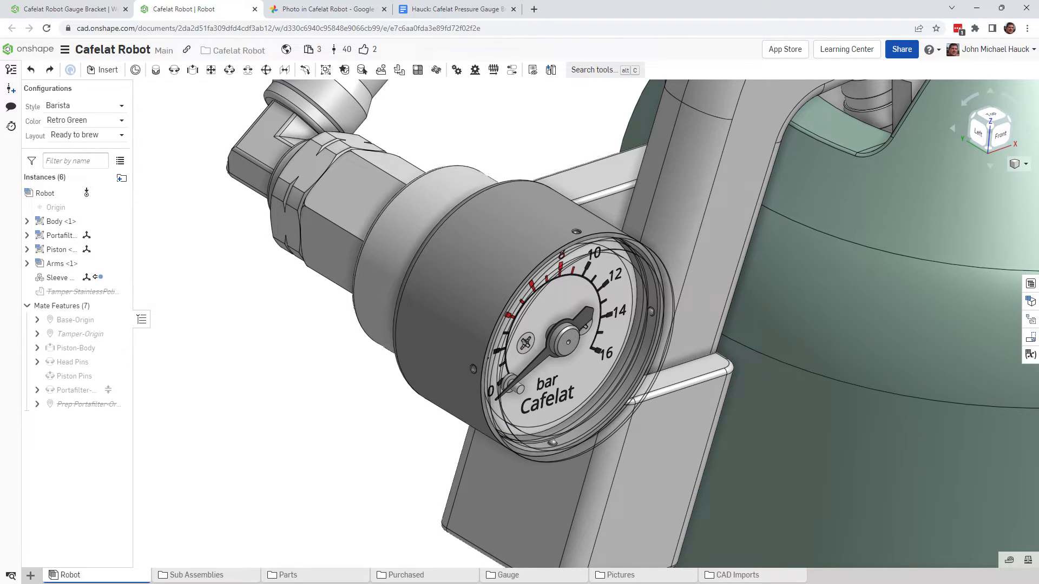
click(27, 263)
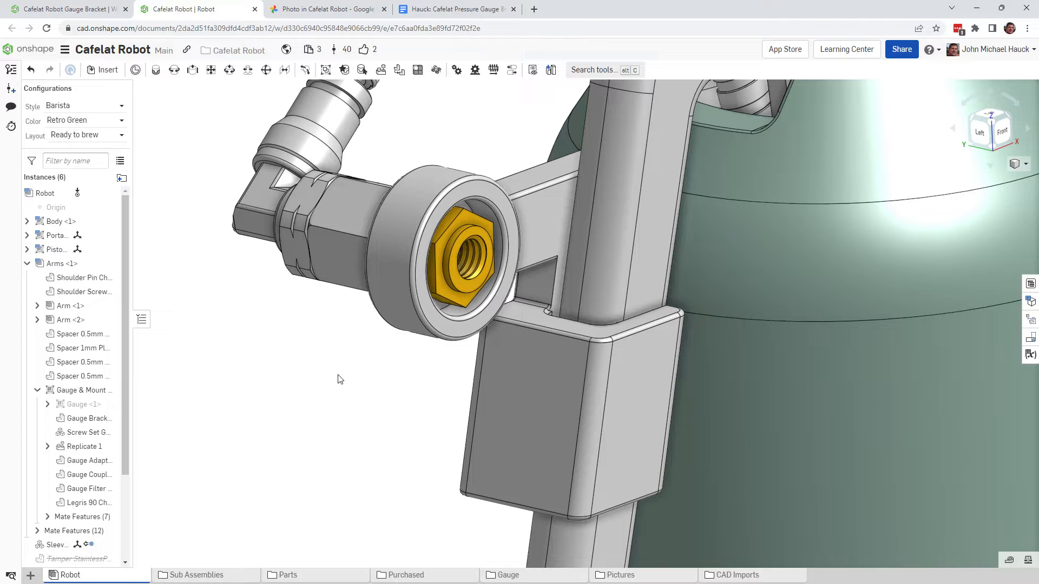
Inspect the exposed gauge bracket in the whole-robot view, then deselect it.
click(406, 231)
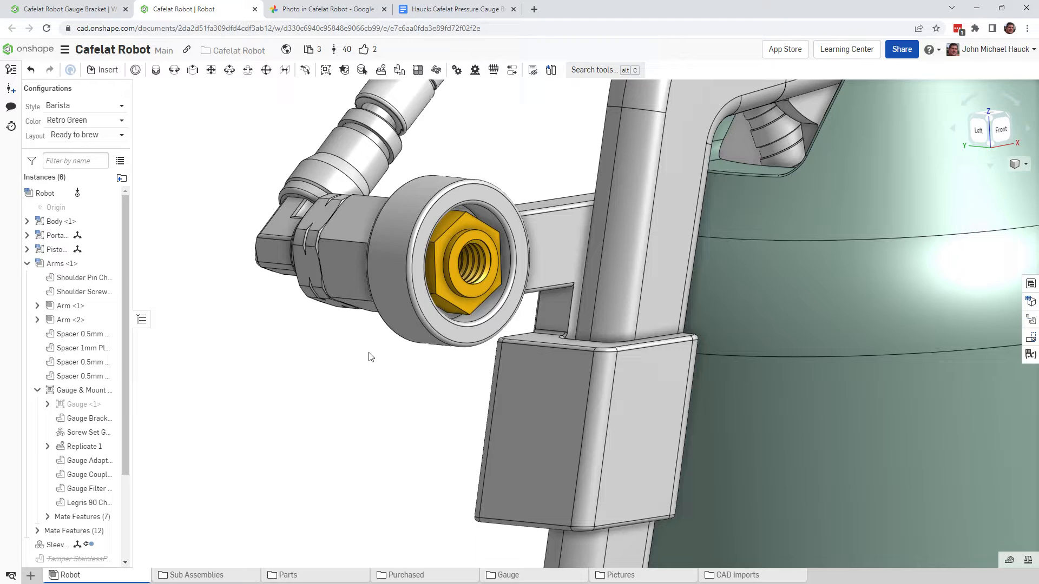
click(553, 387)
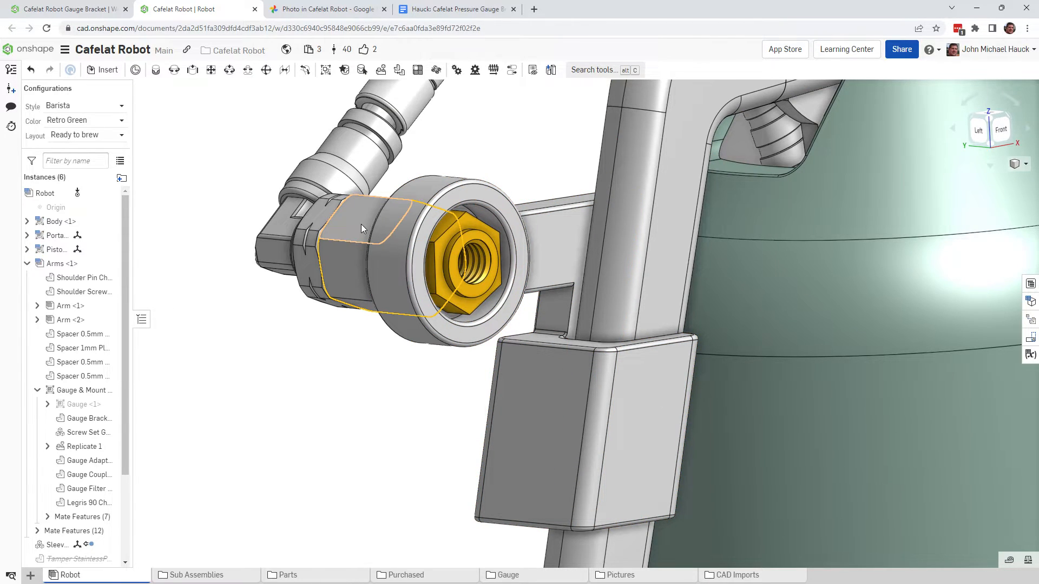
mouse_move(345, 232)
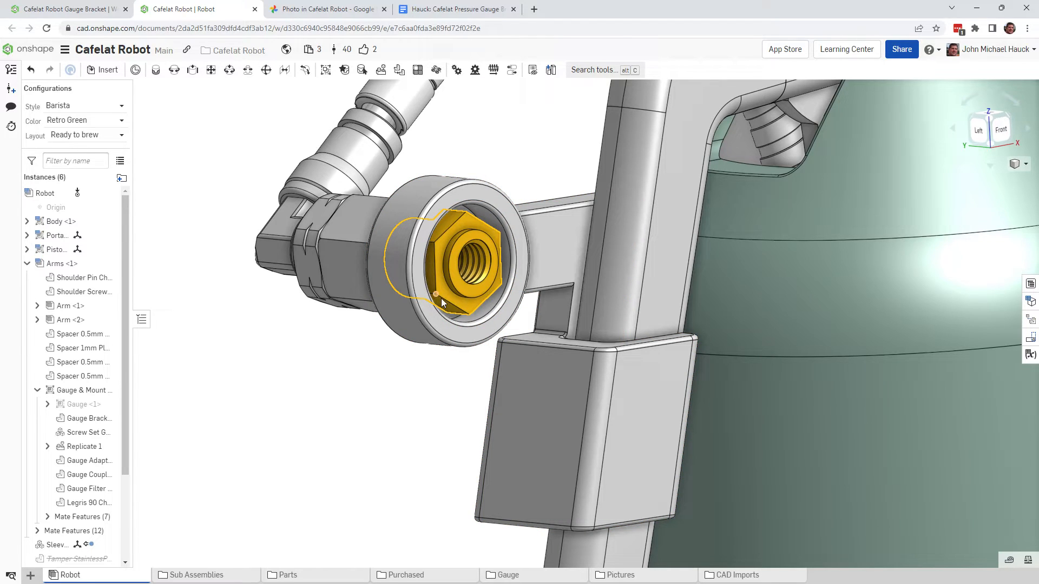
mouse_move(483, 229)
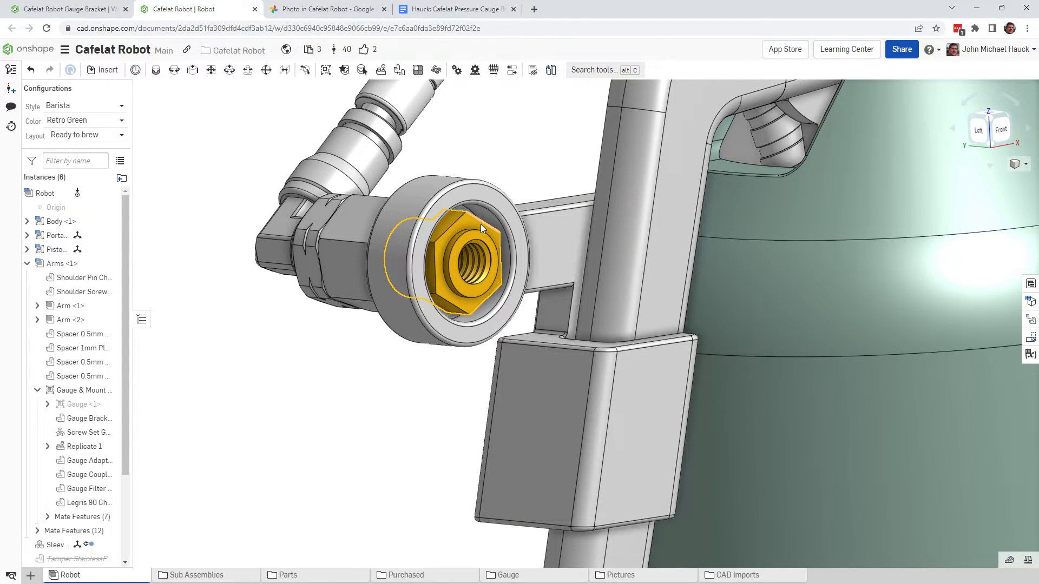
click(484, 216)
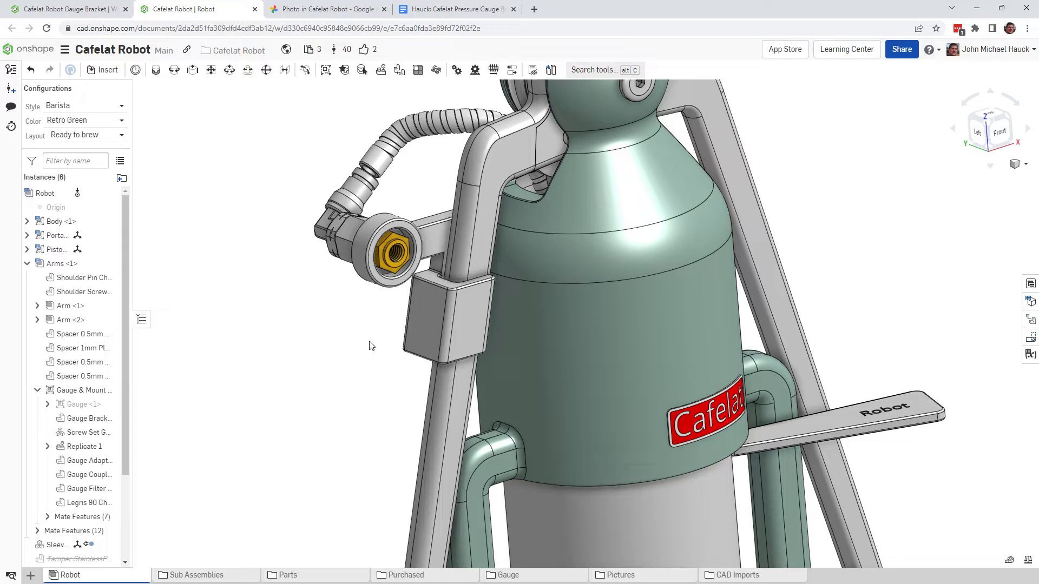
mouse_move(351, 353)
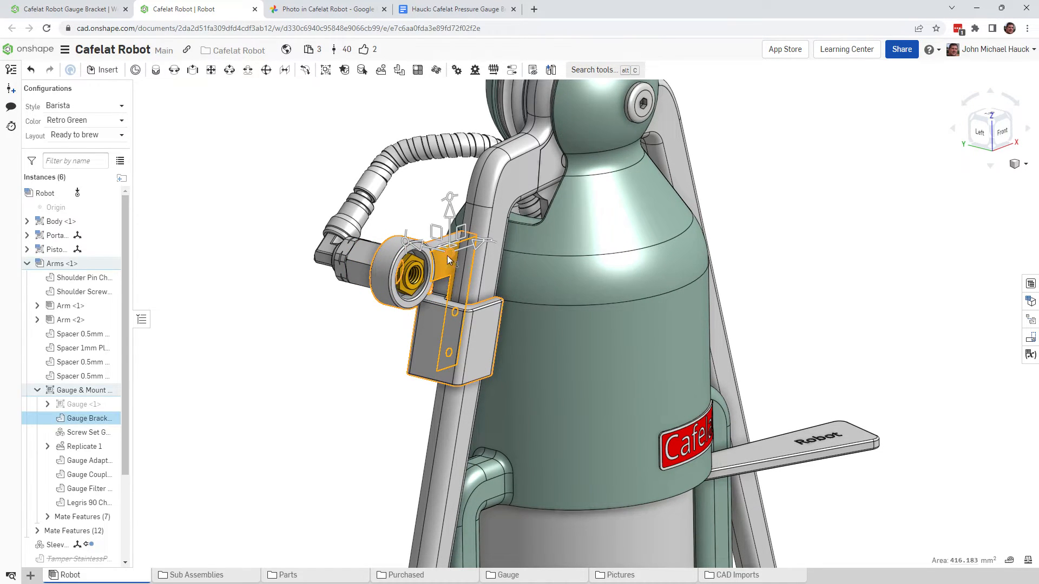
click(286, 323)
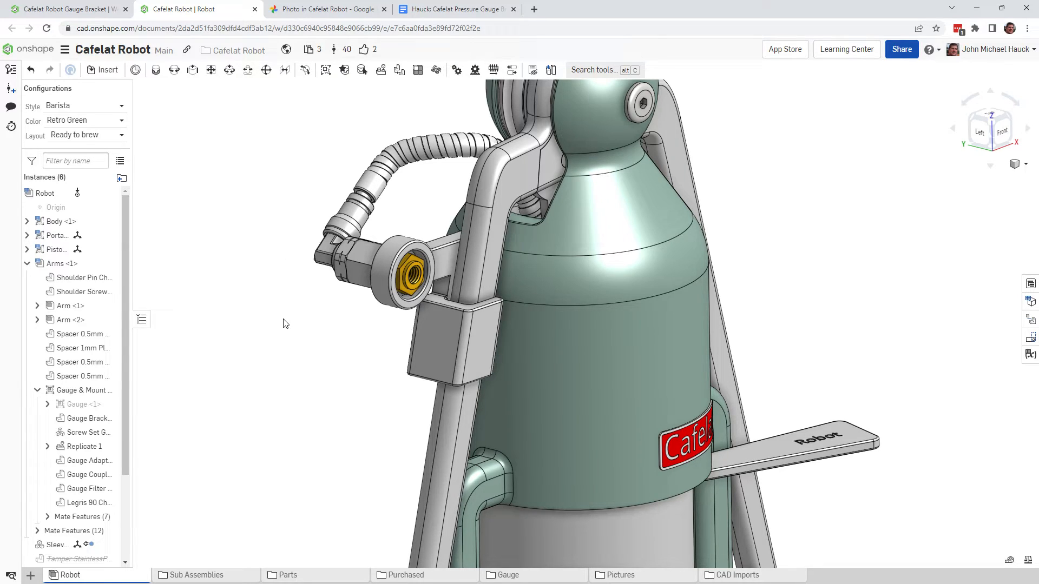
mouse_move(303, 269)
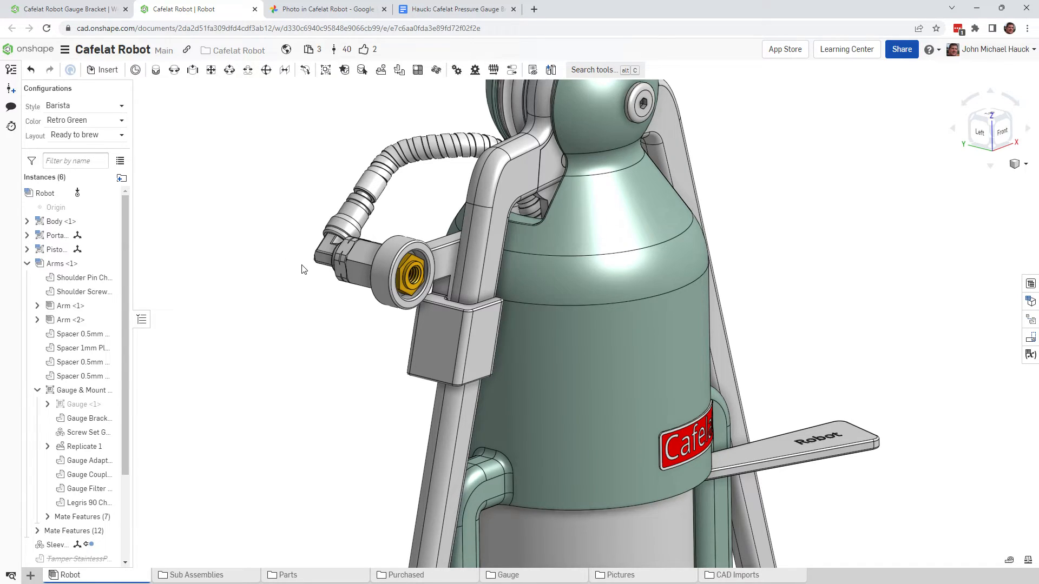
Read the Gauge Bracket document's Welcome sheet, then open the Bracket part studio.
click(66, 9)
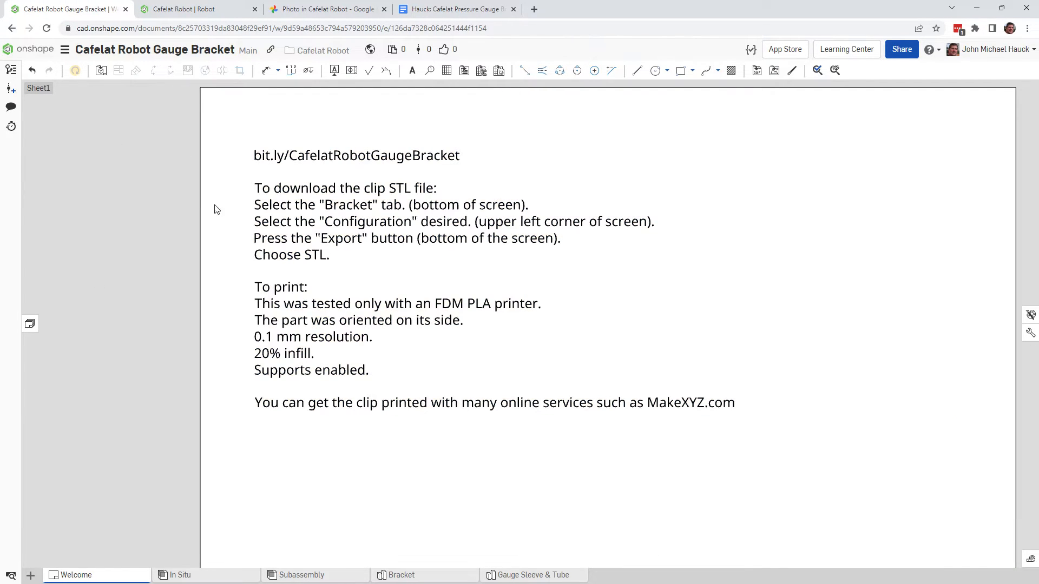
mouse_move(210, 212)
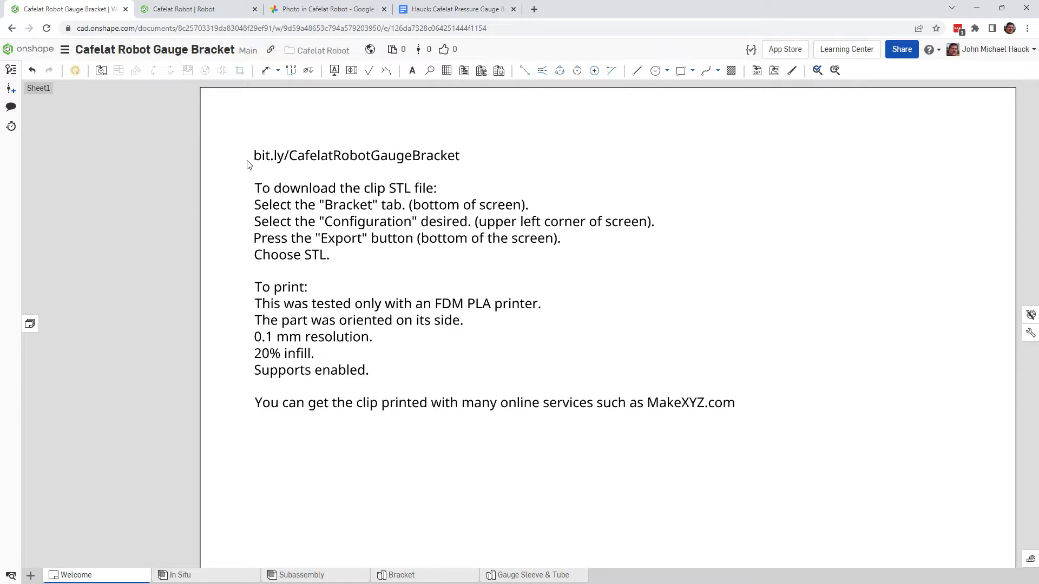
click(358, 165)
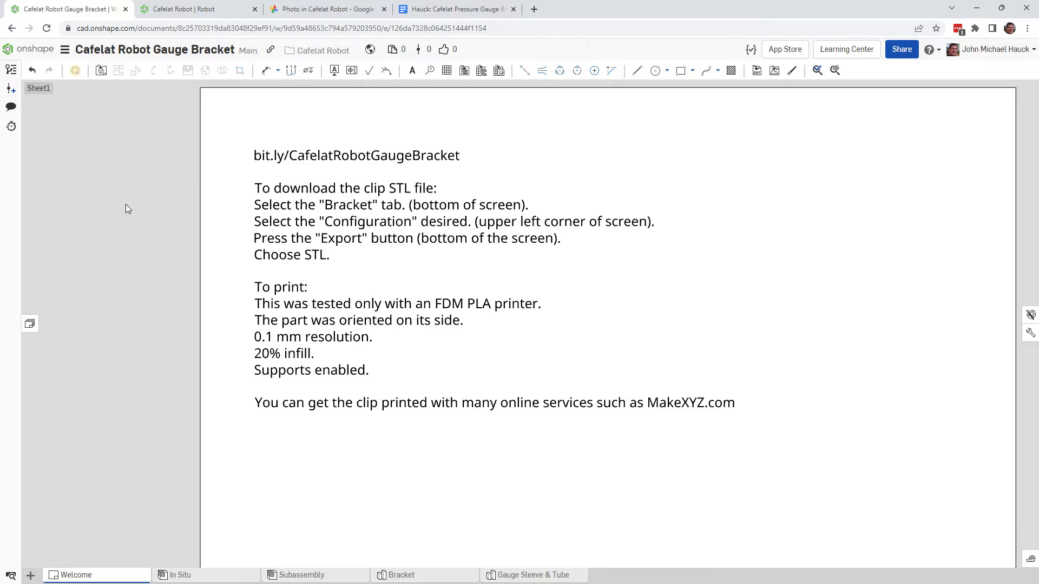
click(381, 199)
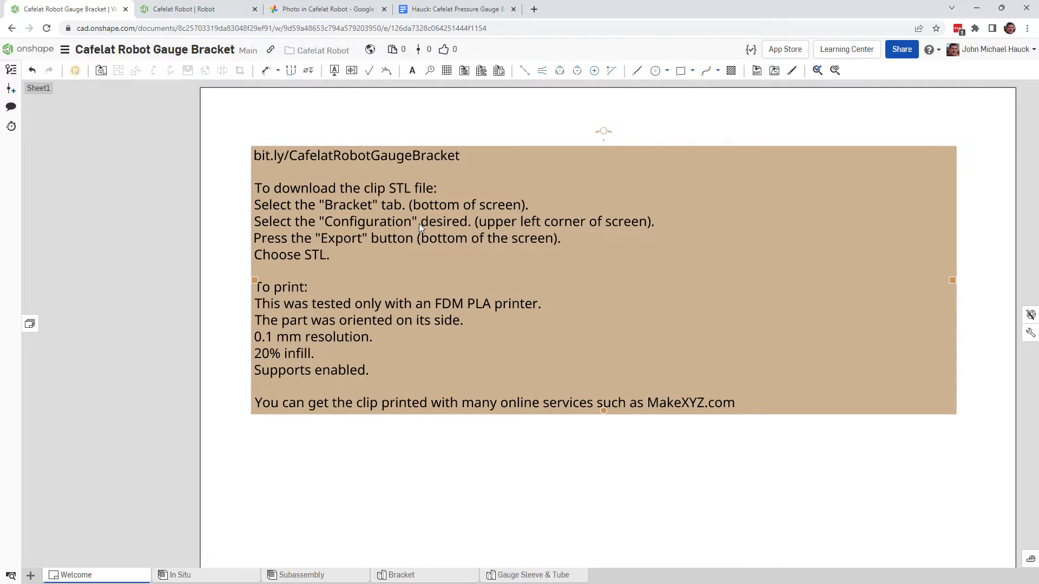
click(351, 568)
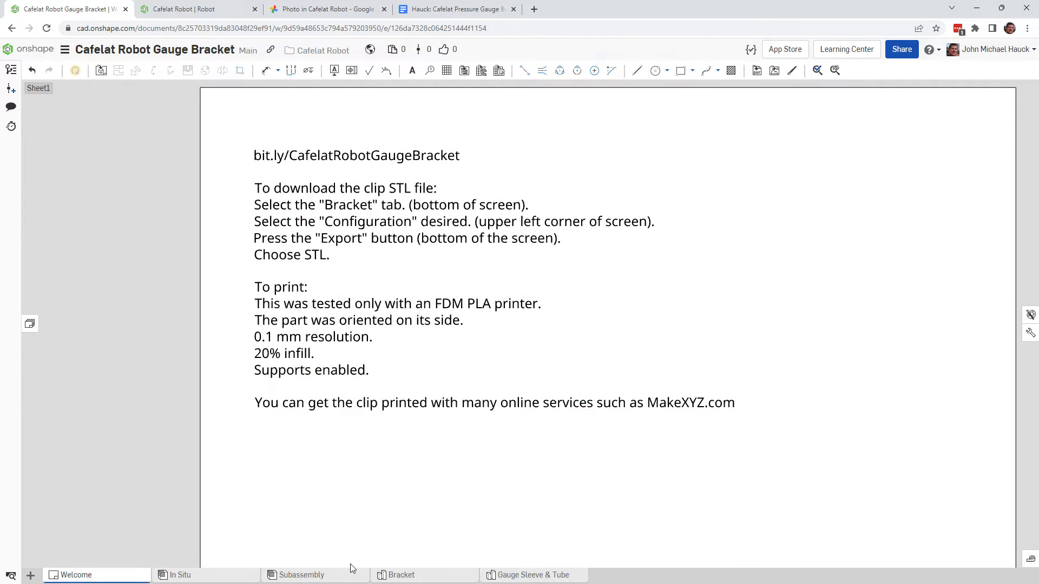
click(403, 575)
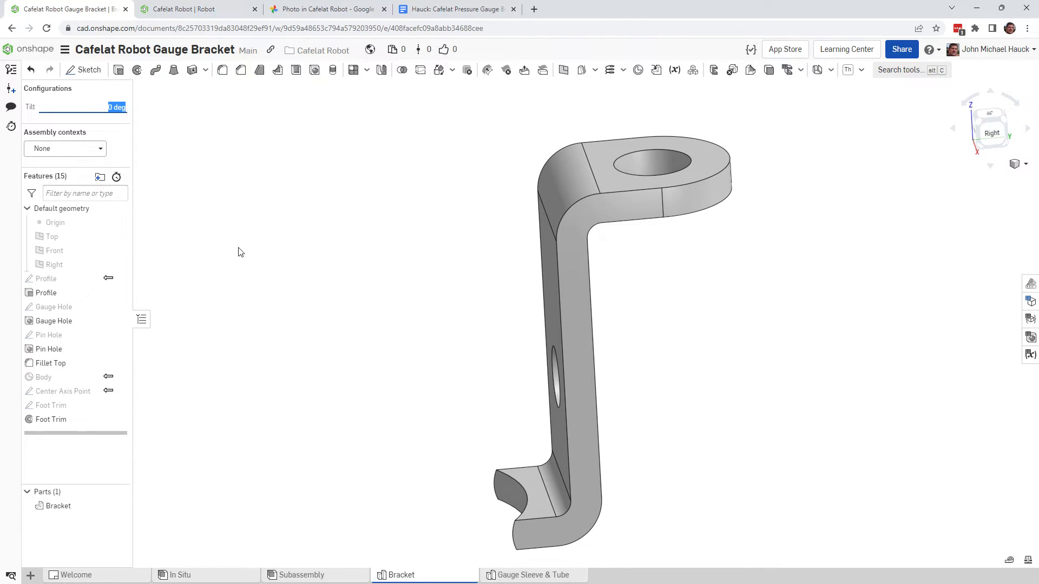
click(258, 539)
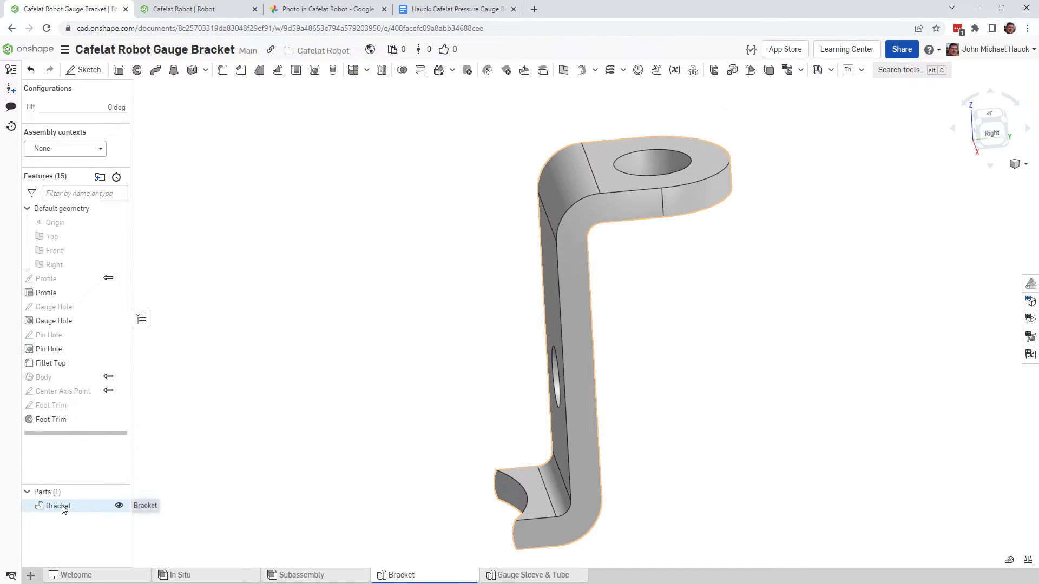
right_click(59, 505)
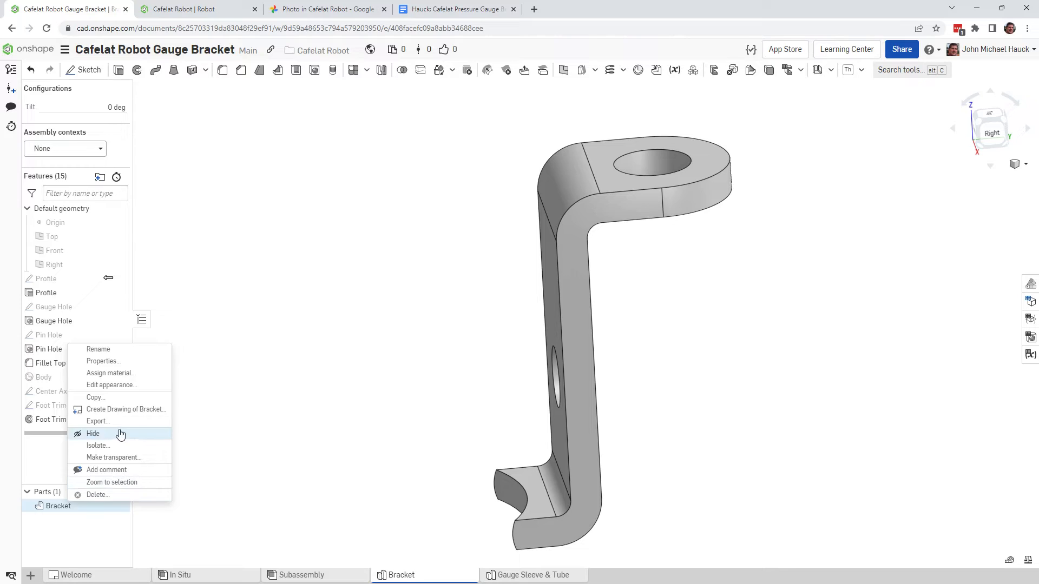
click(98, 421)
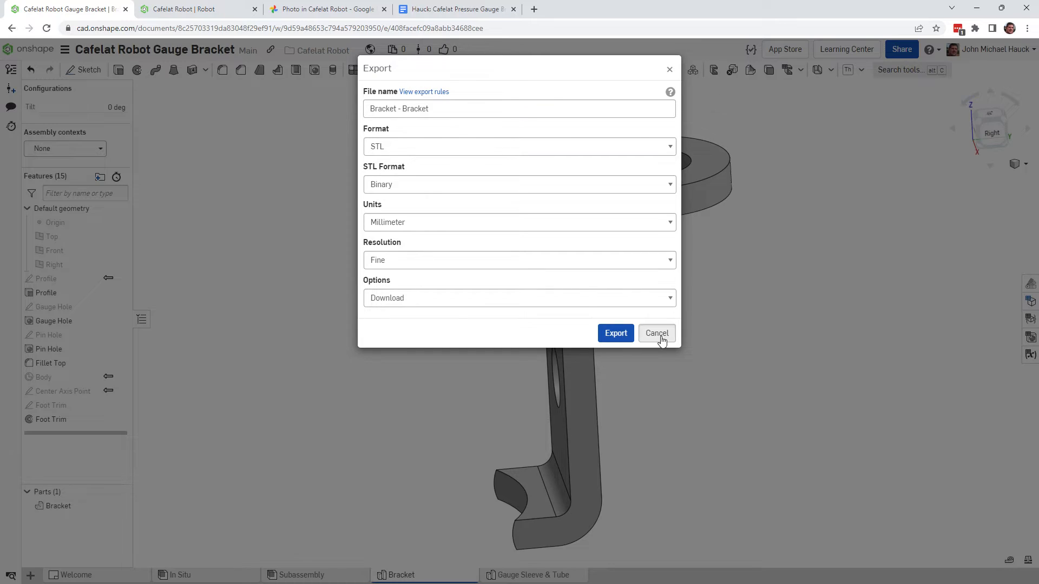
click(656, 333)
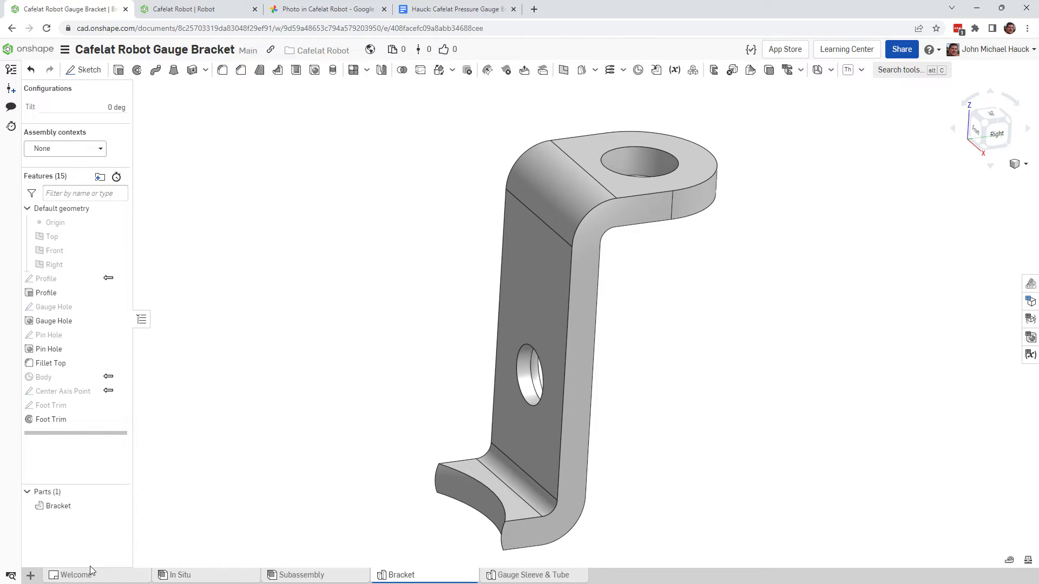
click(77, 575)
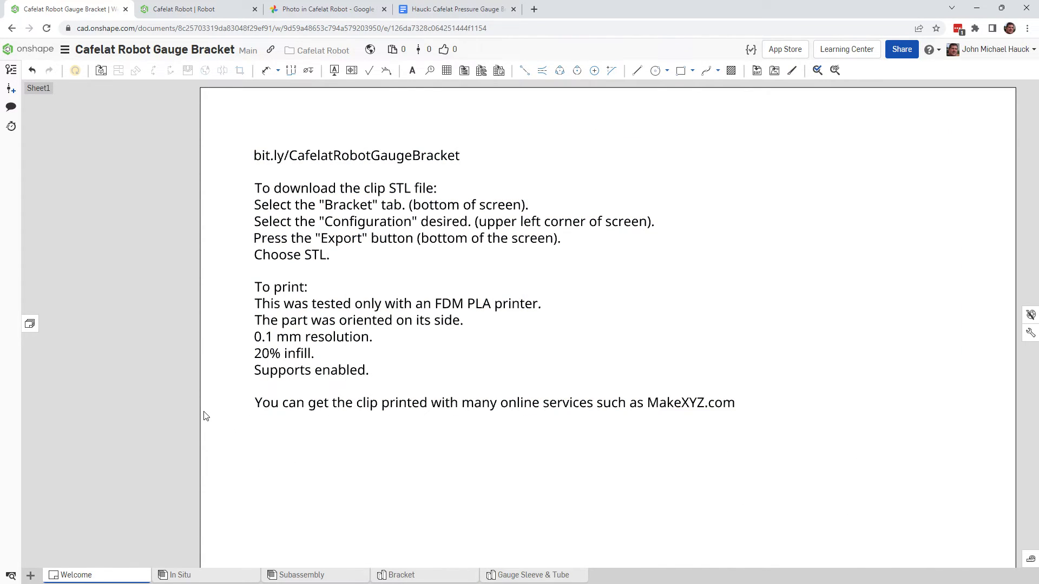
mouse_move(660, 435)
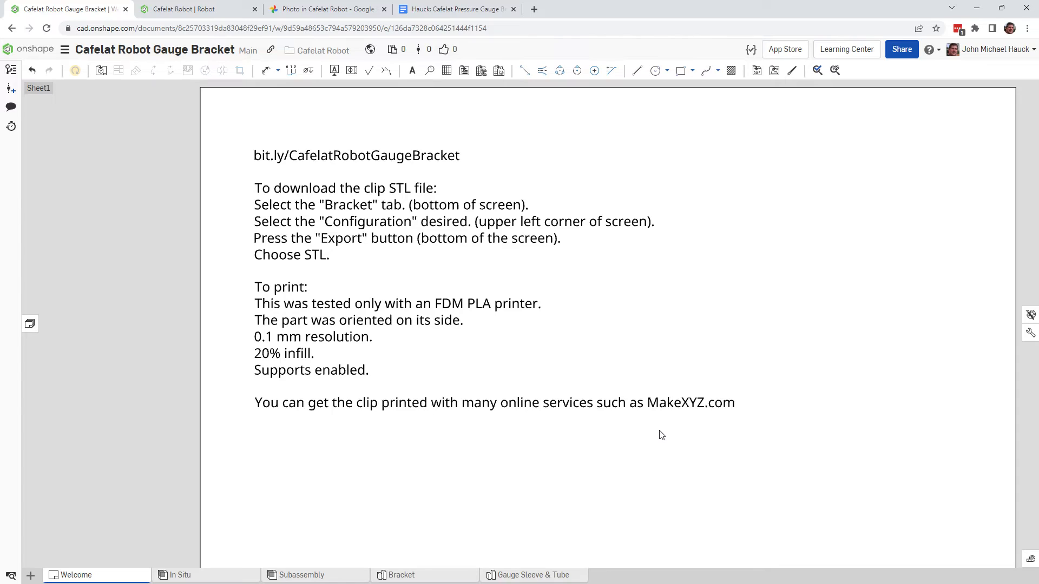
mouse_move(117, 406)
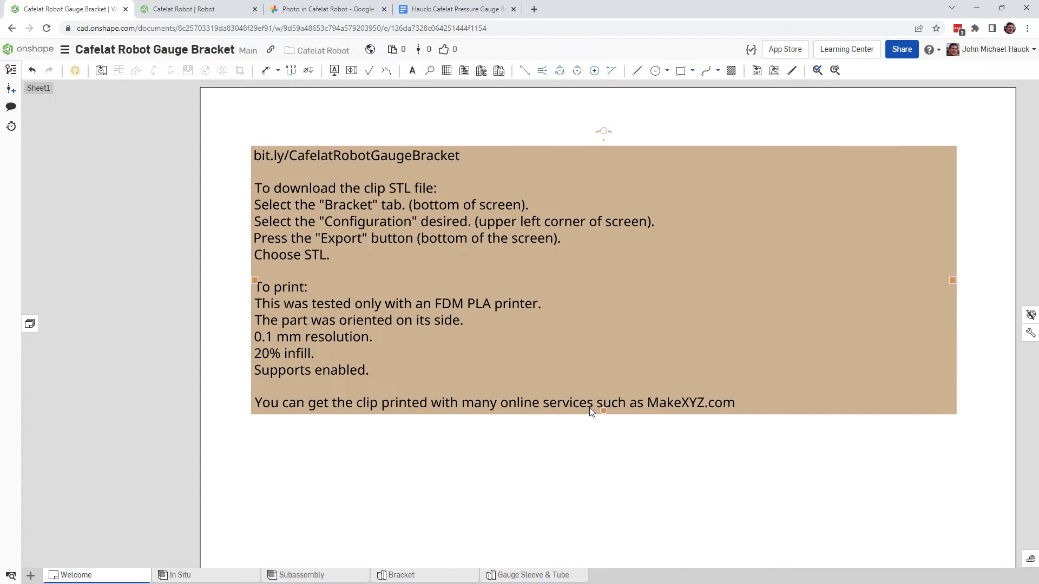
click(114, 373)
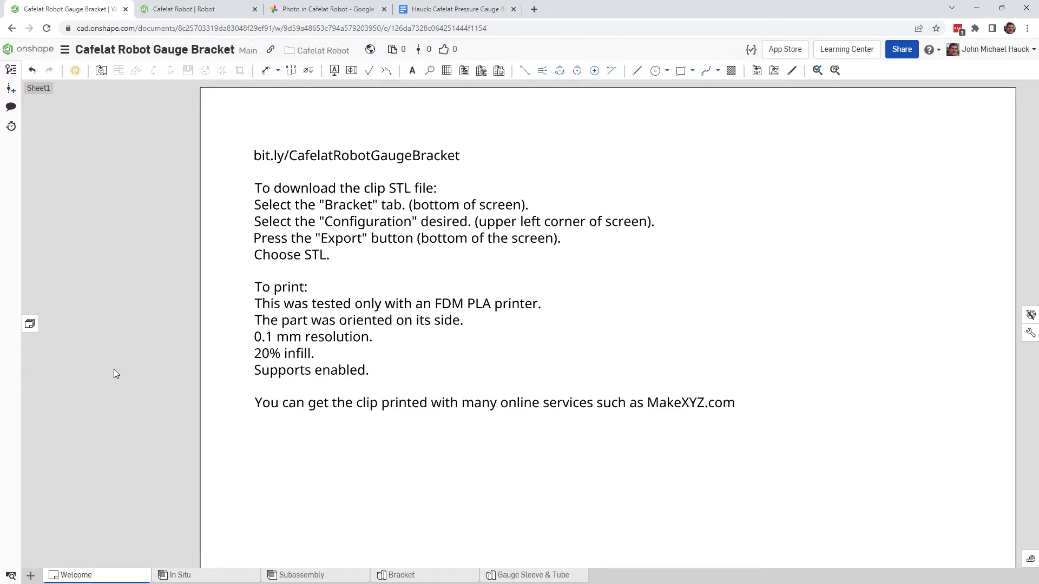
mouse_move(109, 338)
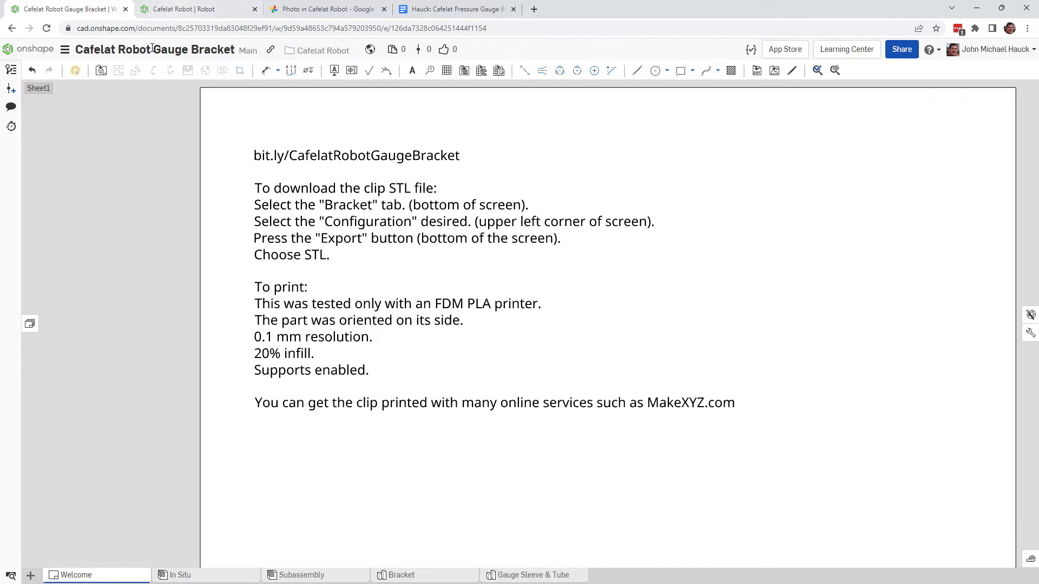
click(402, 575)
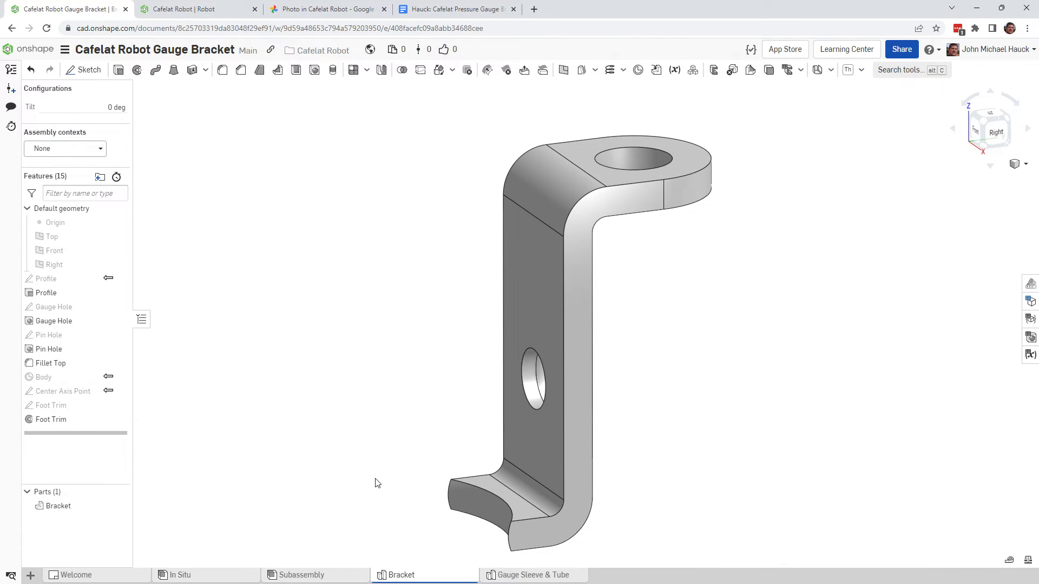
View the In Situ bracket assembly and the real robot's side gauge photo, then return to the Robot assembly.
click(56, 221)
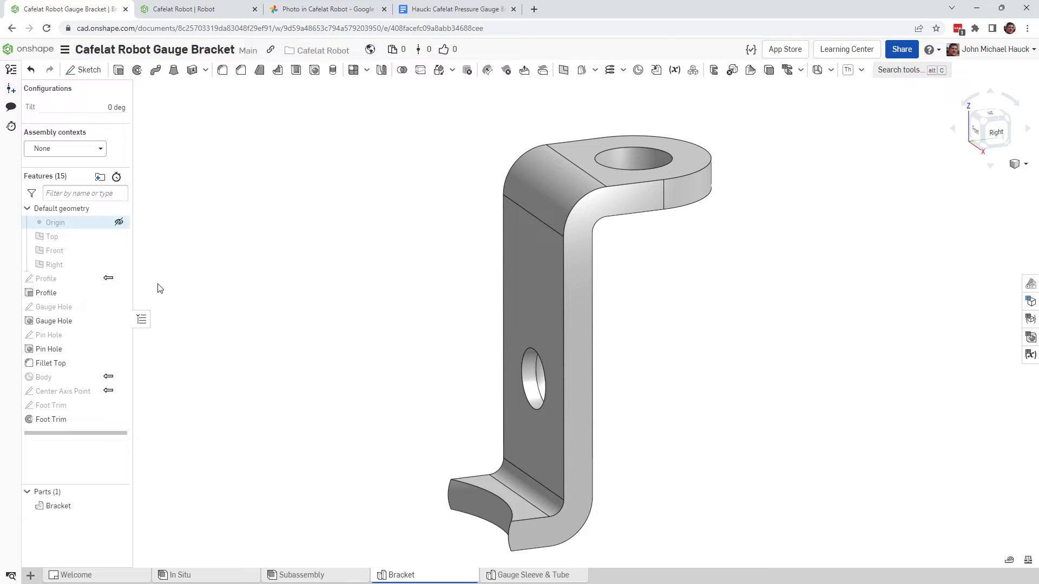
click(180, 575)
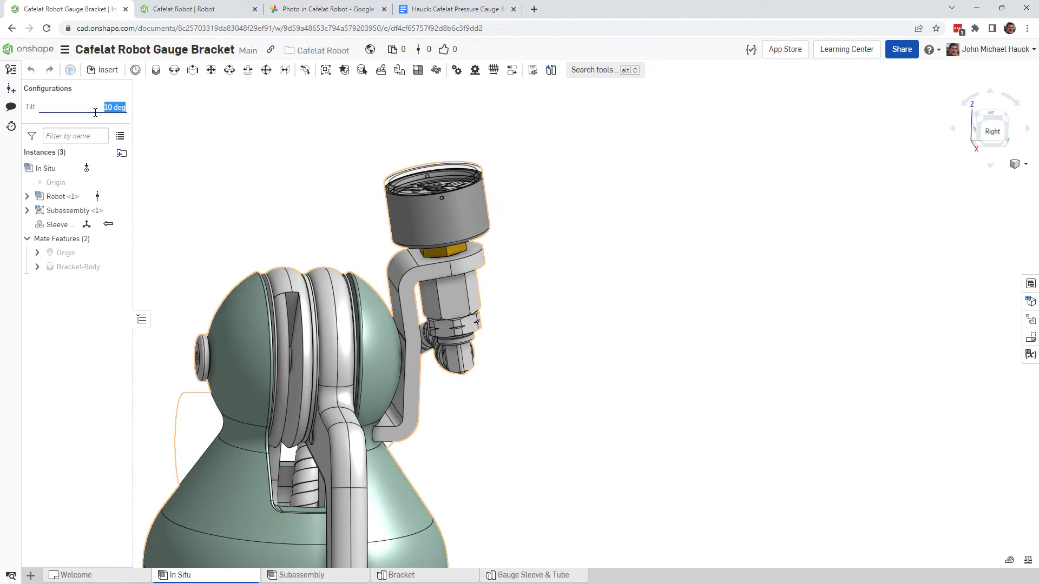
click(325, 9)
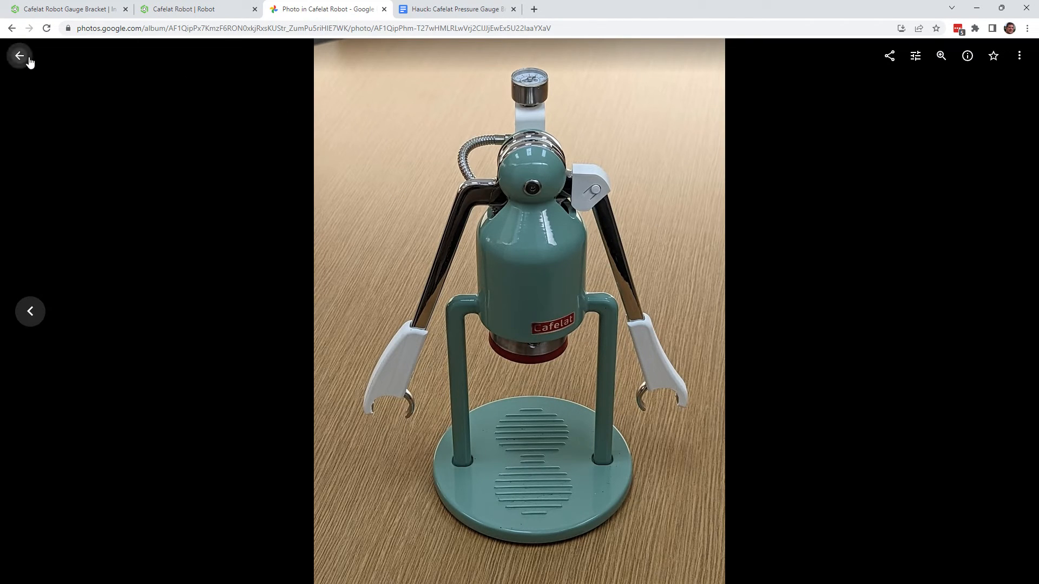
click(30, 311)
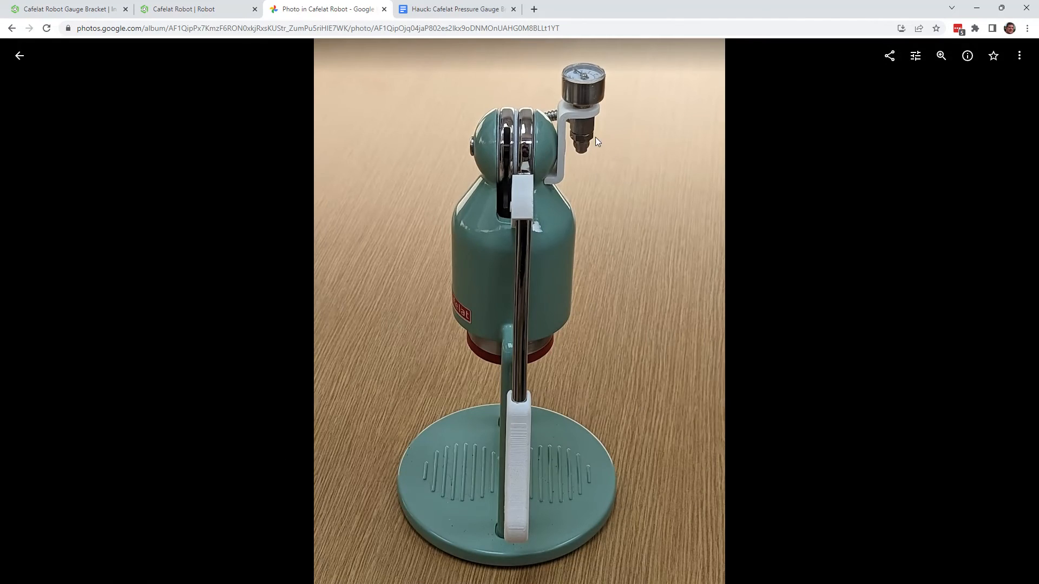
mouse_move(228, 206)
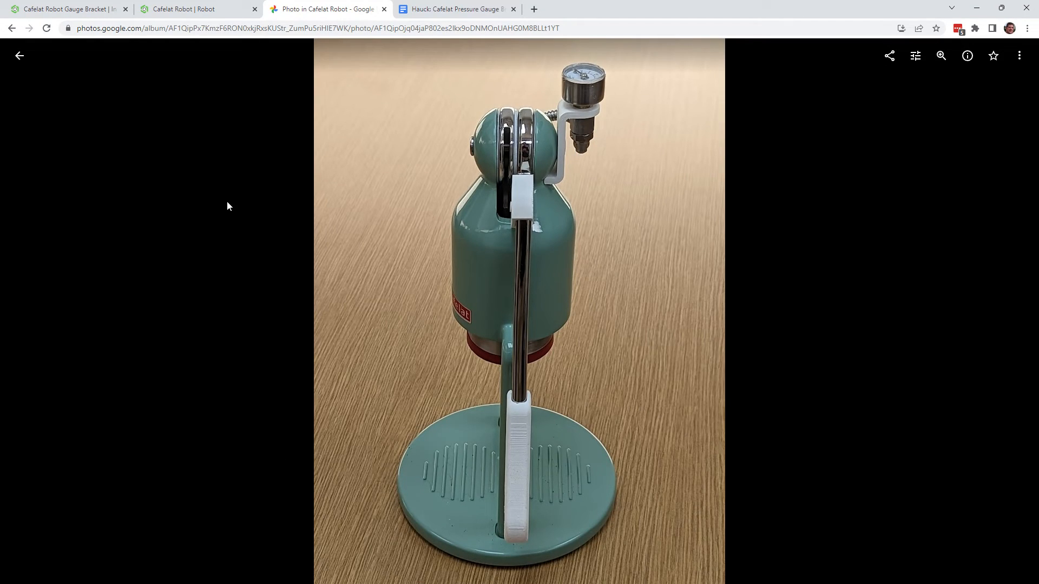
click(192, 9)
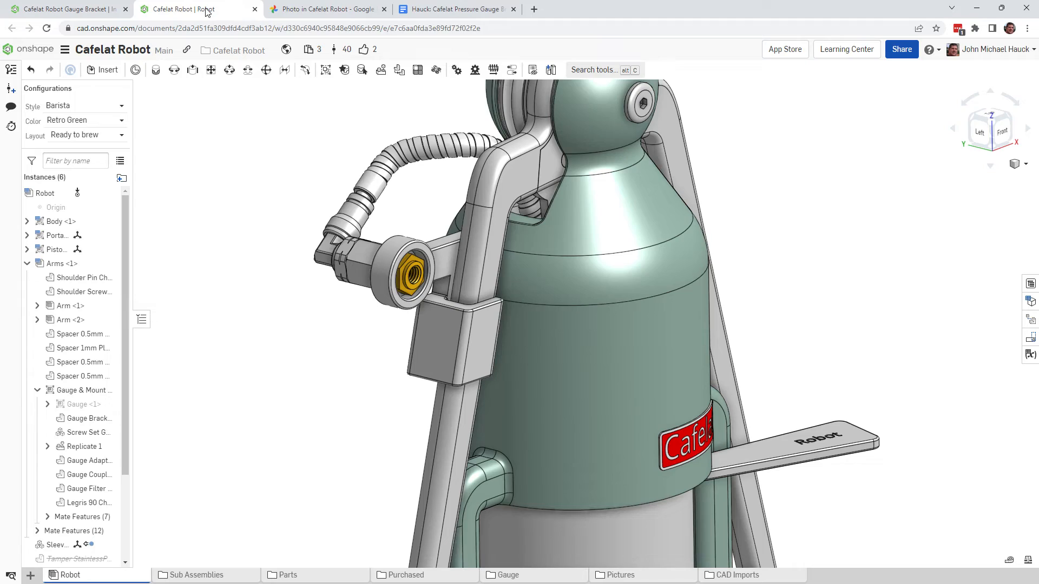
Switch back to the Gauge Bracket document's In Situ assembly.
click(66, 9)
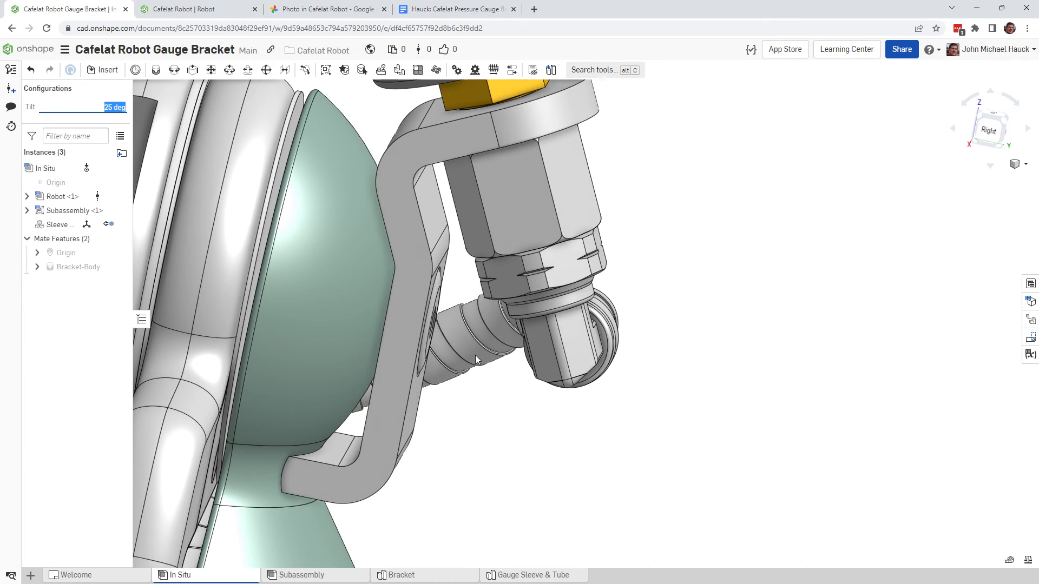
Zoom out to show the full gauge on its 25-degree tilted bracket atop the robot.
drag(478, 357, 543, 285)
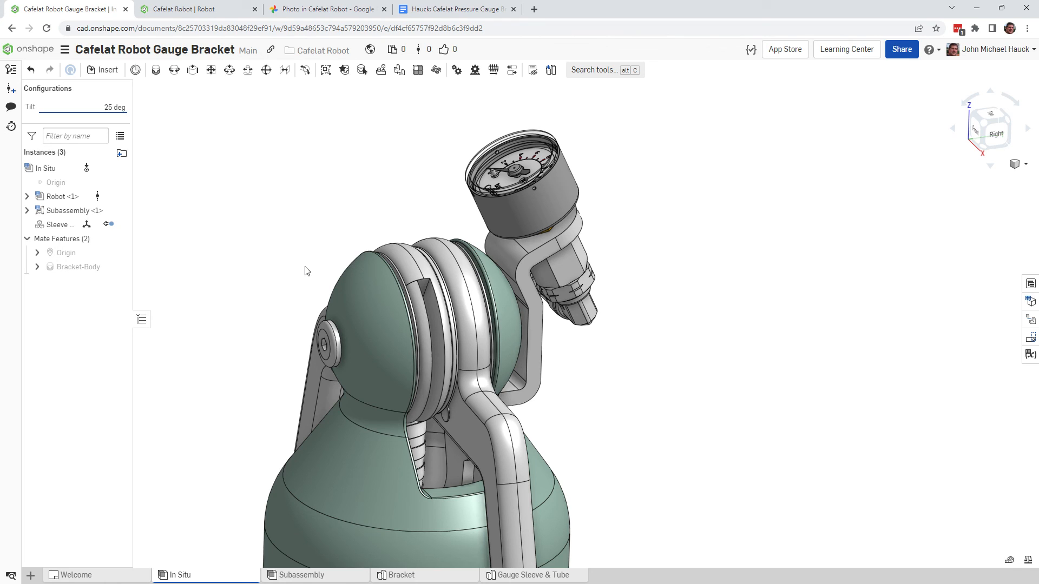
mouse_move(691, 285)
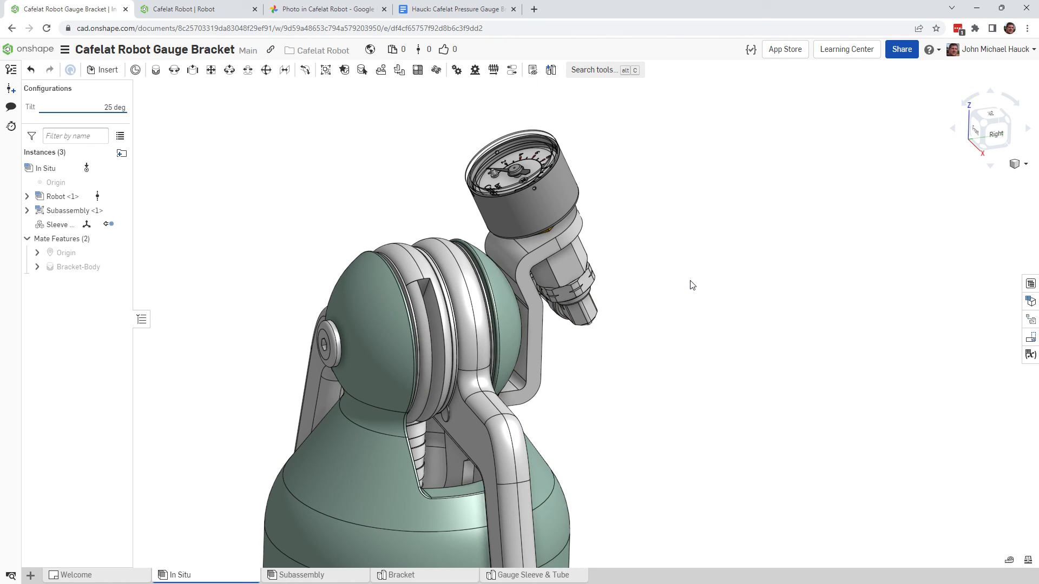
mouse_move(993, 77)
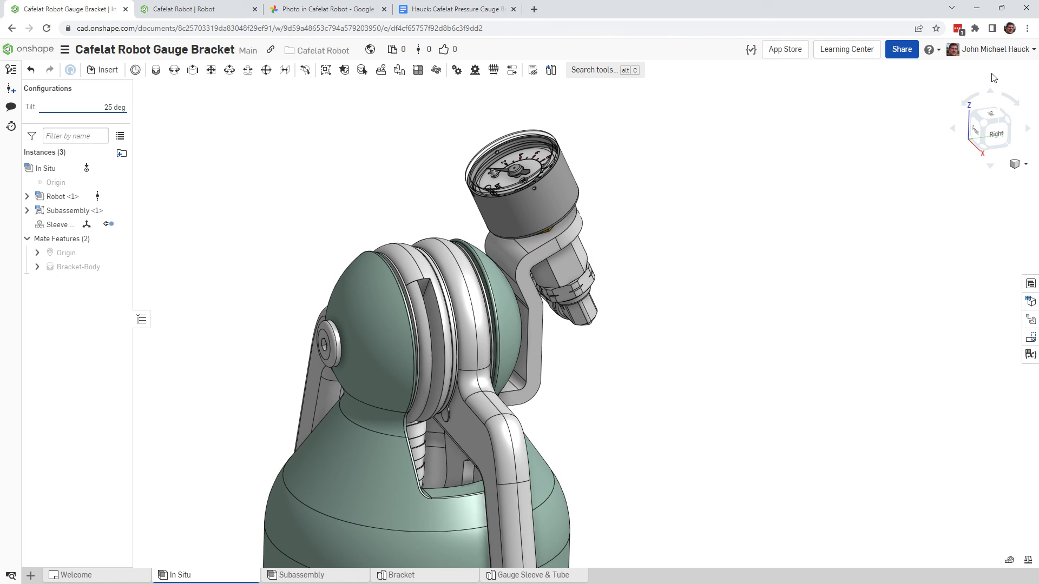